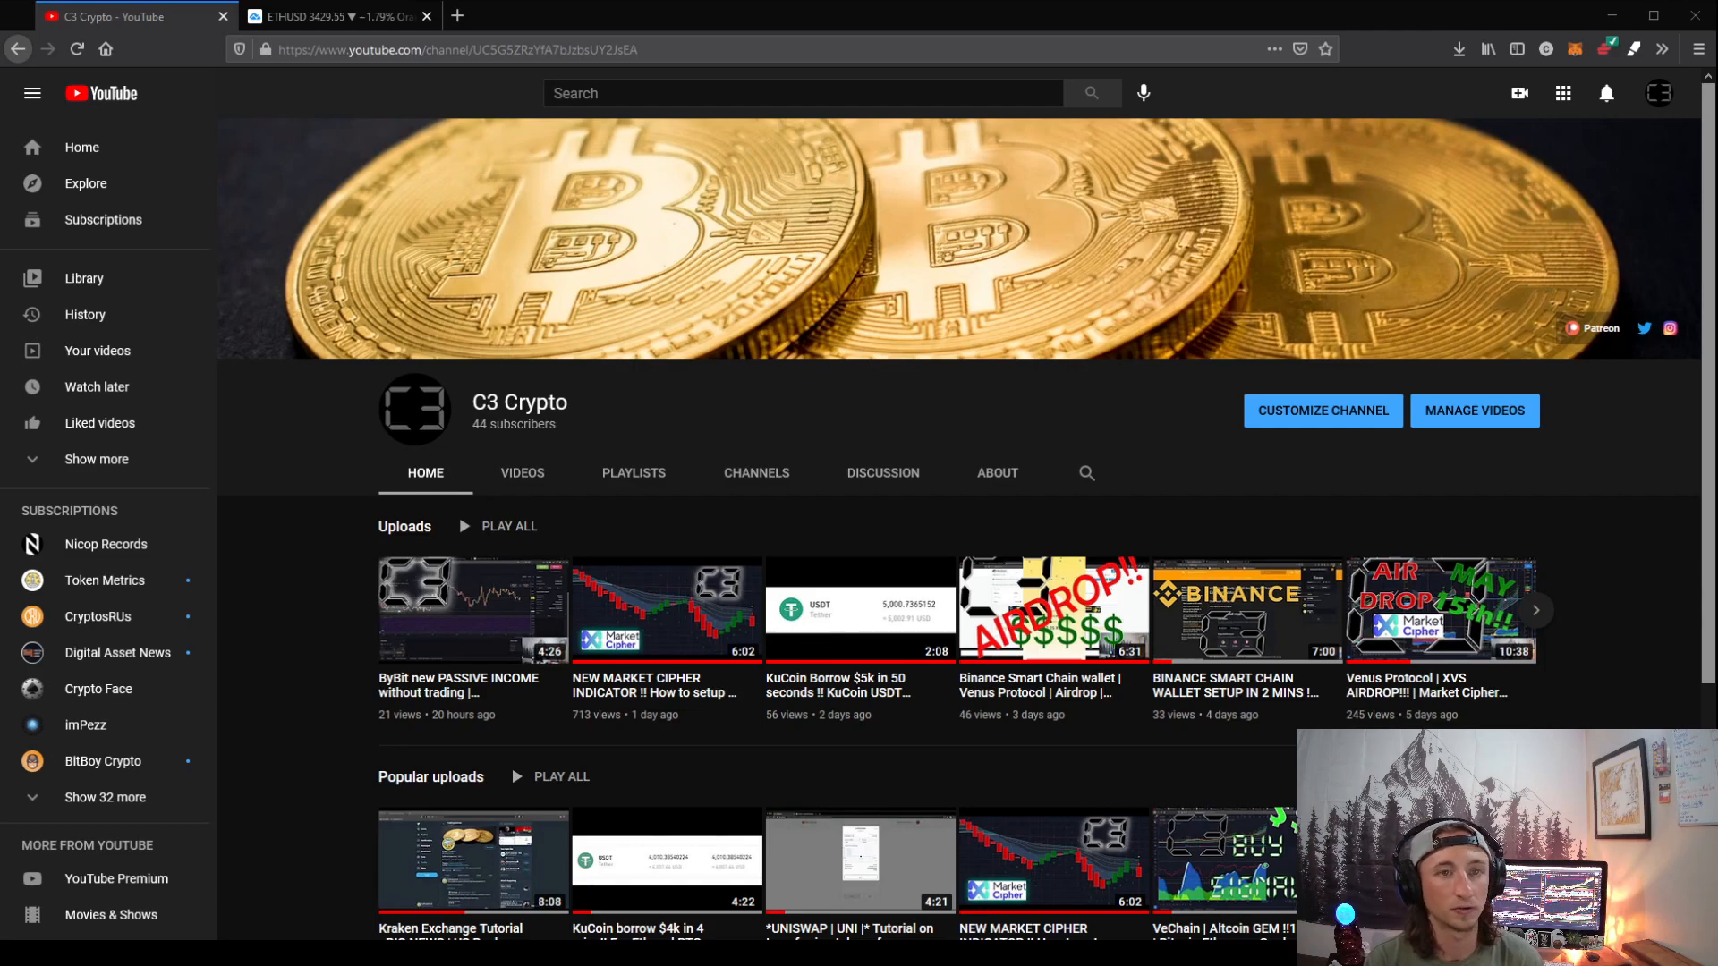
# Bring up the ETHUSD perpetual contract chart tab with its 10-minute timeframe
pyautogui.click(334, 16)
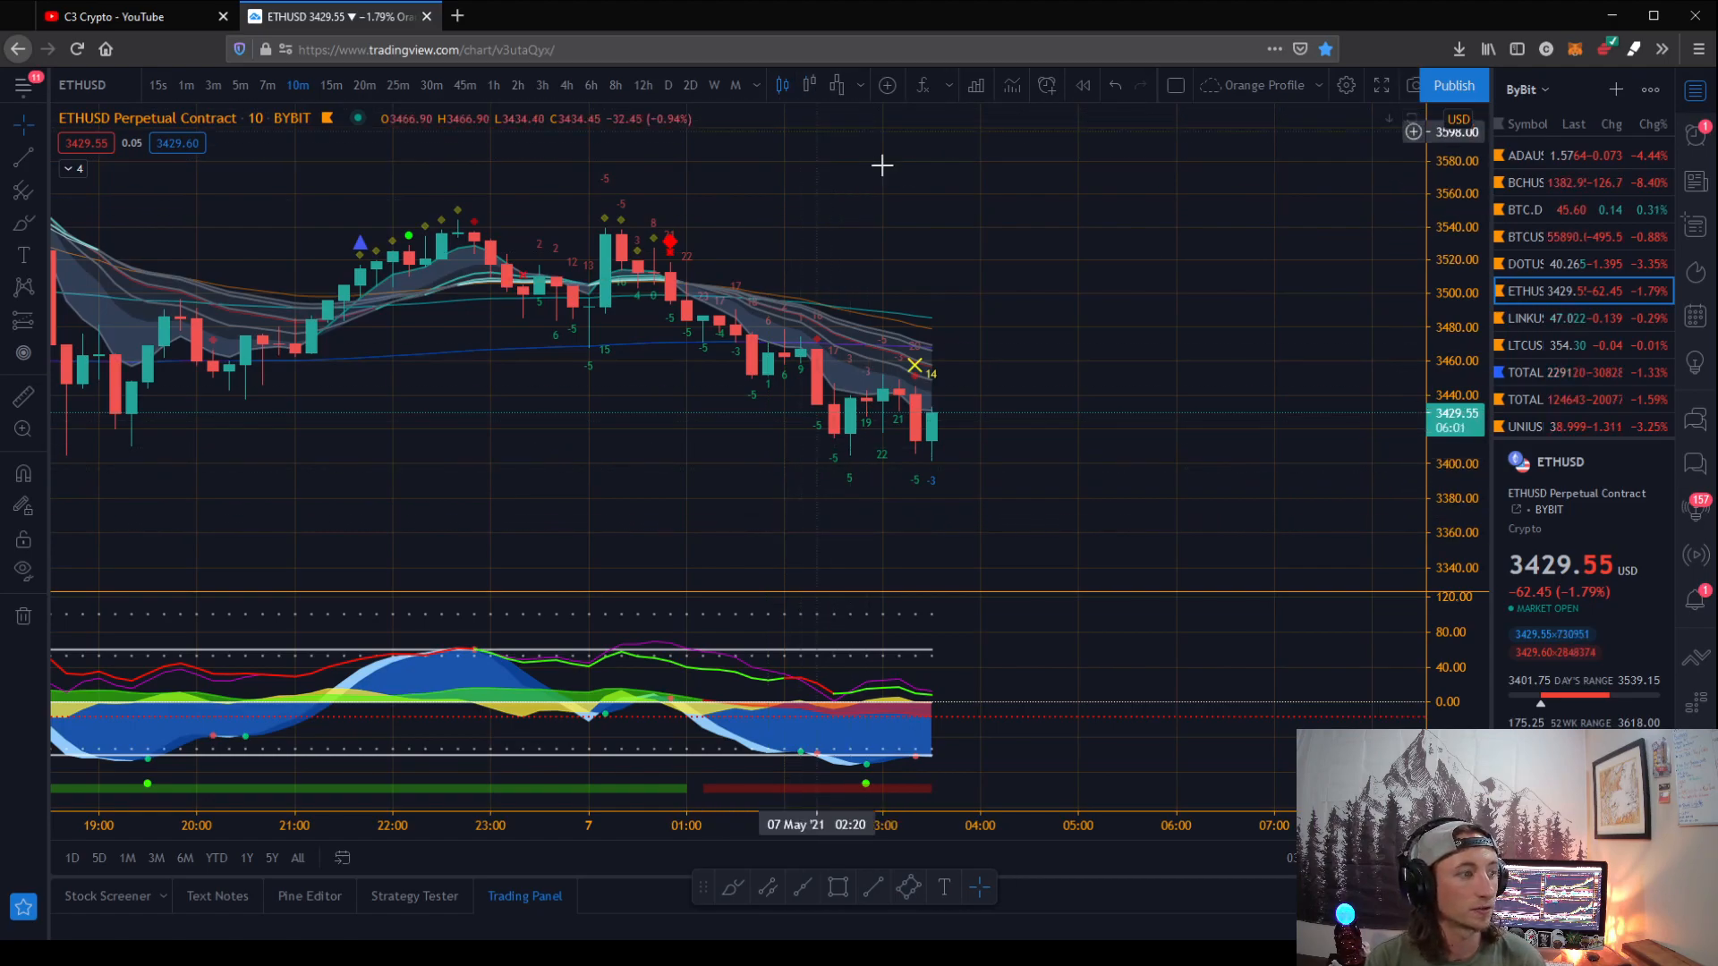
pyautogui.moveTo(1091, 363)
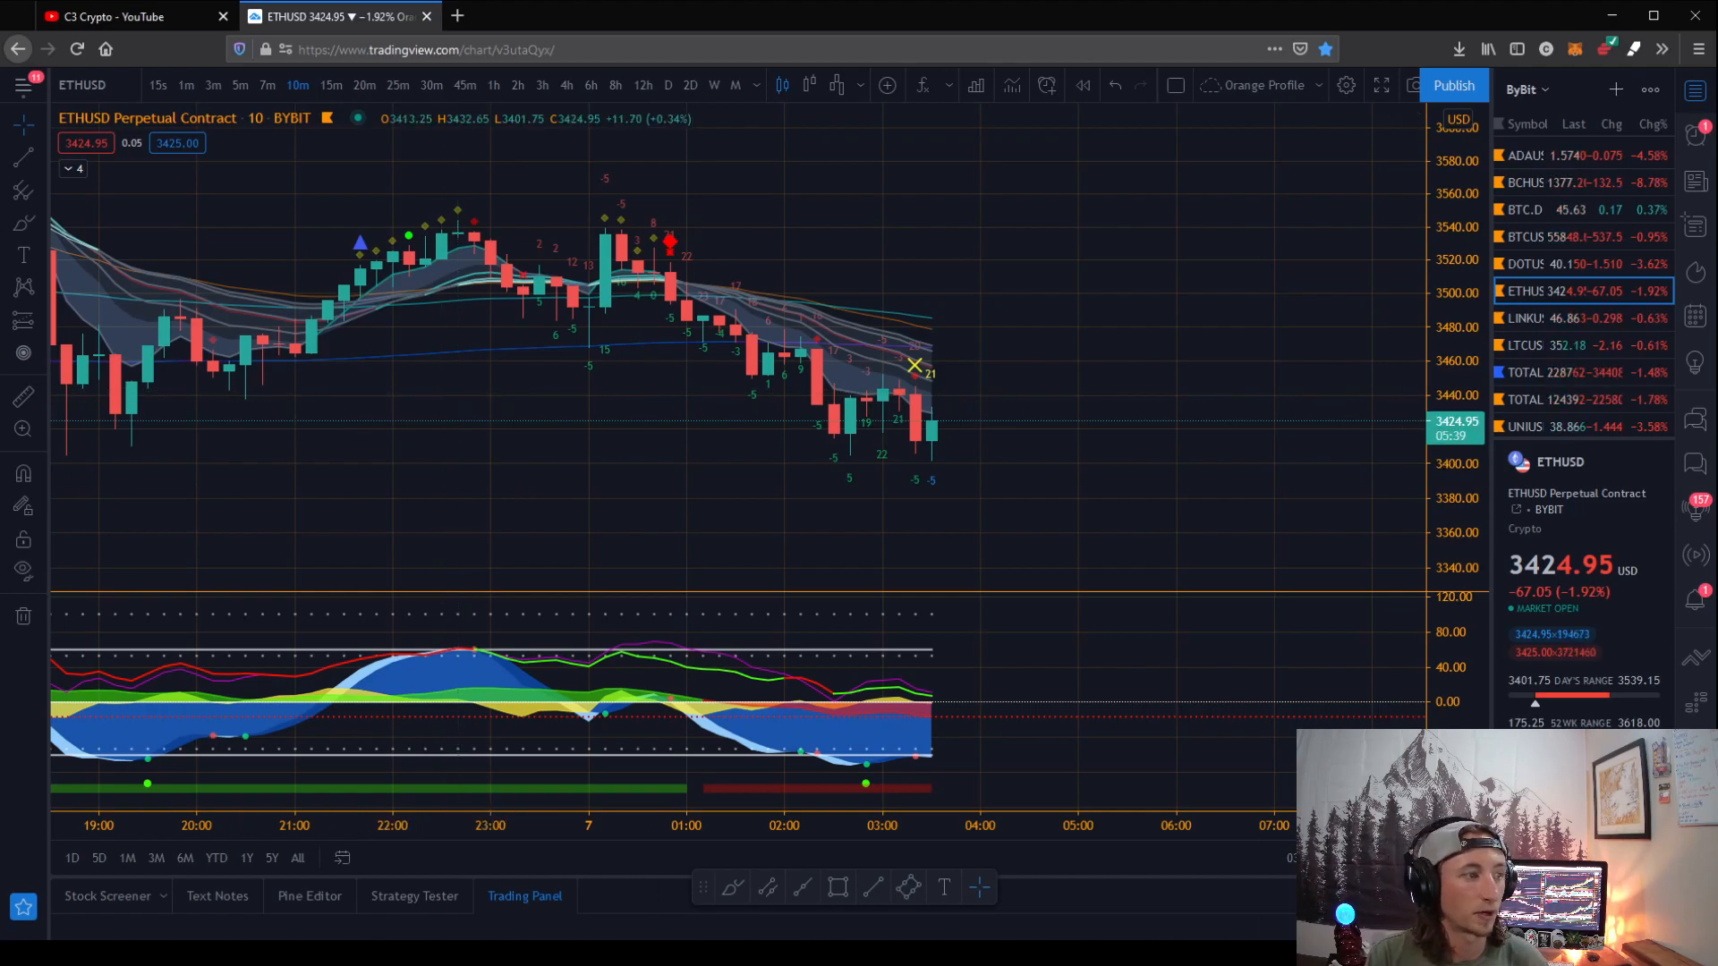
pyautogui.moveTo(524, 468)
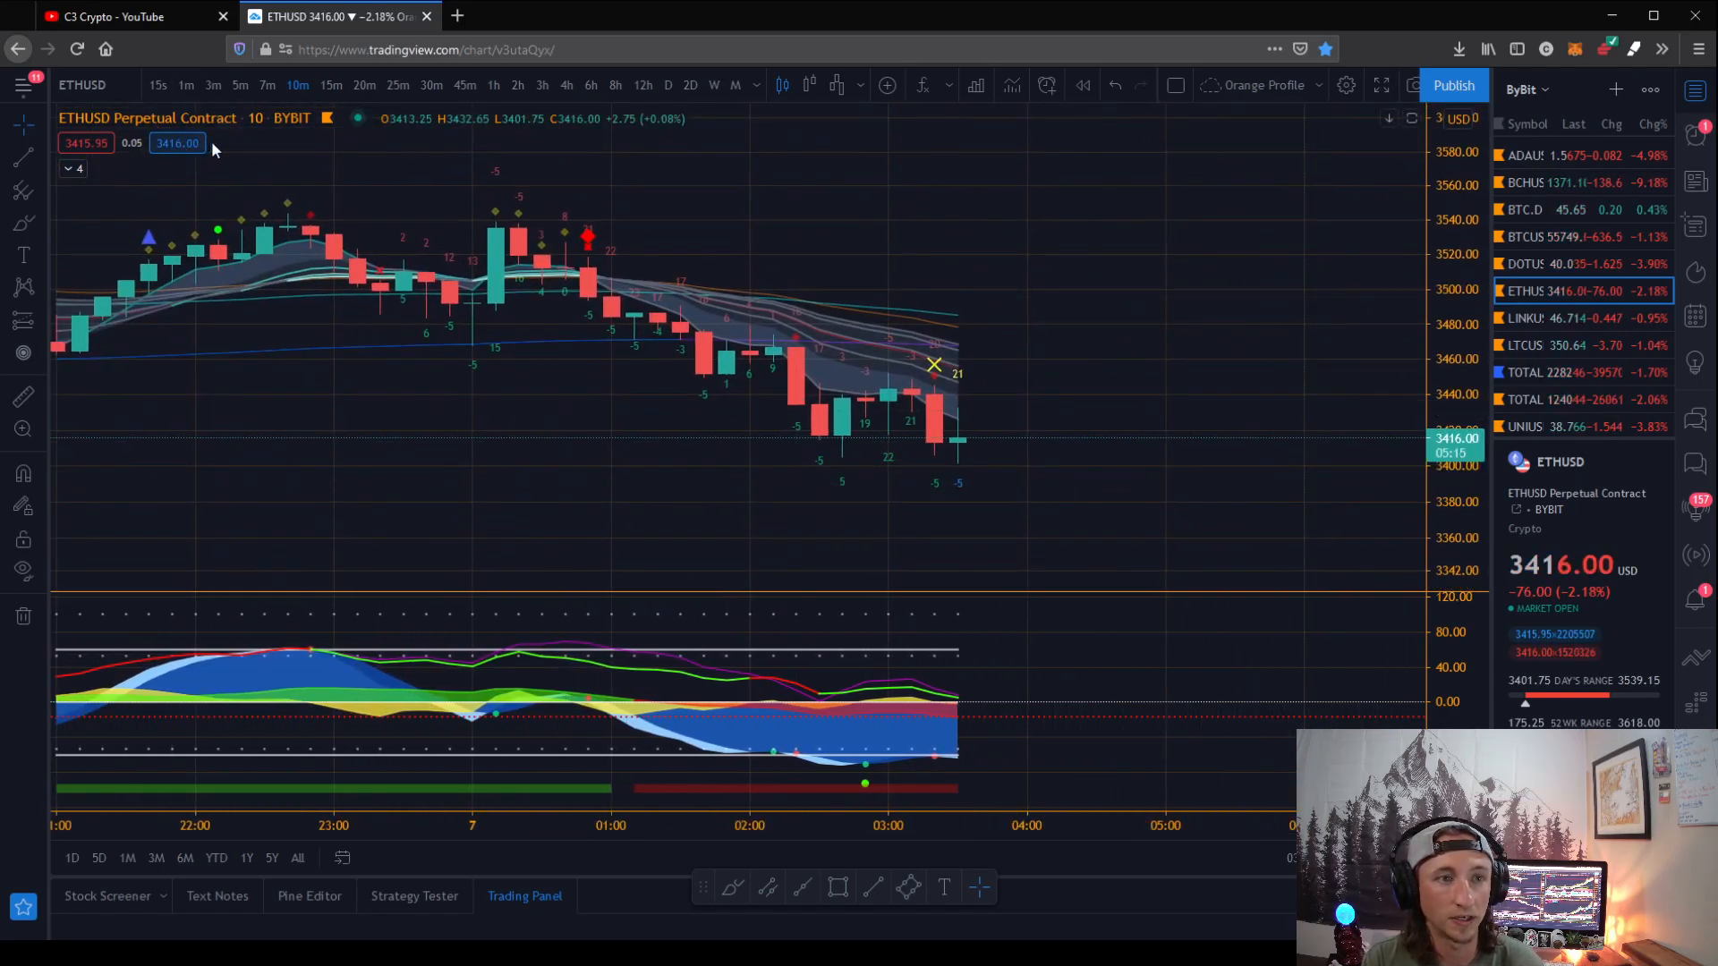
pyautogui.moveTo(960, 379)
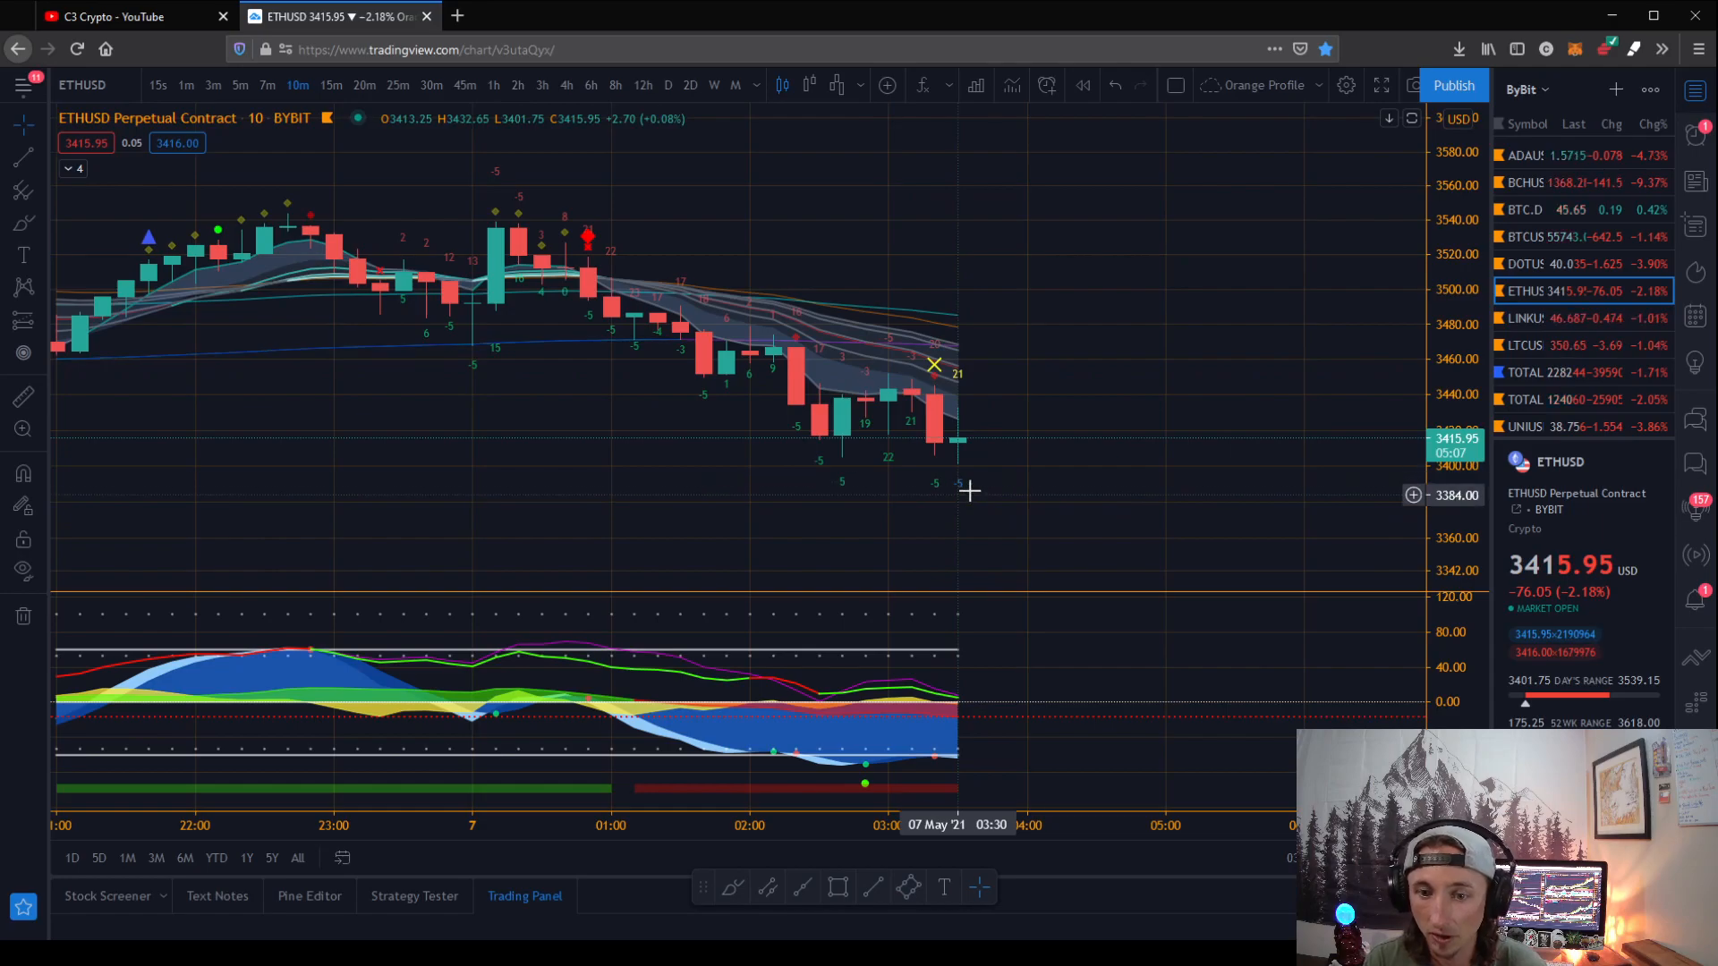
pyautogui.moveTo(1030, 478)
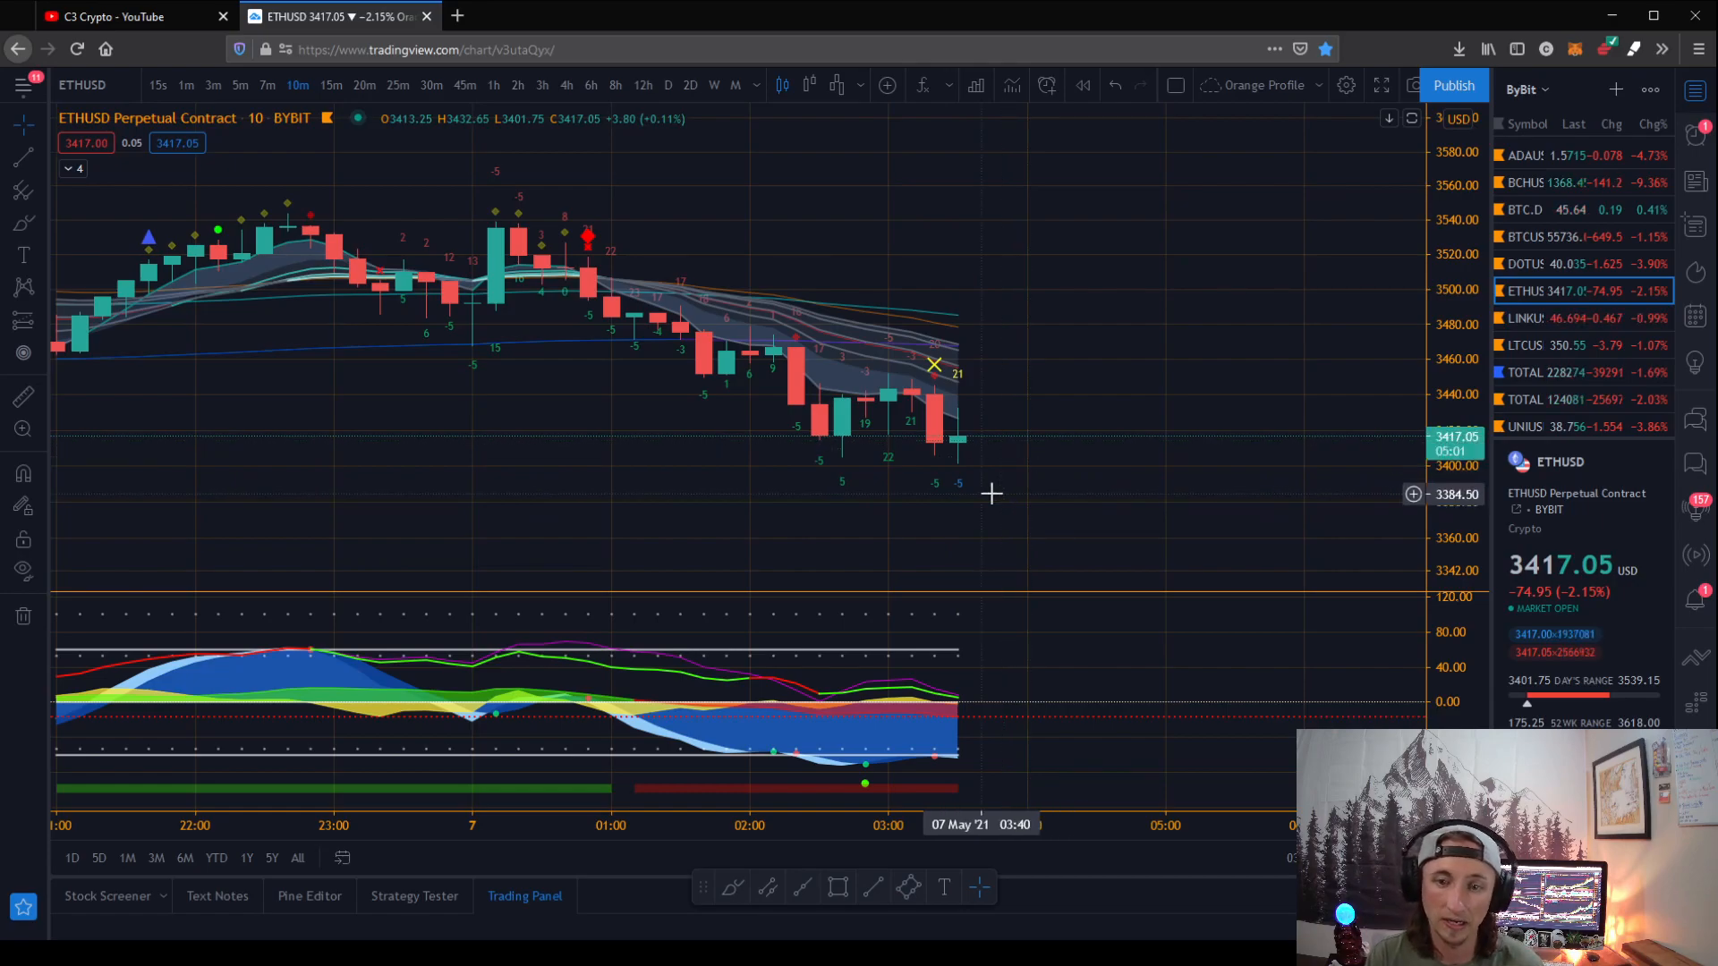
pyautogui.moveTo(1013, 513)
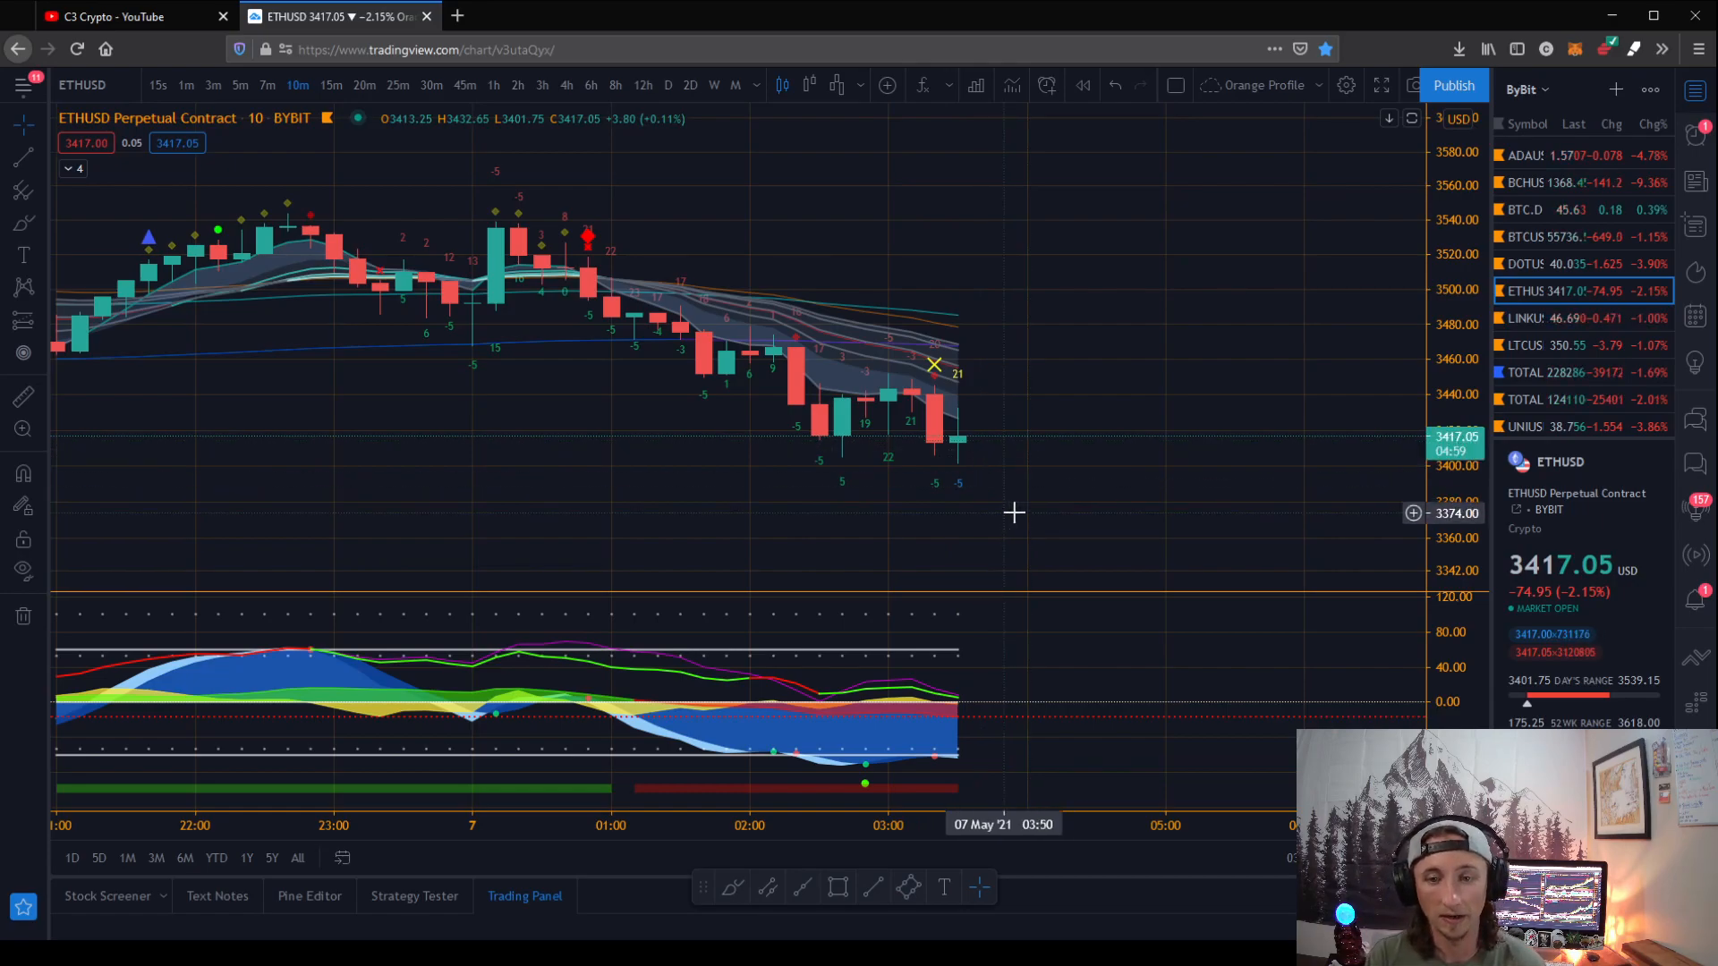
pyautogui.moveTo(968, 465)
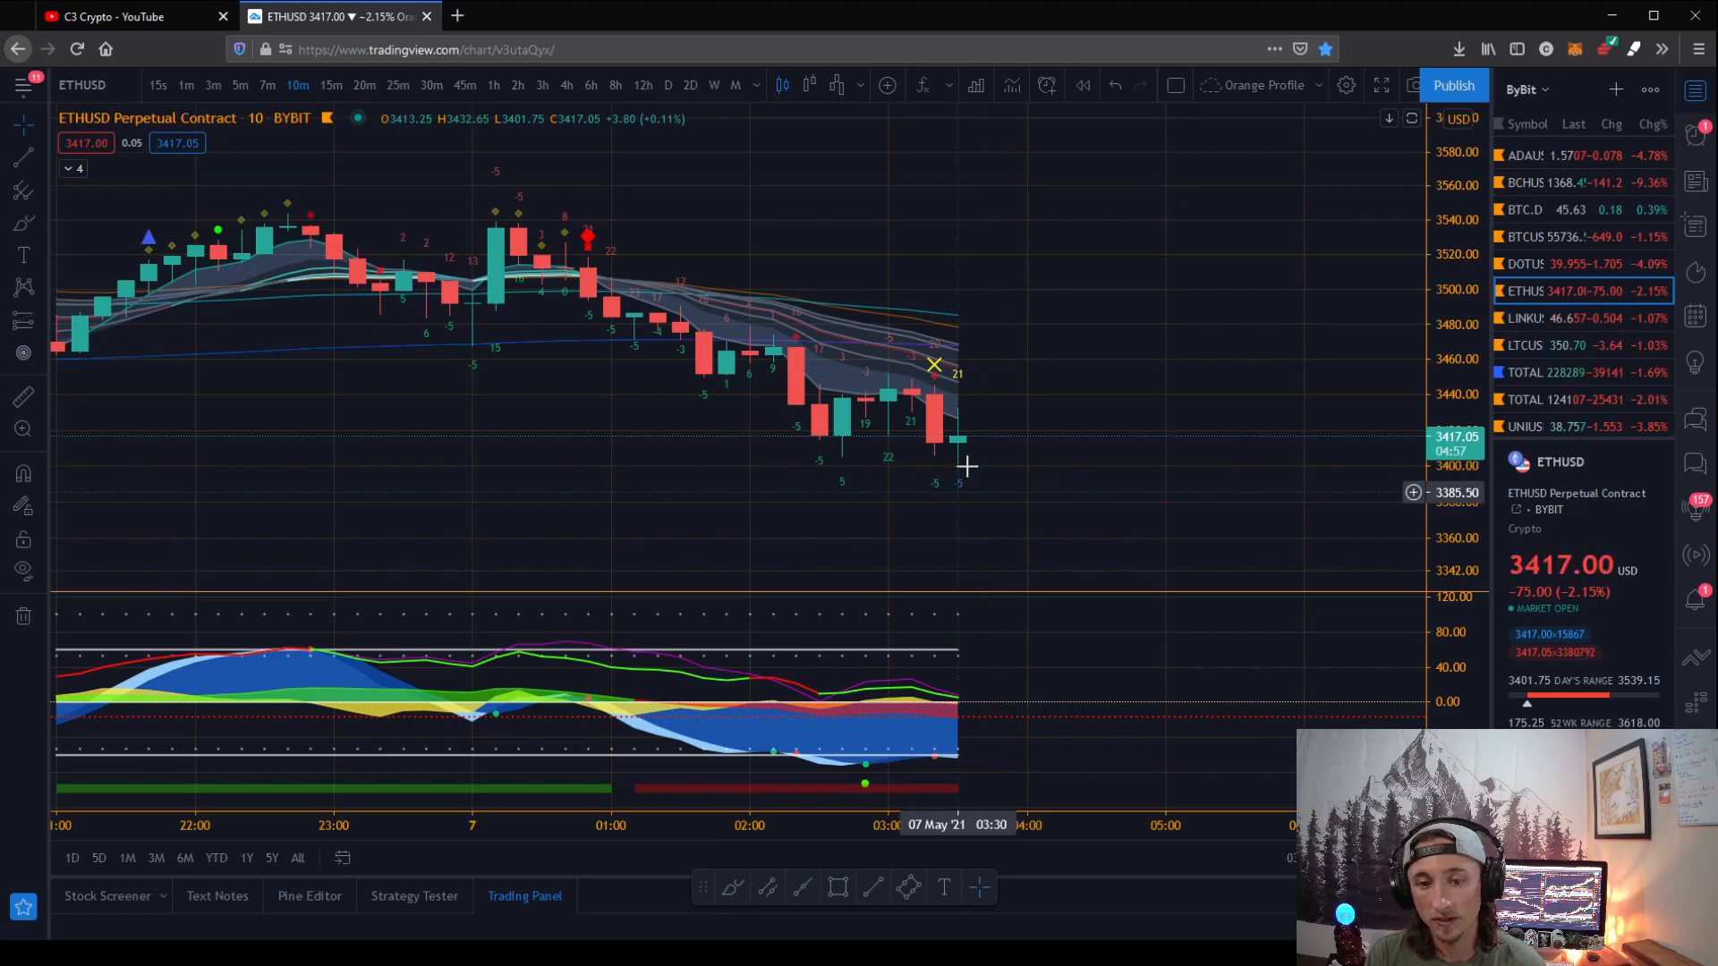
pyautogui.moveTo(1031, 392)
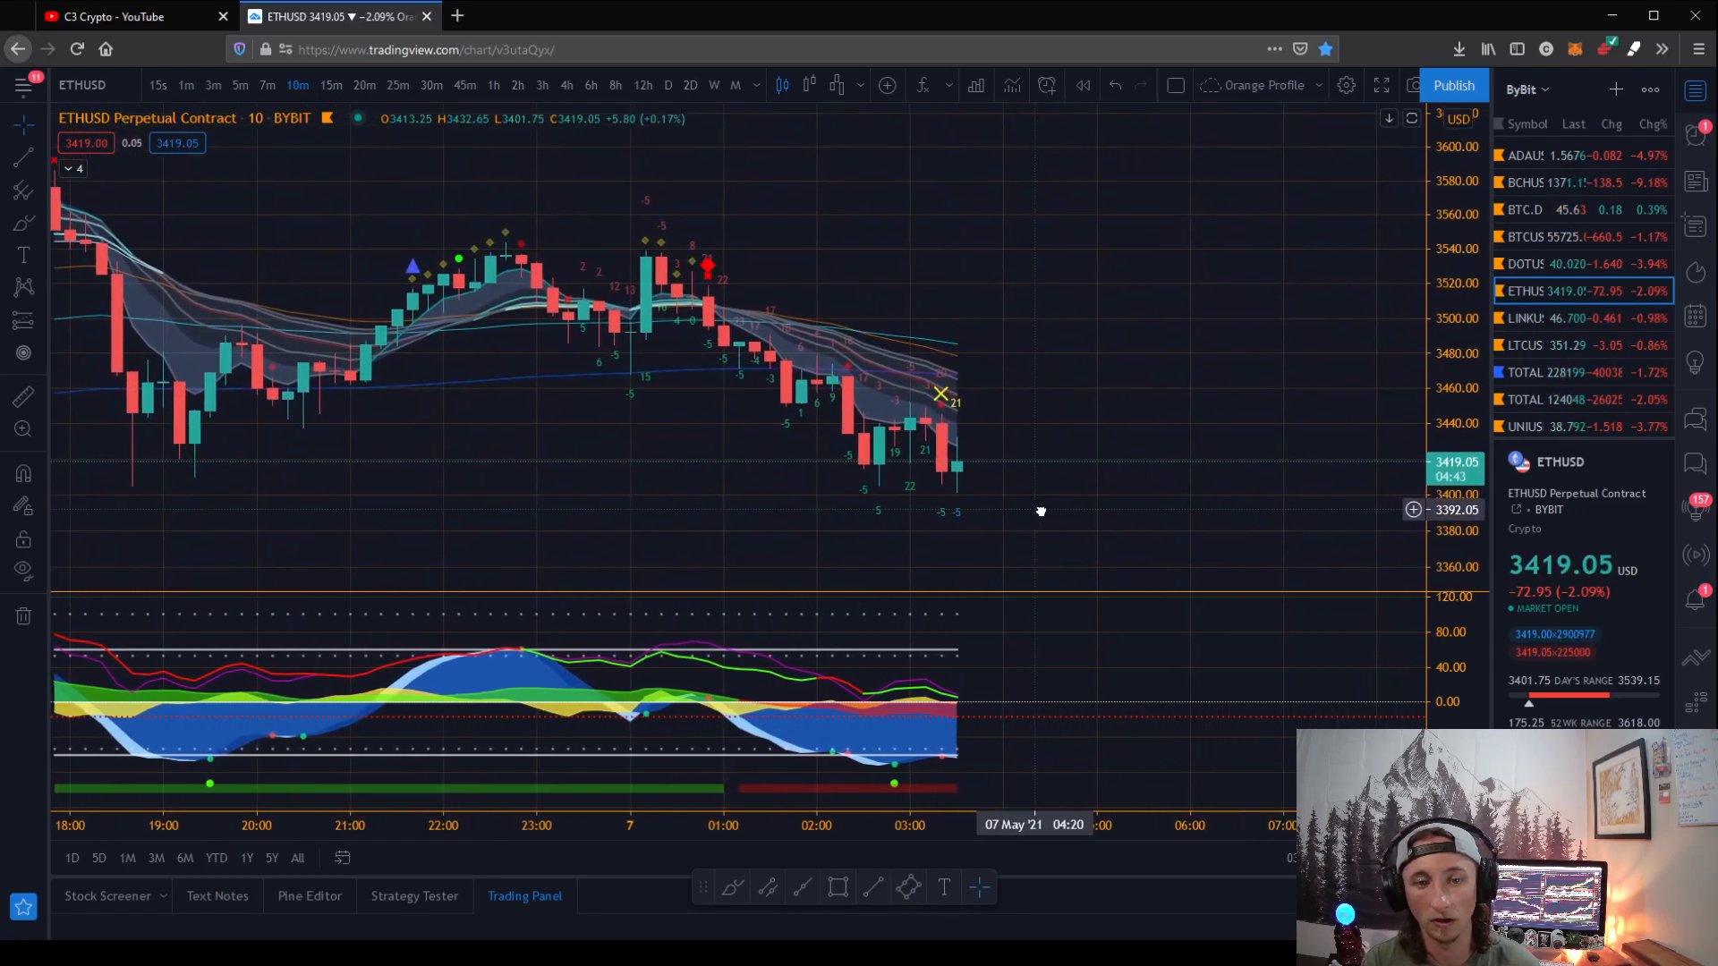
pyautogui.moveTo(1040, 510); pyautogui.dragTo(1104, 499)
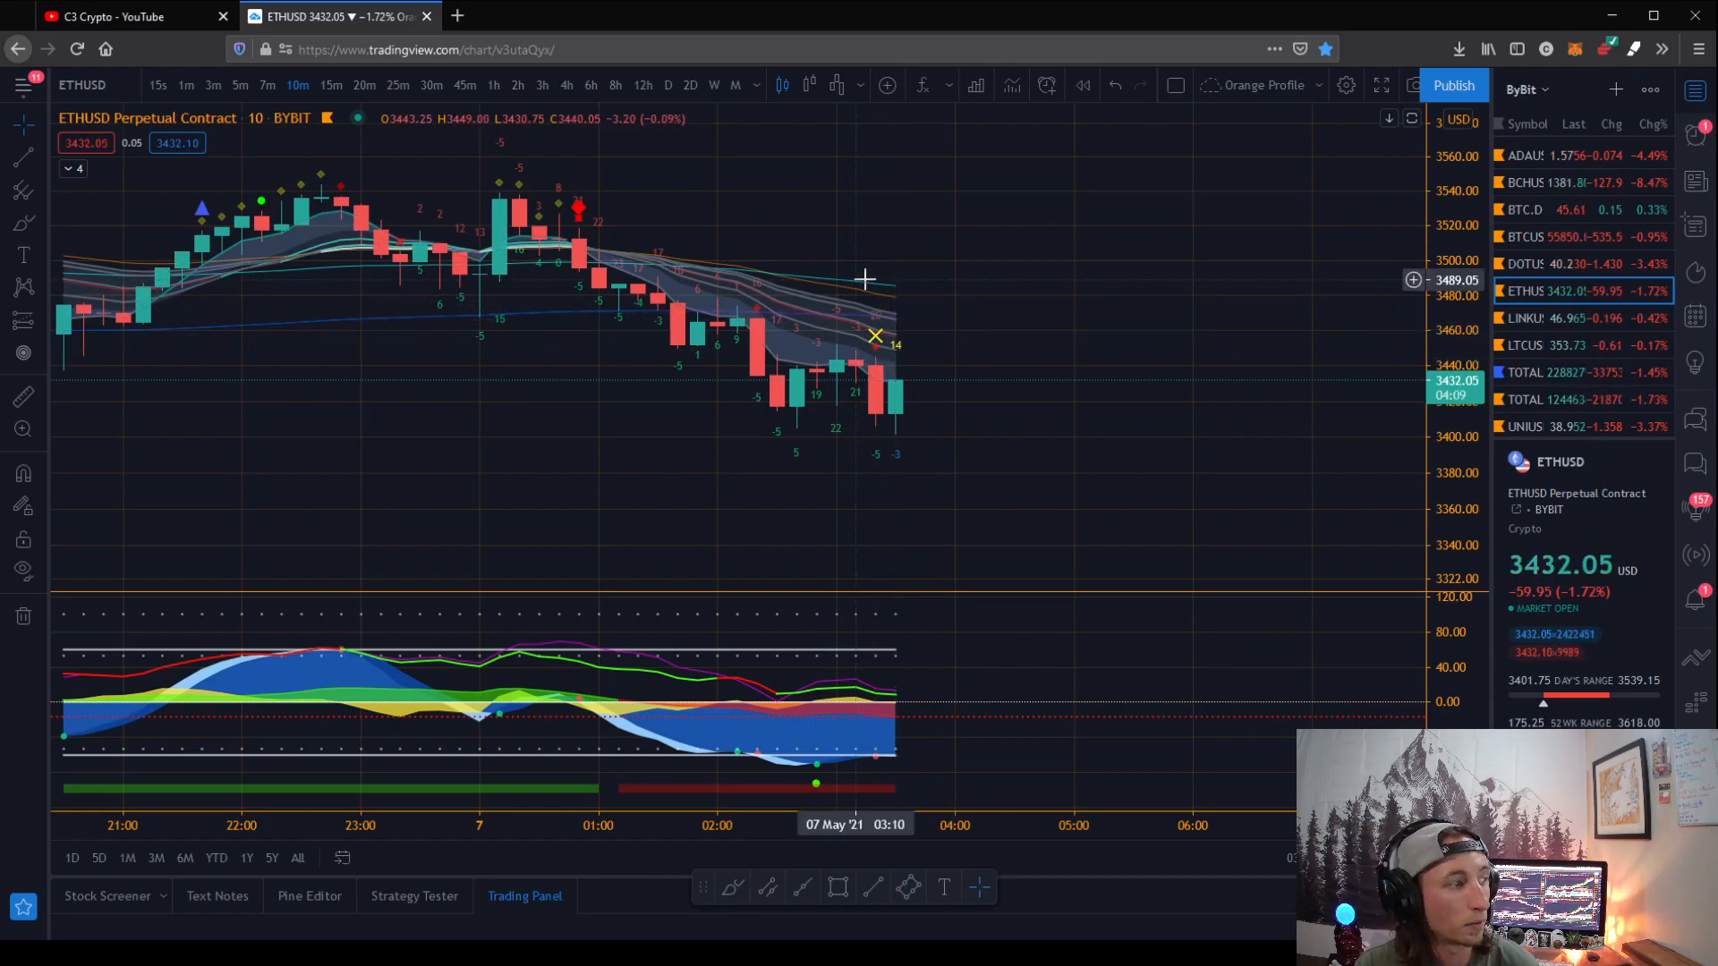
pyautogui.moveTo(971, 569)
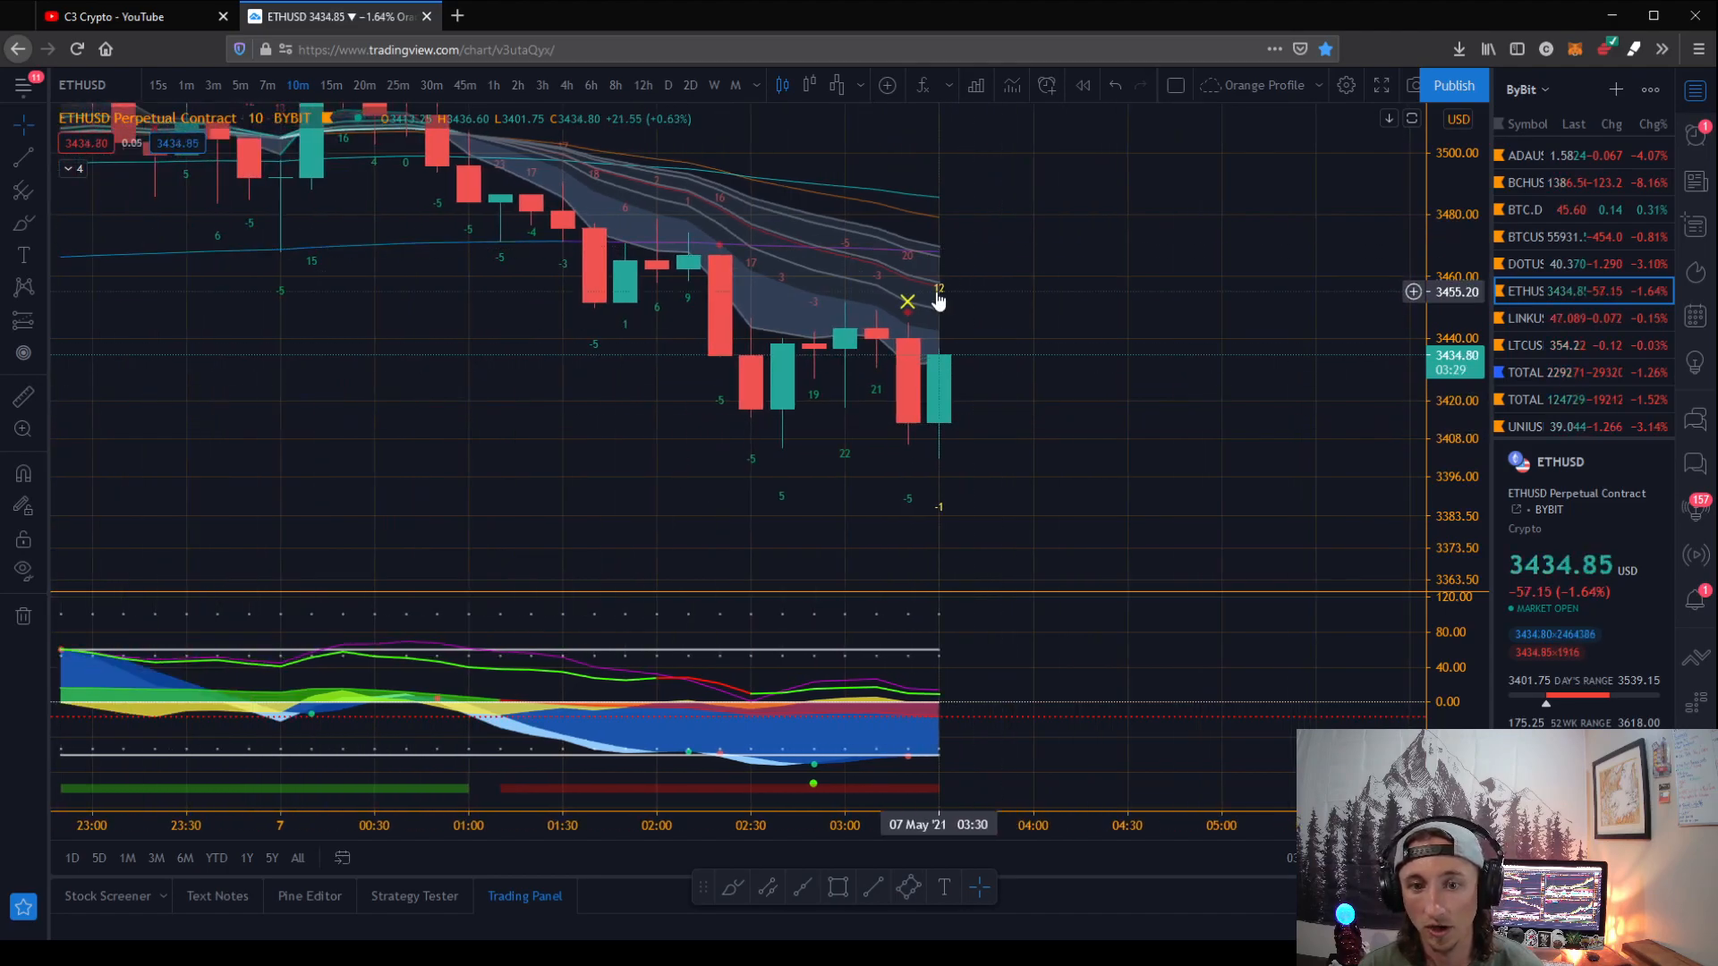
pyautogui.moveTo(897, 253)
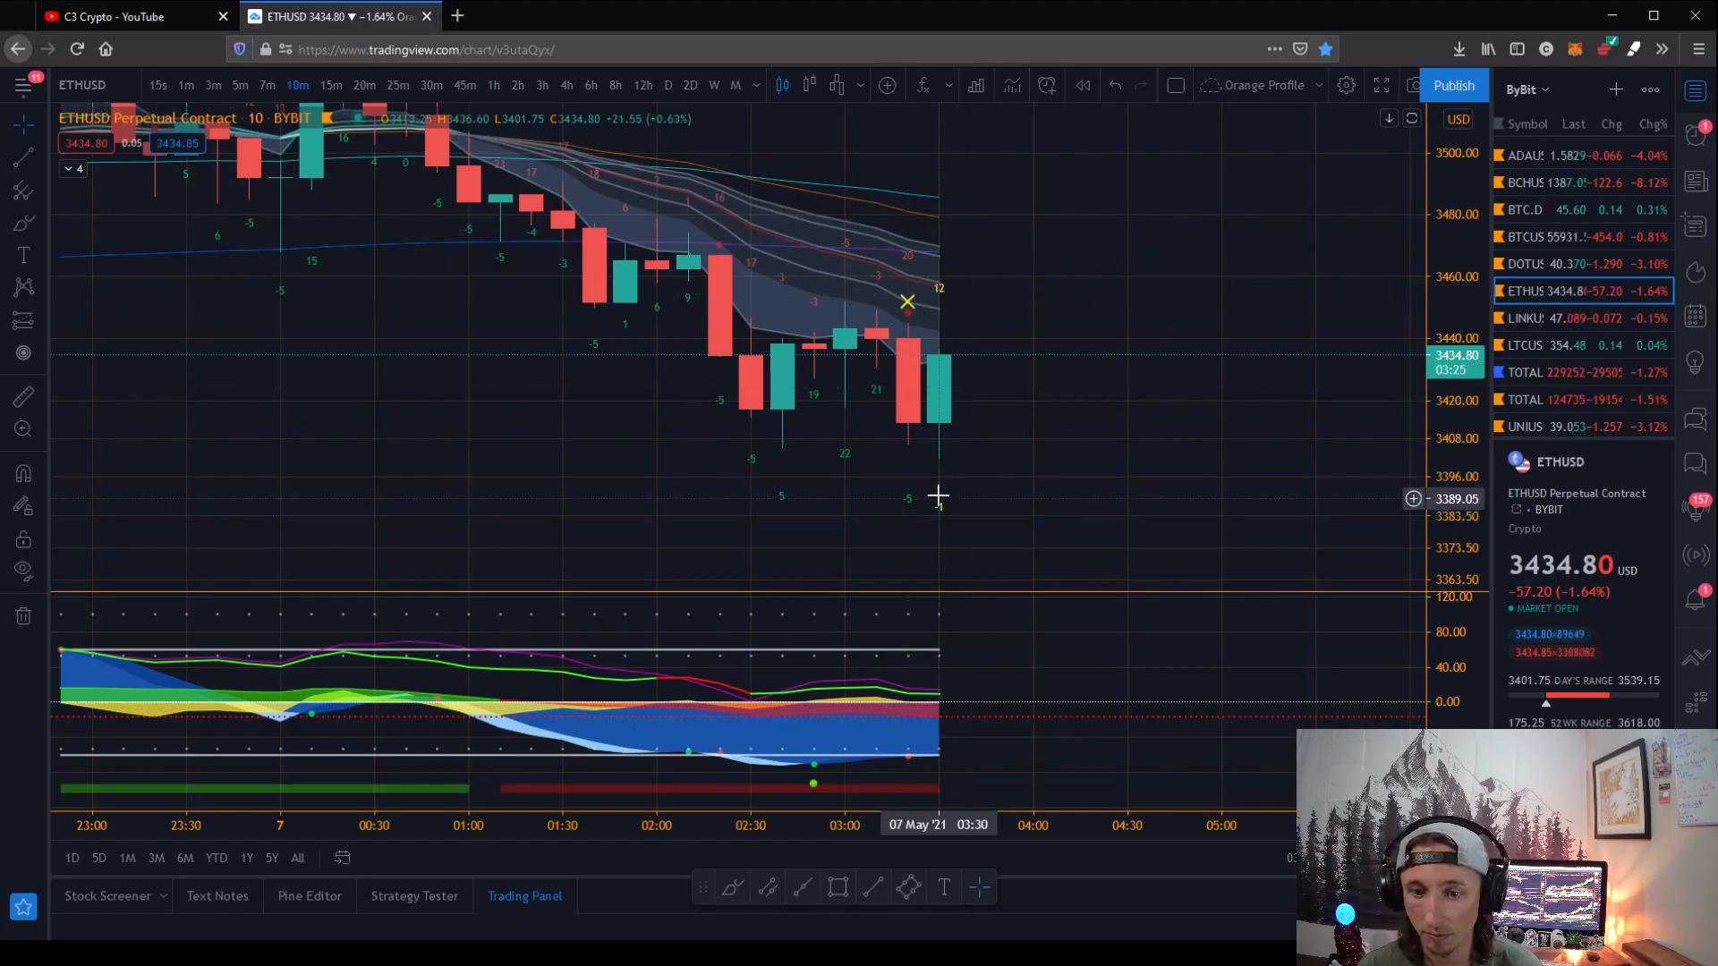
pyautogui.moveTo(1161, 312)
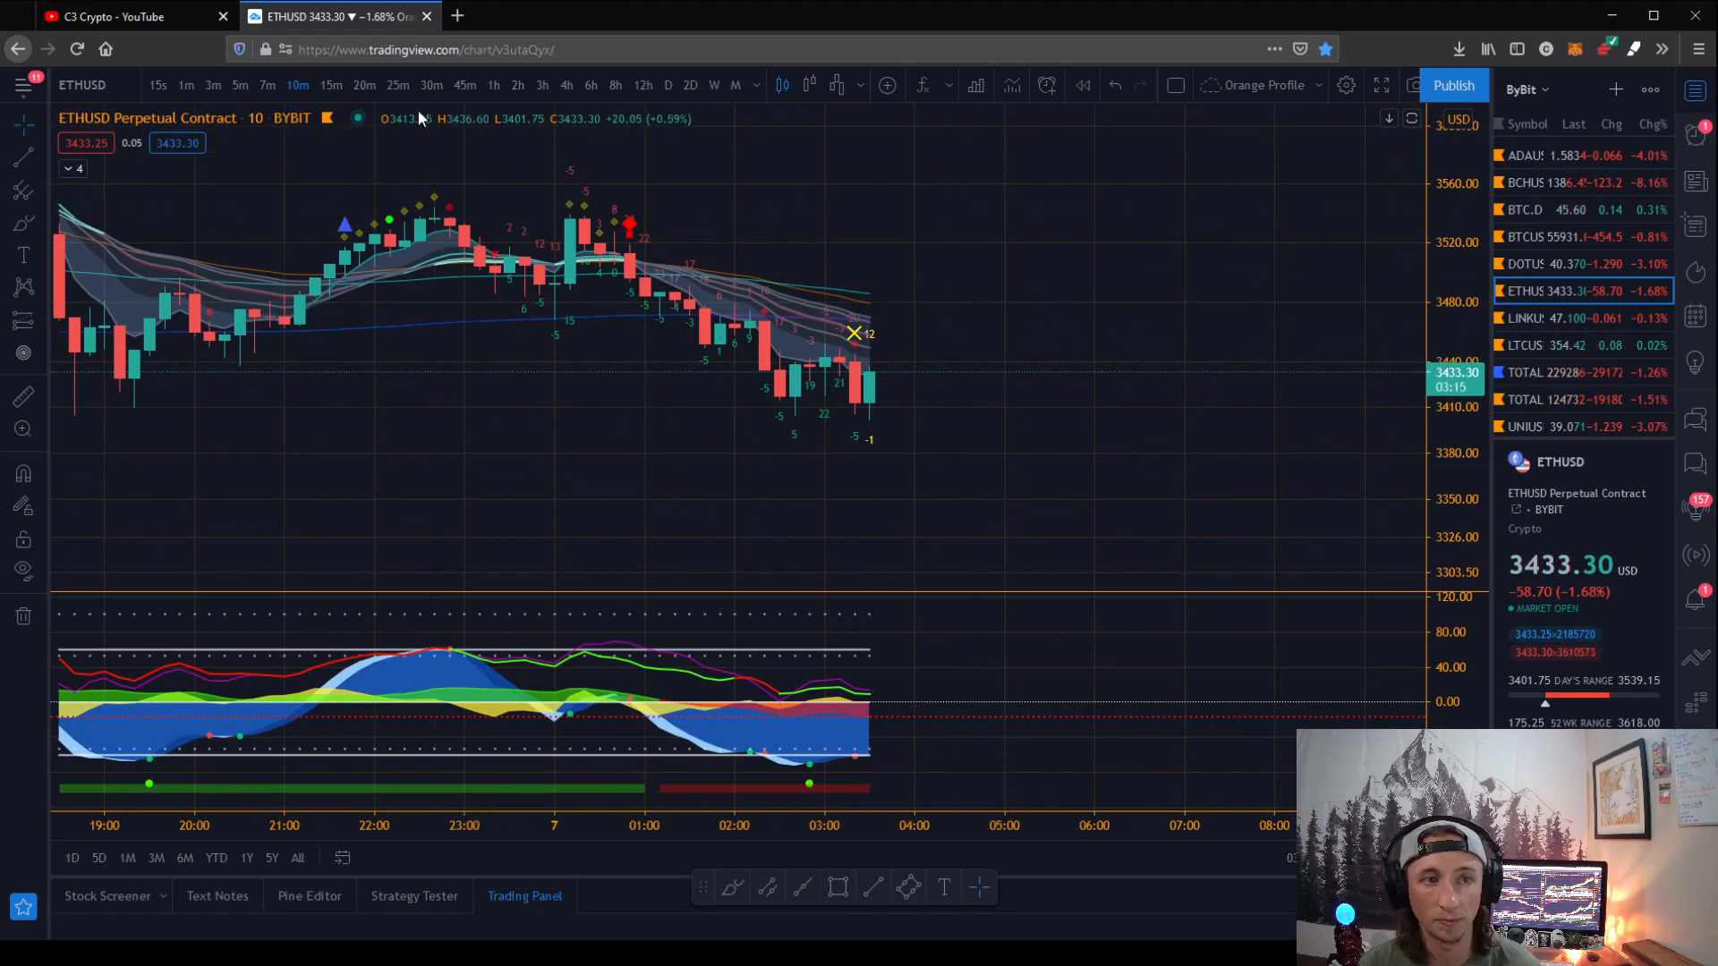
# Move the ETHUSD chart through 15 minutes to the 2-hour timeframe
pyautogui.click(331, 85)
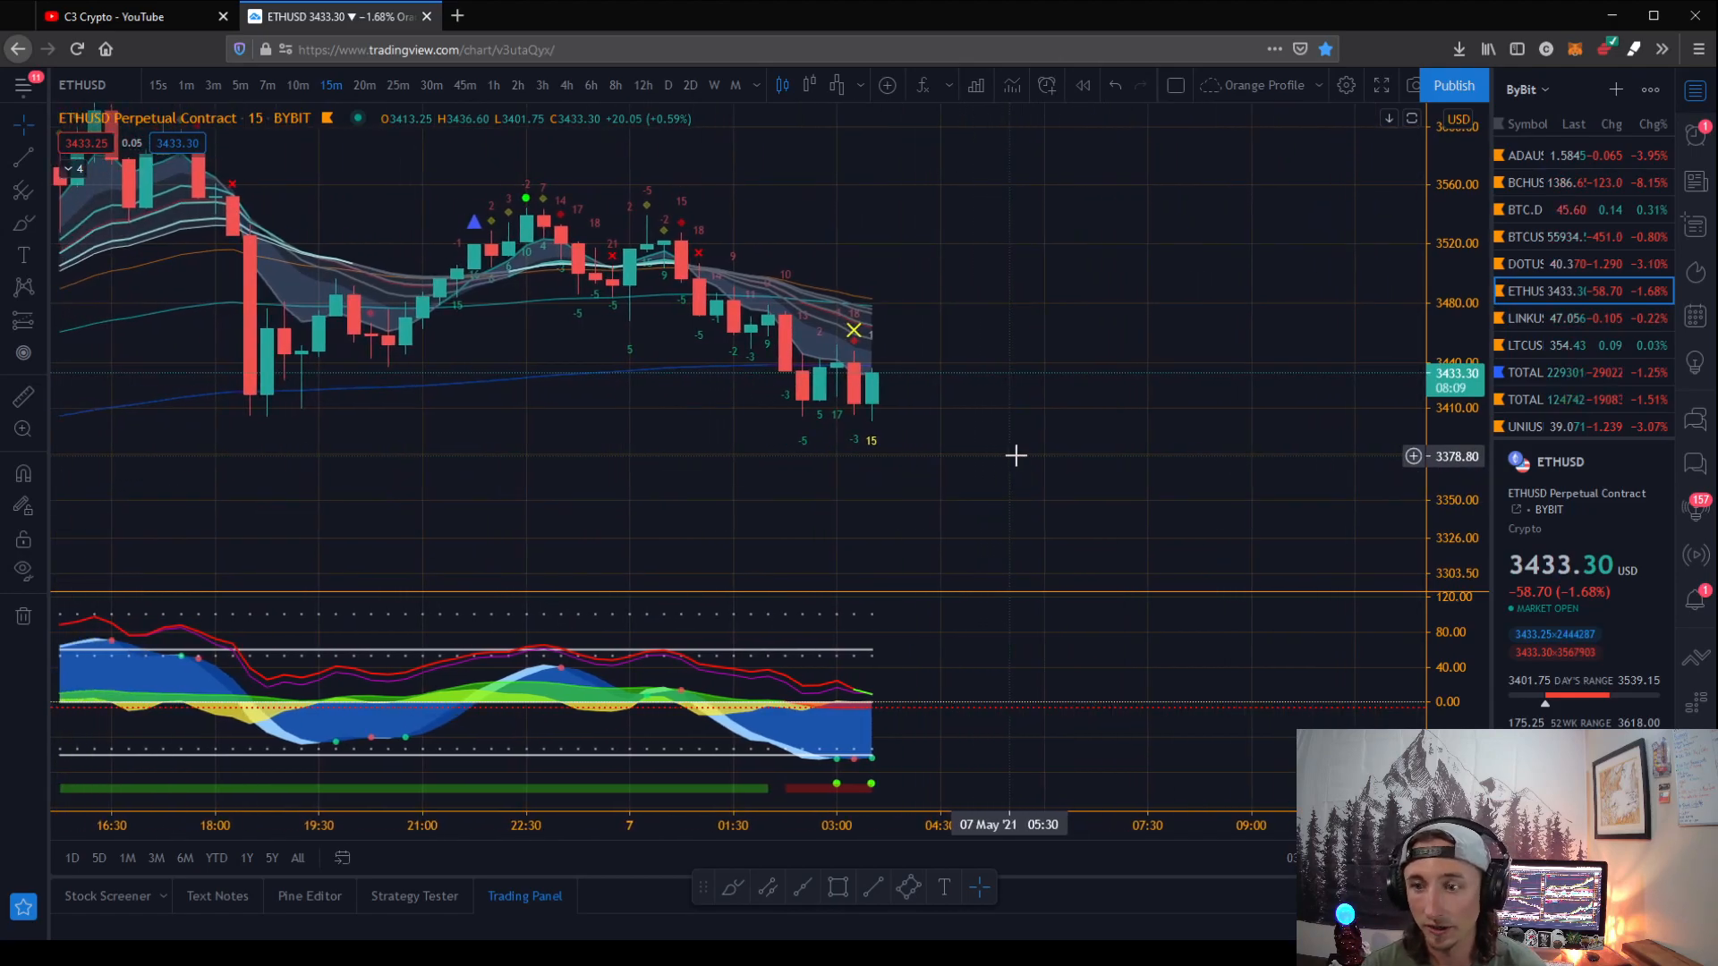
pyautogui.click(517, 85)
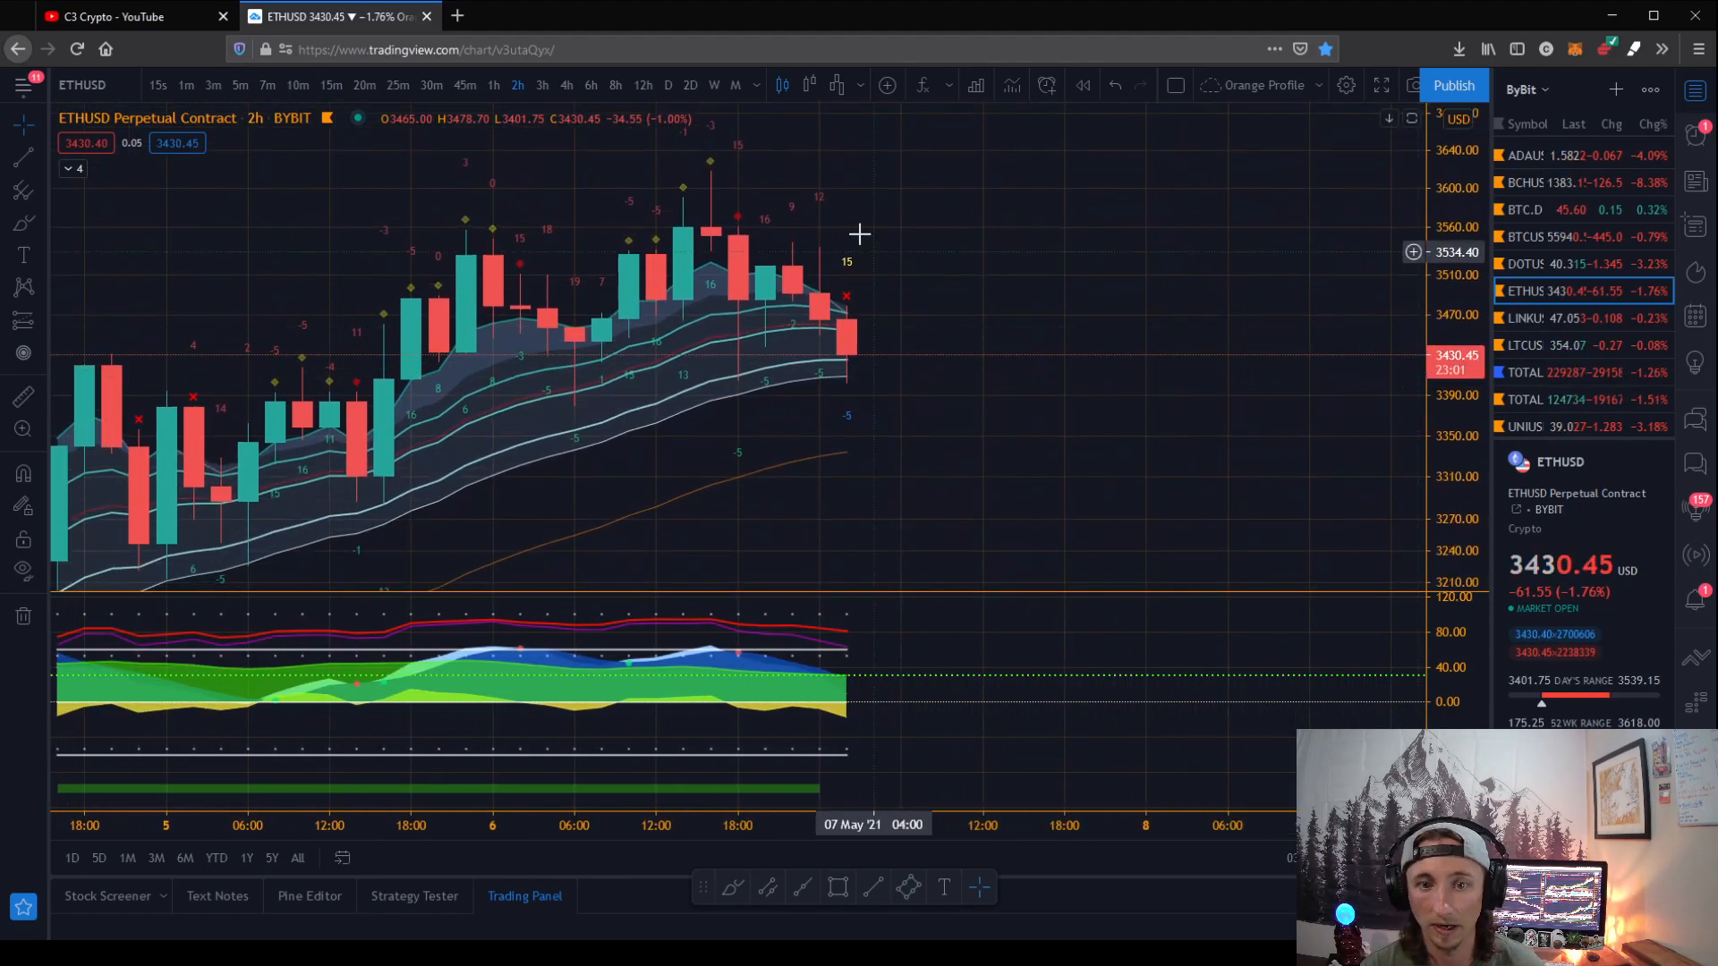
pyautogui.moveTo(802, 268)
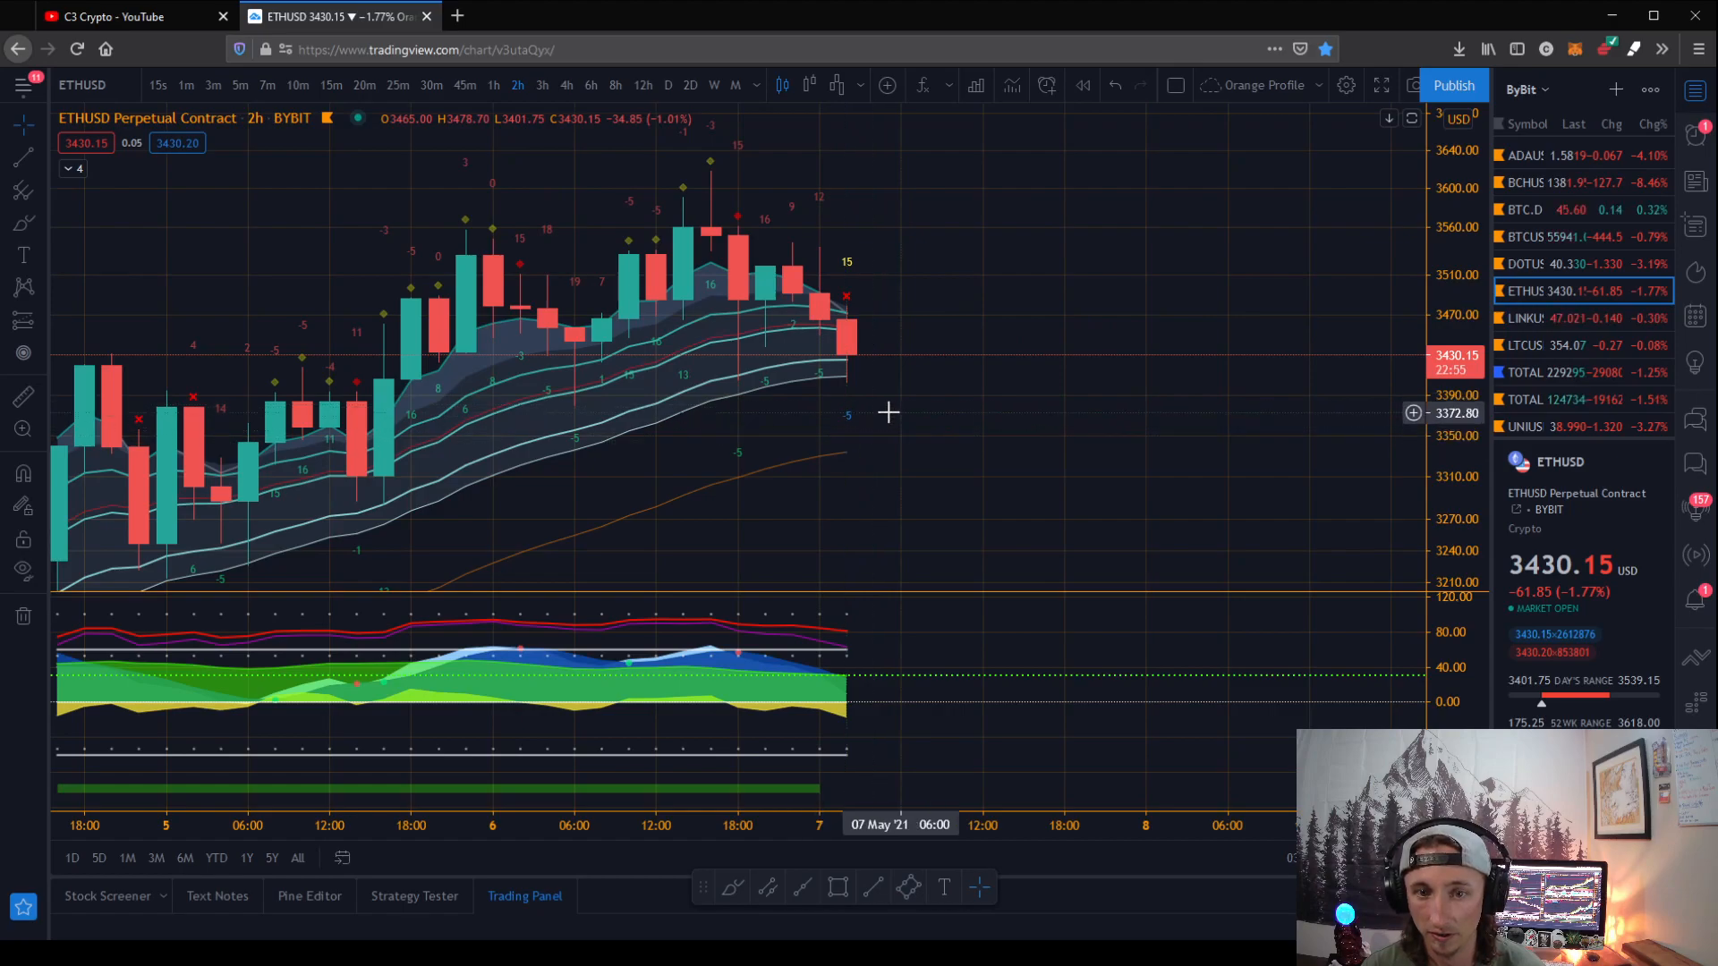
pyautogui.moveTo(849, 271)
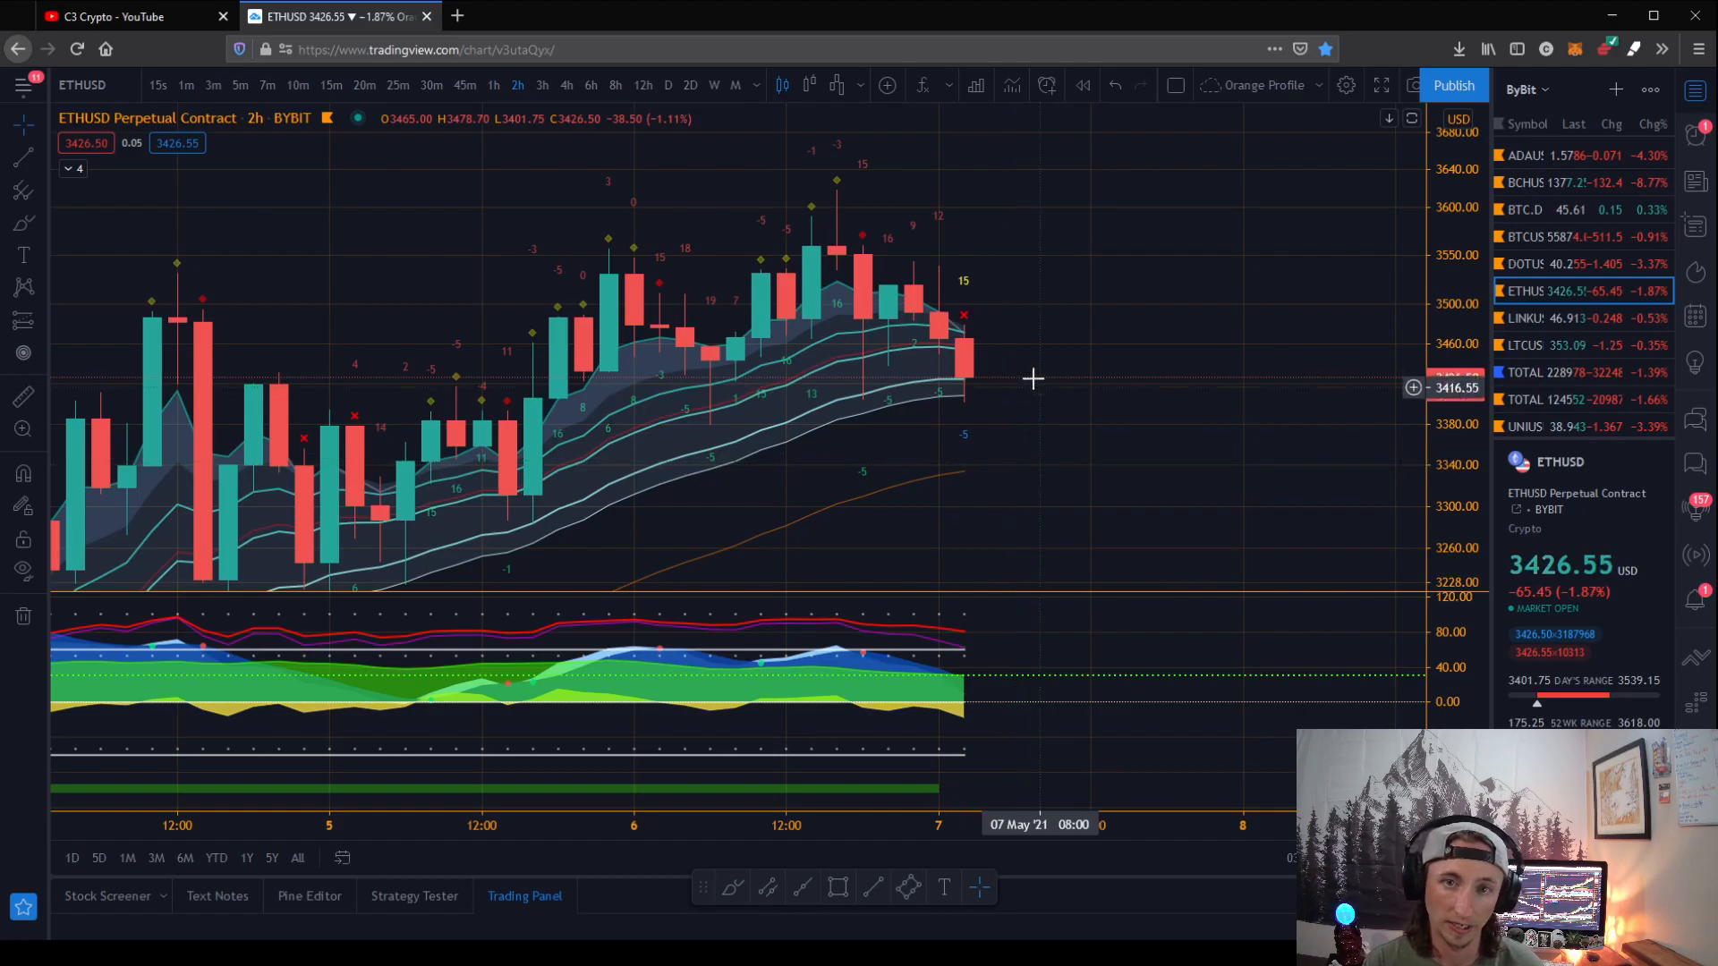
pyautogui.moveTo(904, 372)
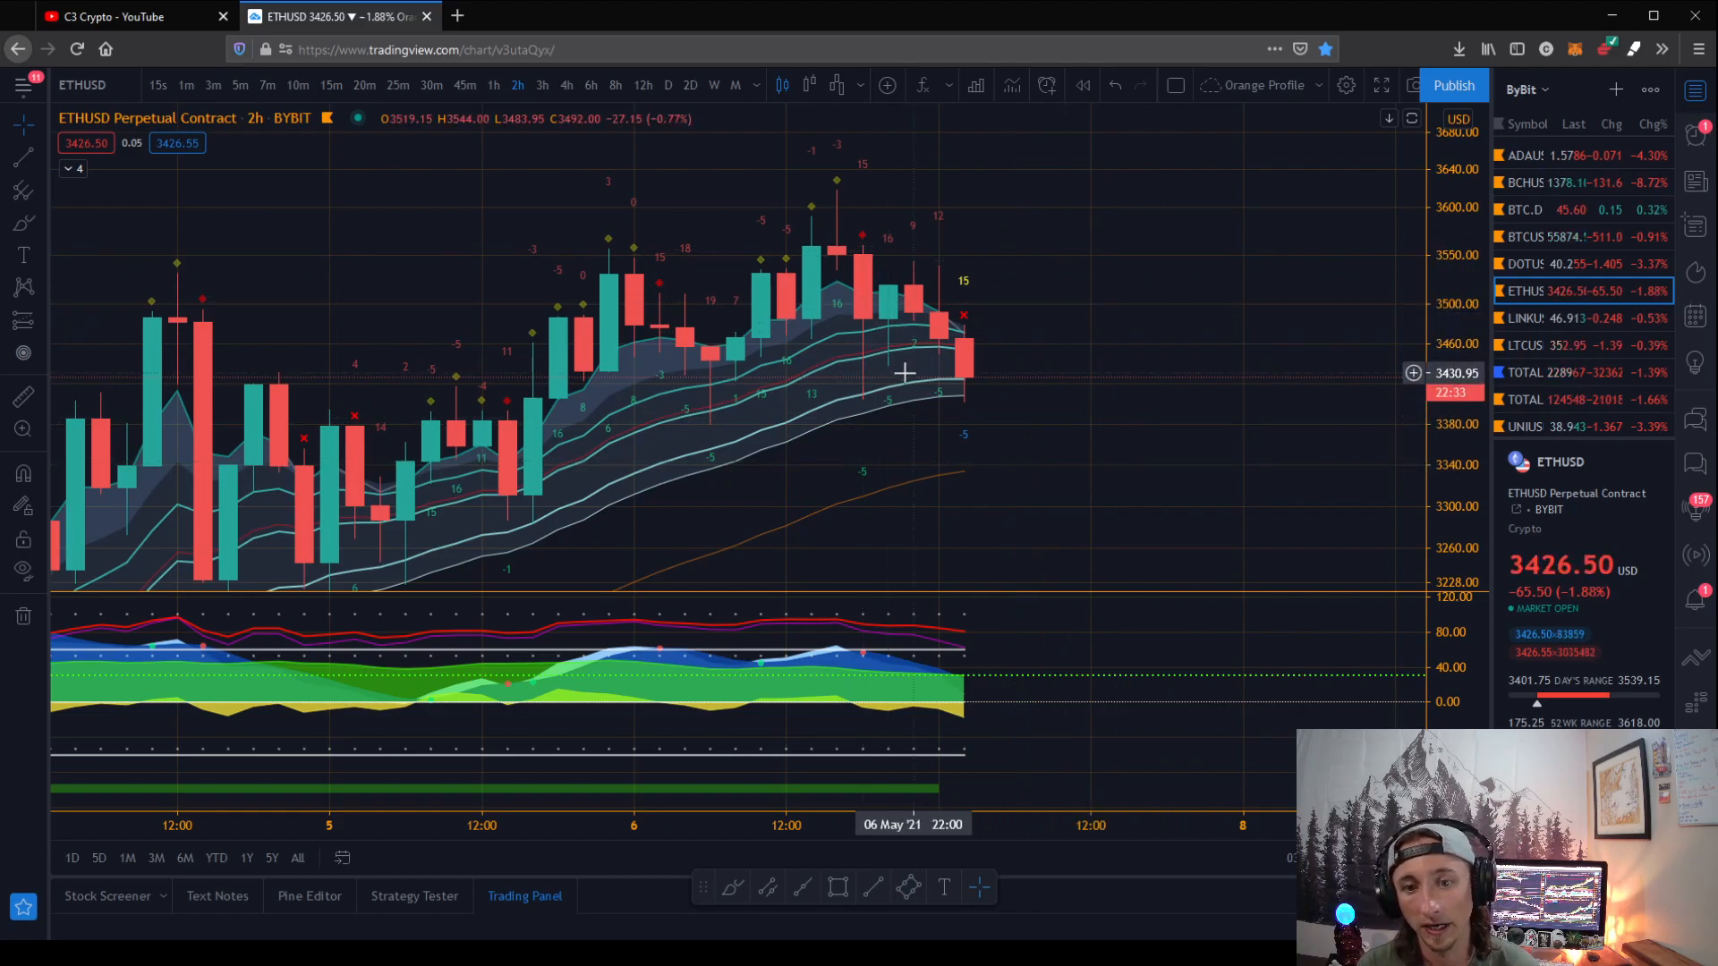
pyautogui.moveTo(935, 389)
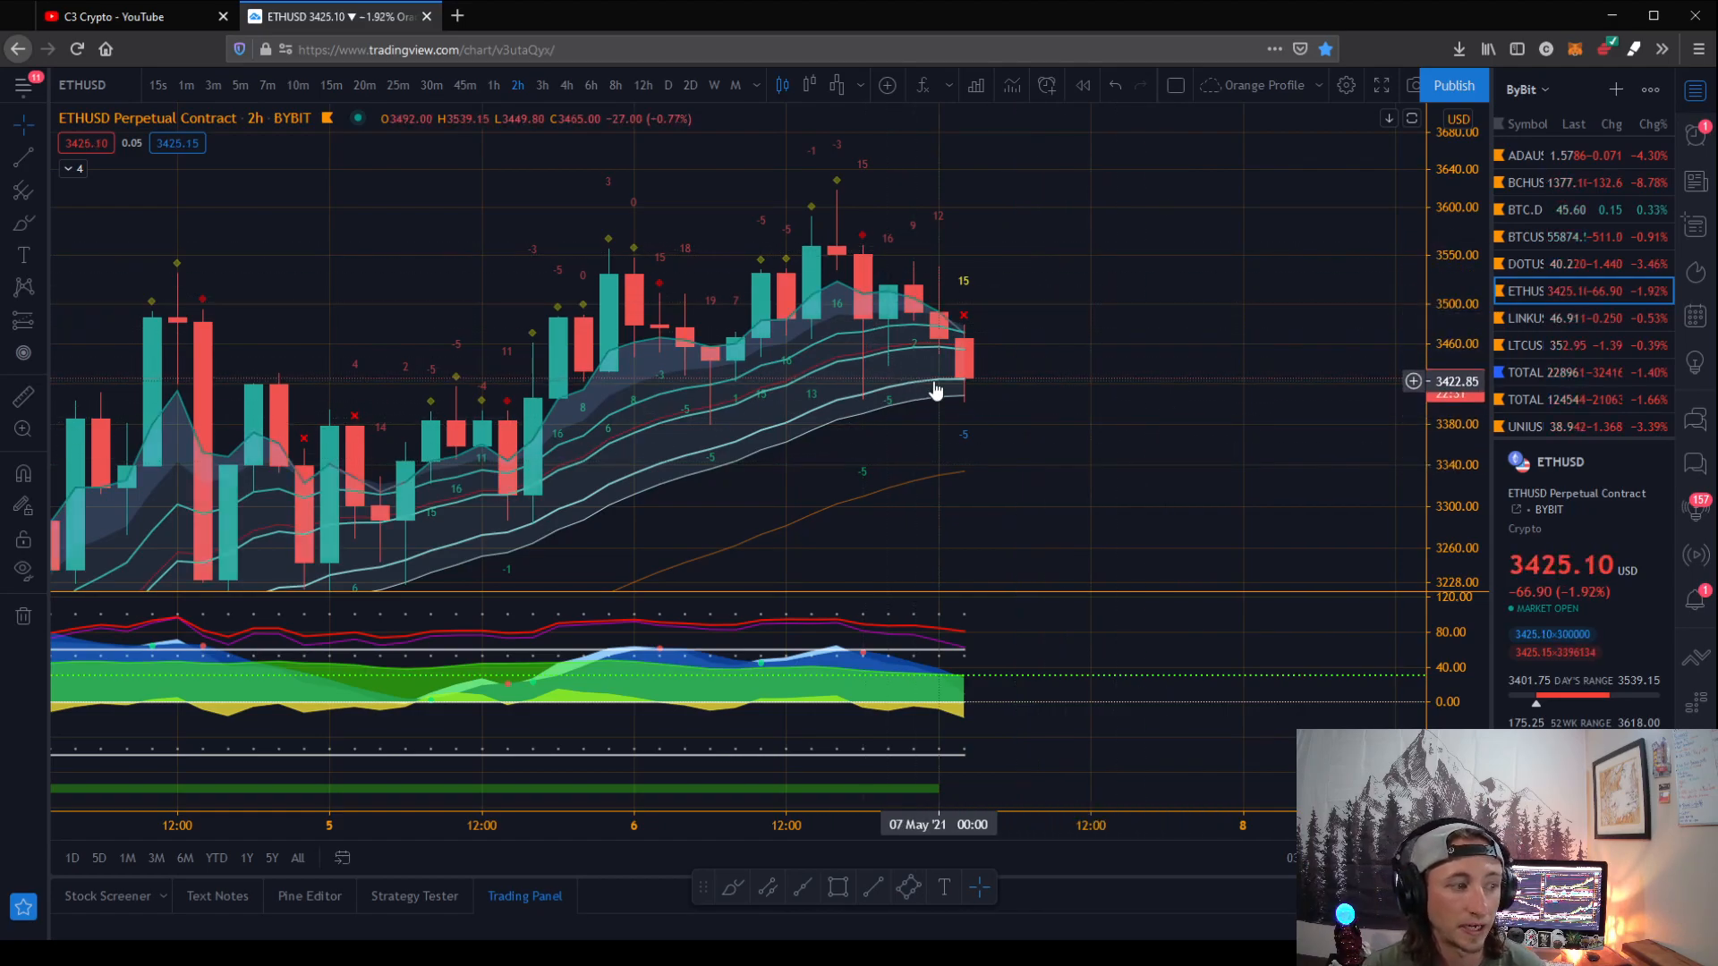
pyautogui.moveTo(953, 295)
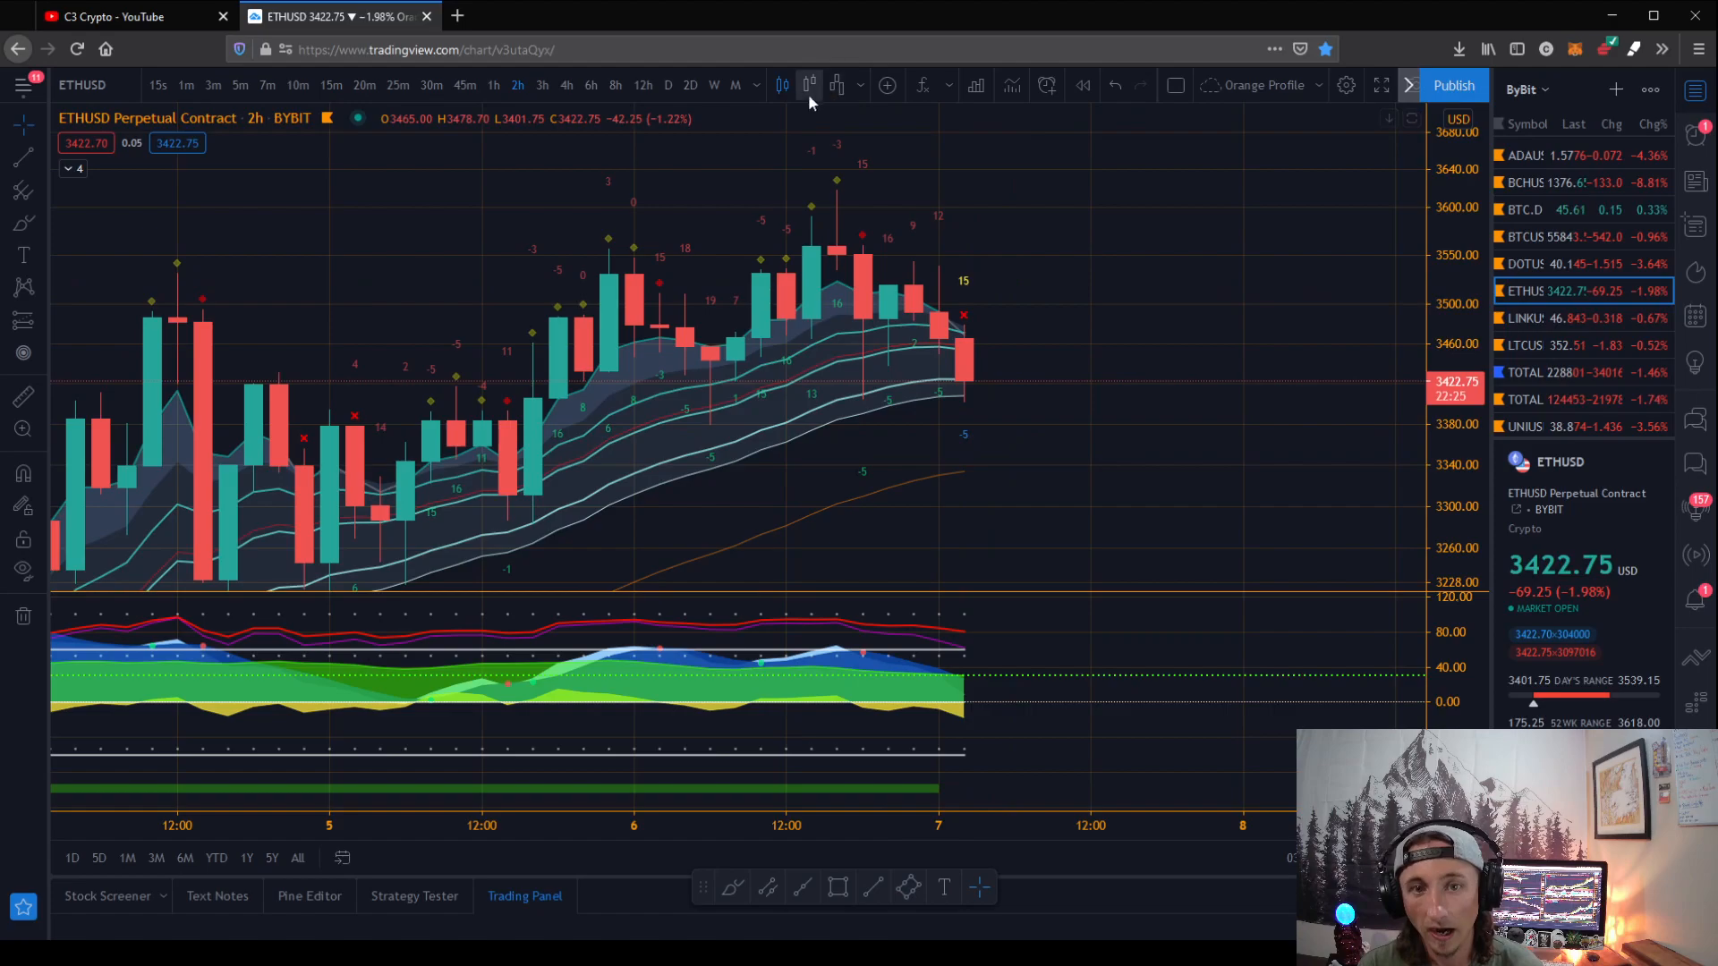
pyautogui.click(810, 85)
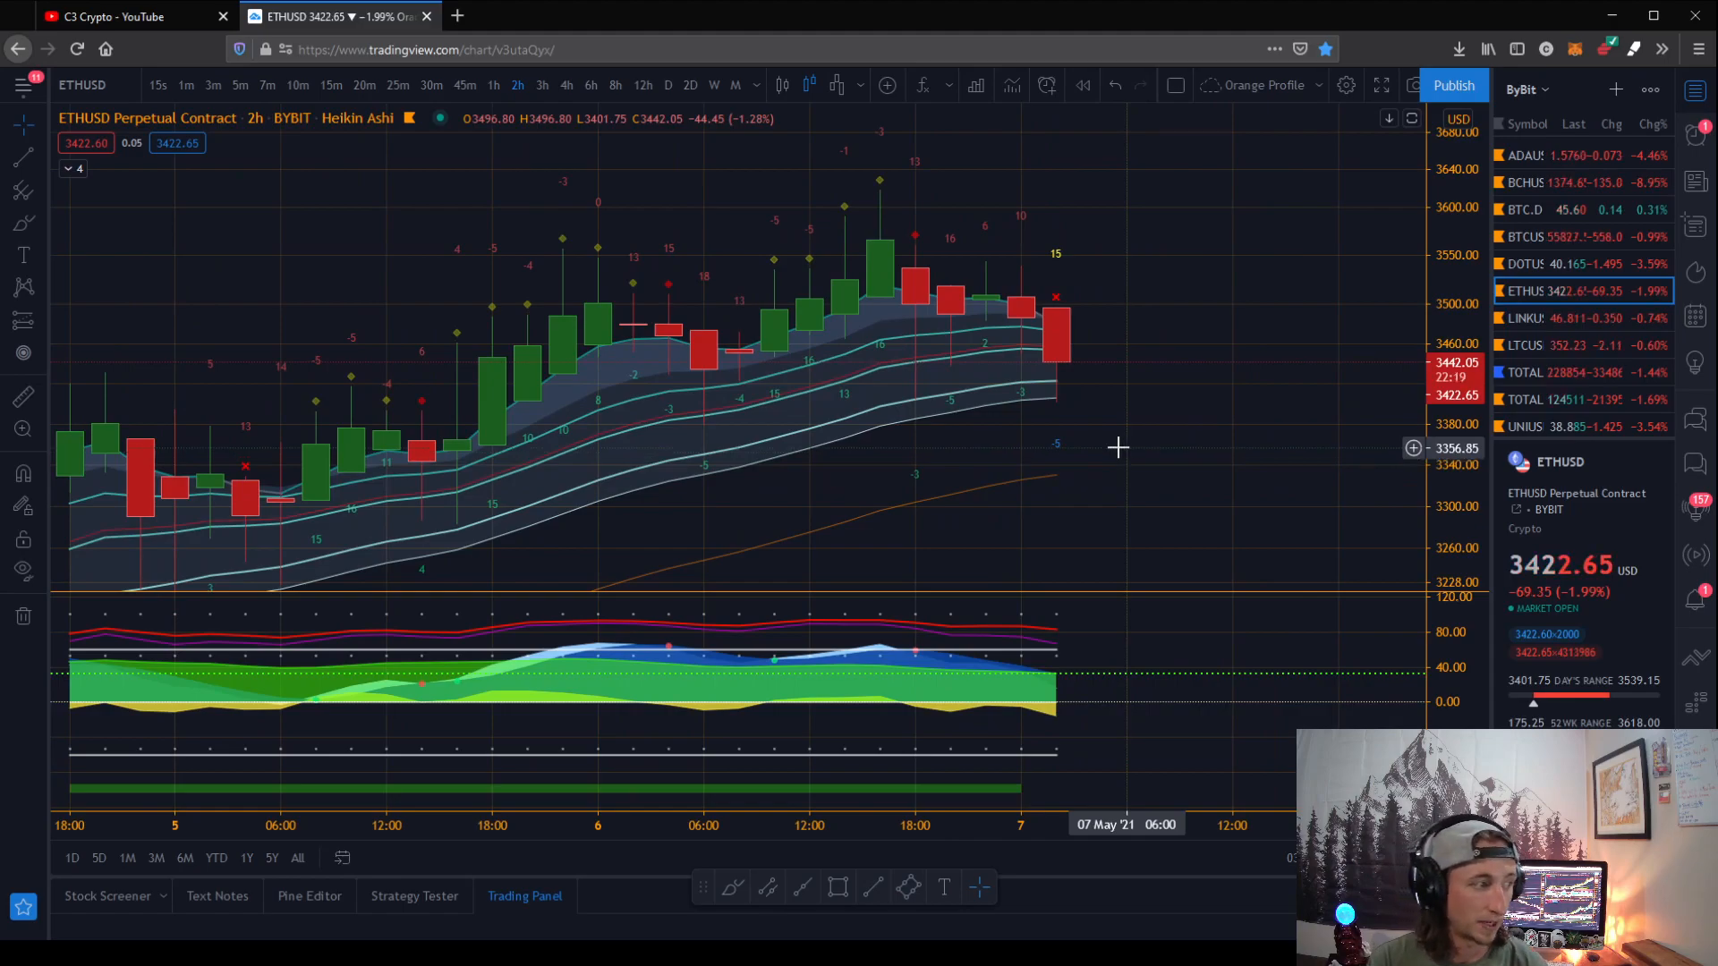
pyautogui.moveTo(1117, 477); pyautogui.dragTo(1034, 477)
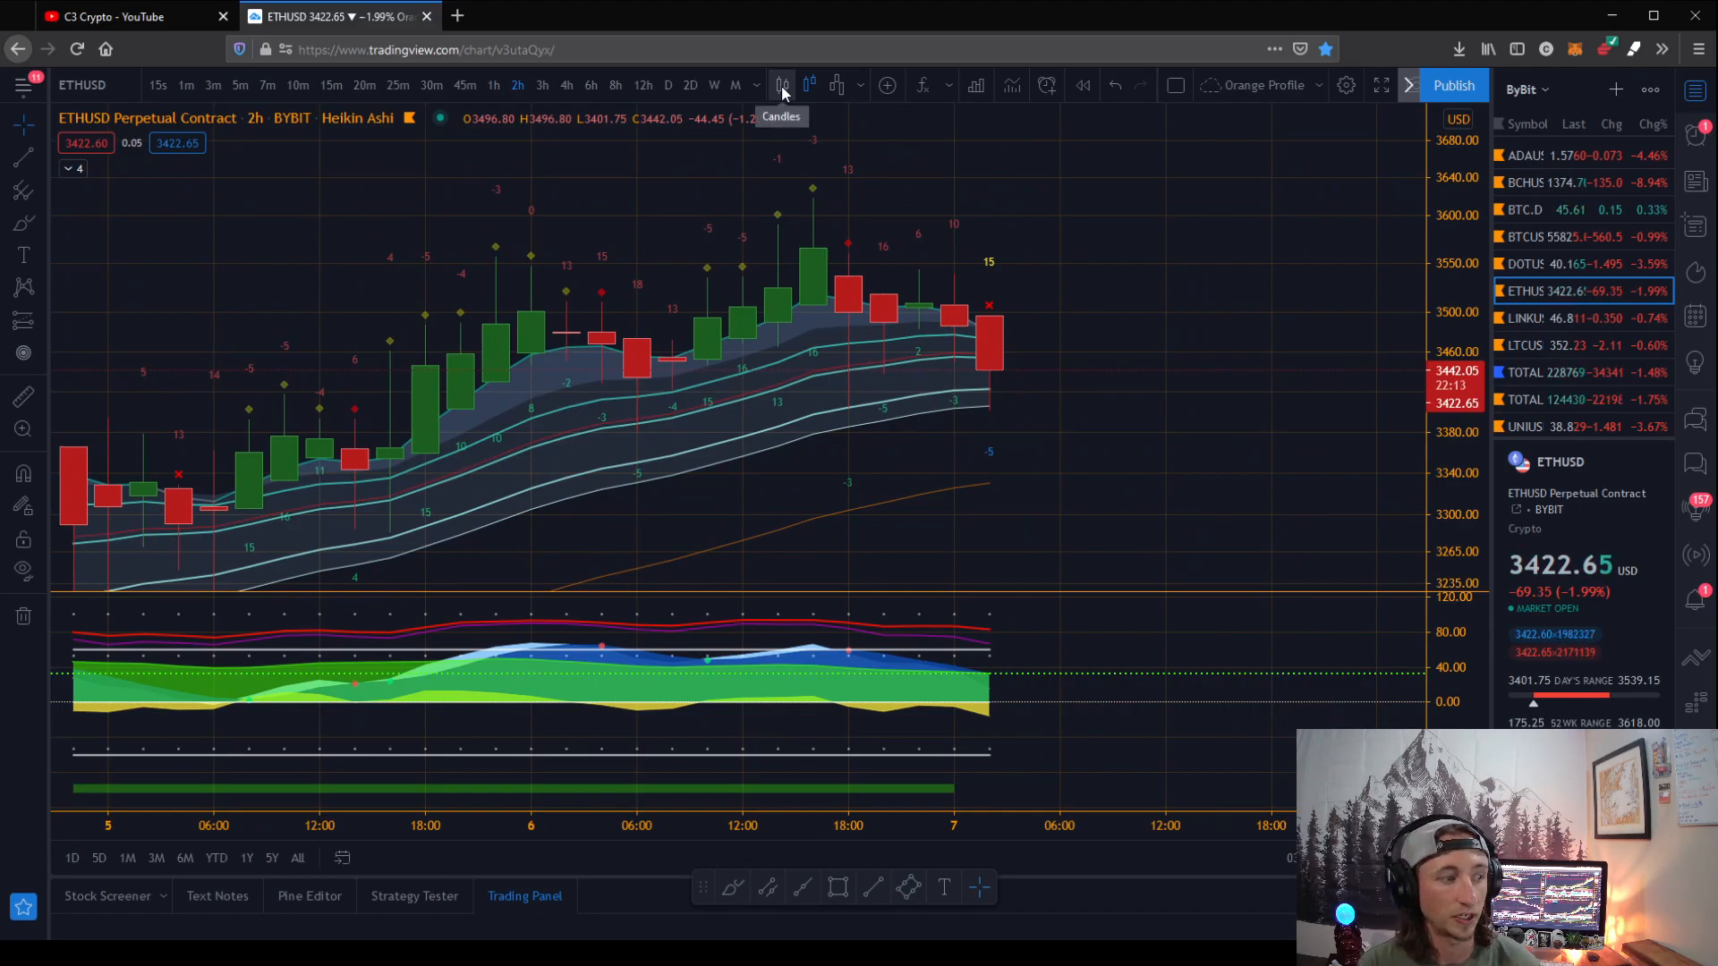
pyautogui.click(781, 85)
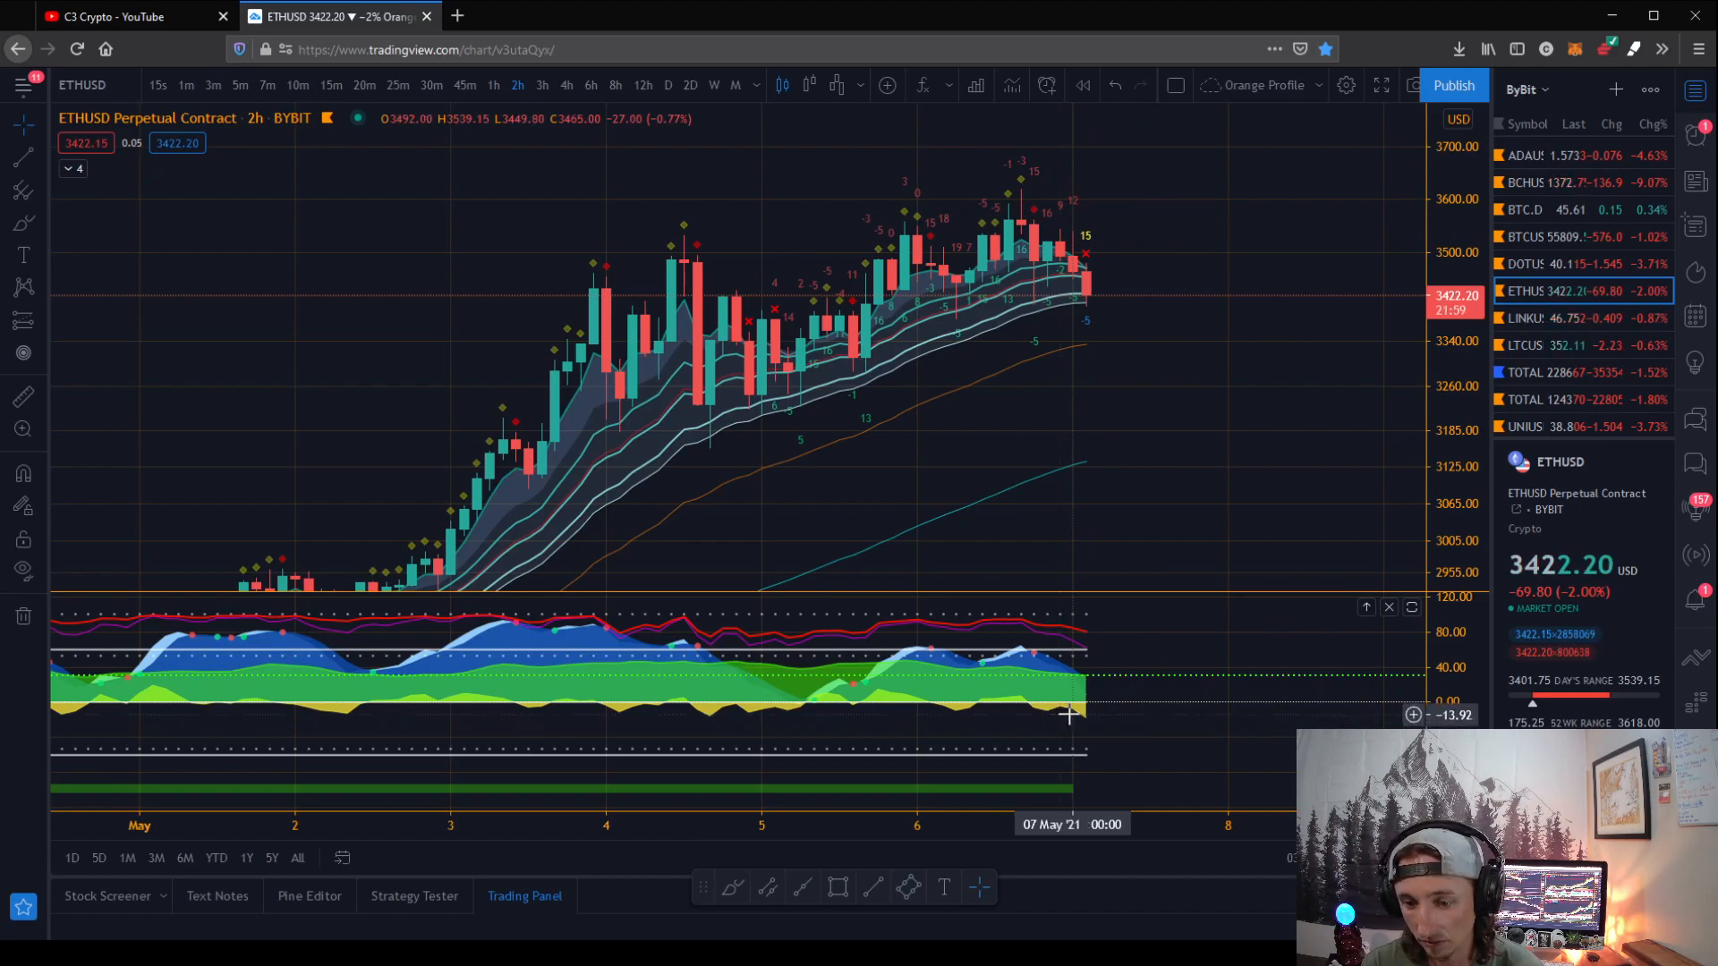
pyautogui.moveTo(1156, 711)
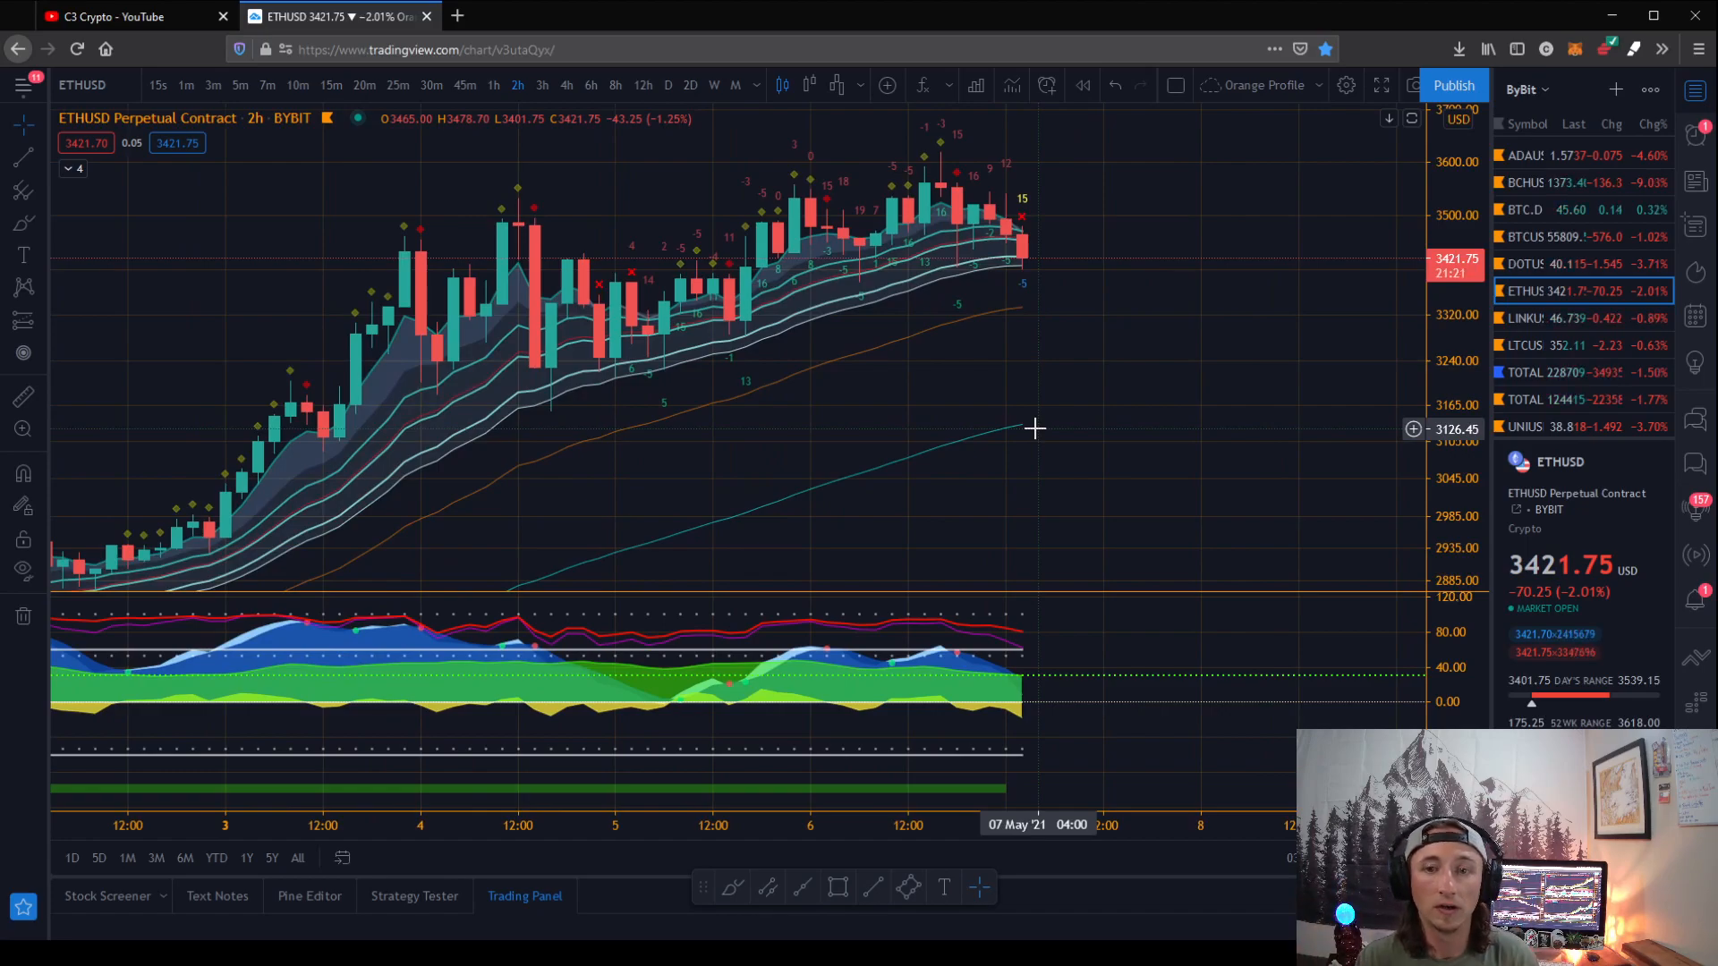
pyautogui.moveTo(933, 354)
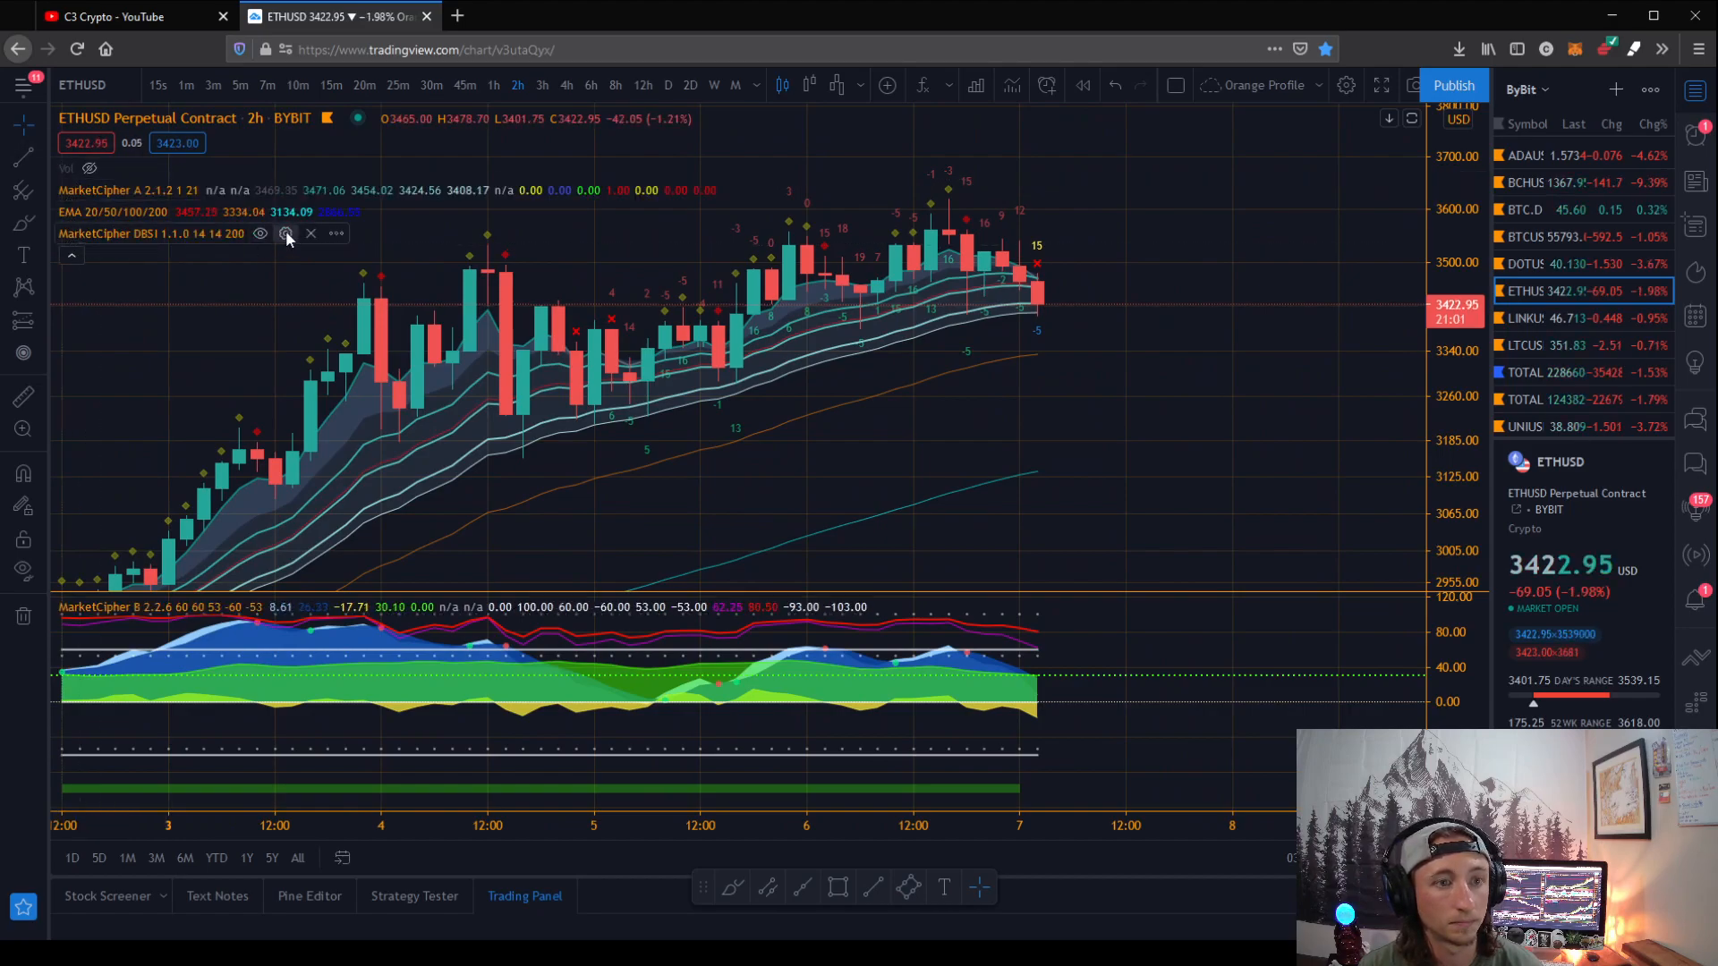
pyautogui.click(286, 232)
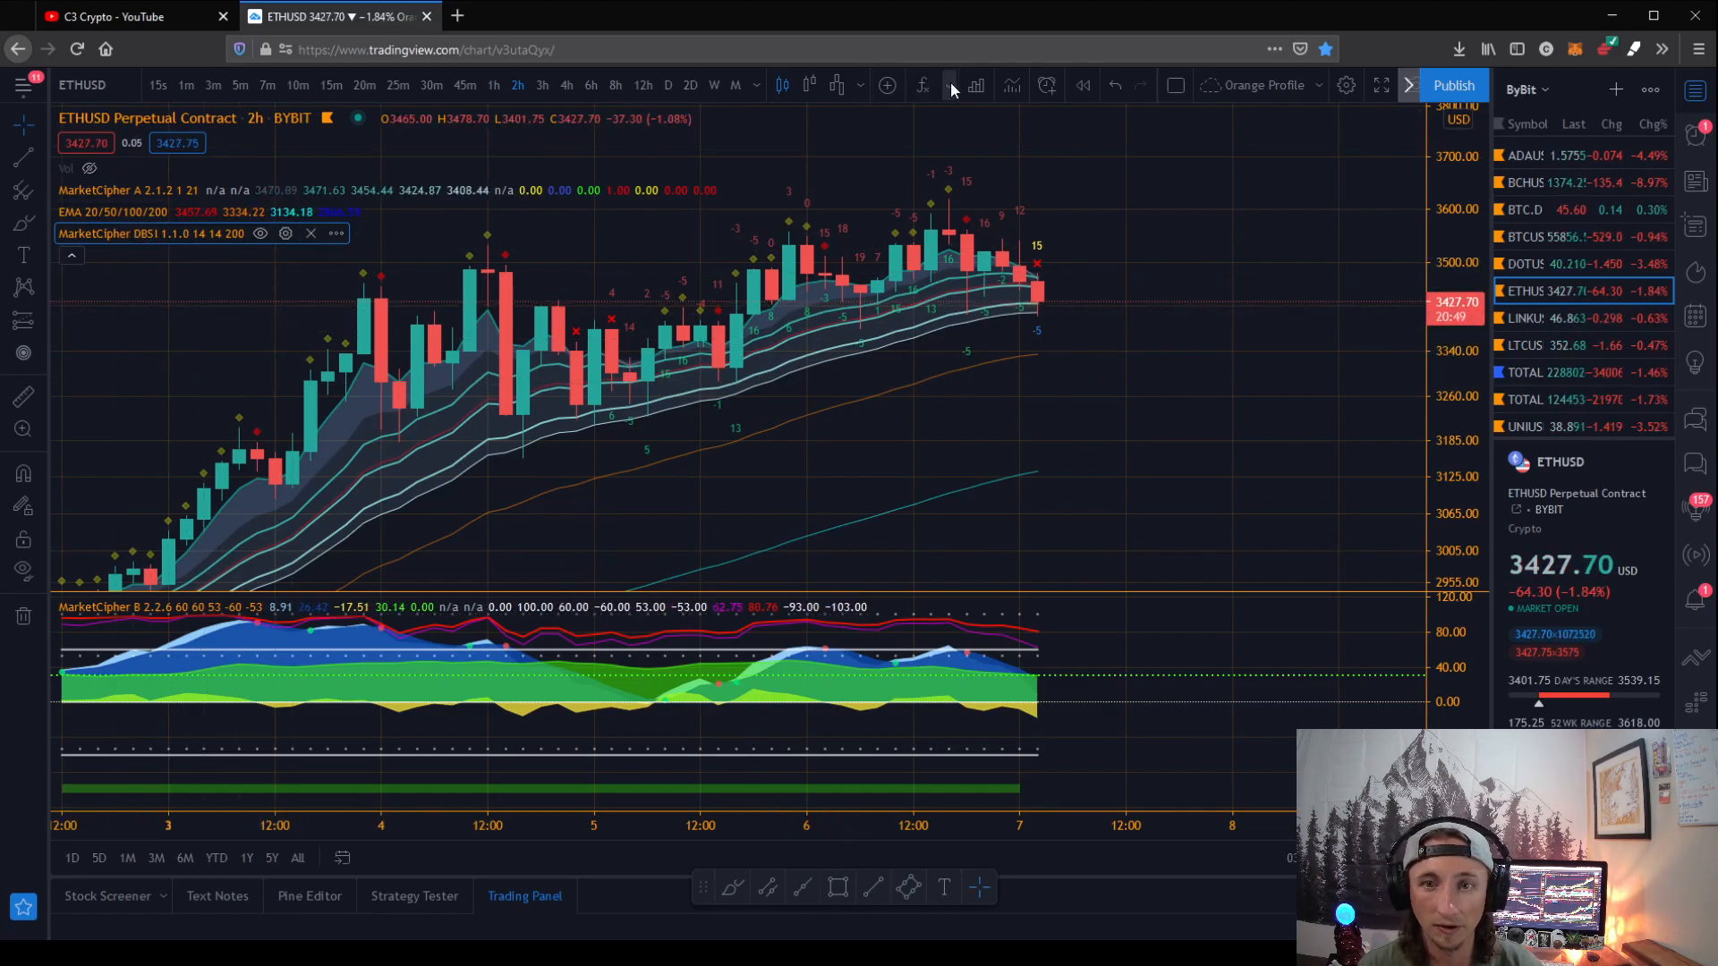
pyautogui.moveTo(953, 85)
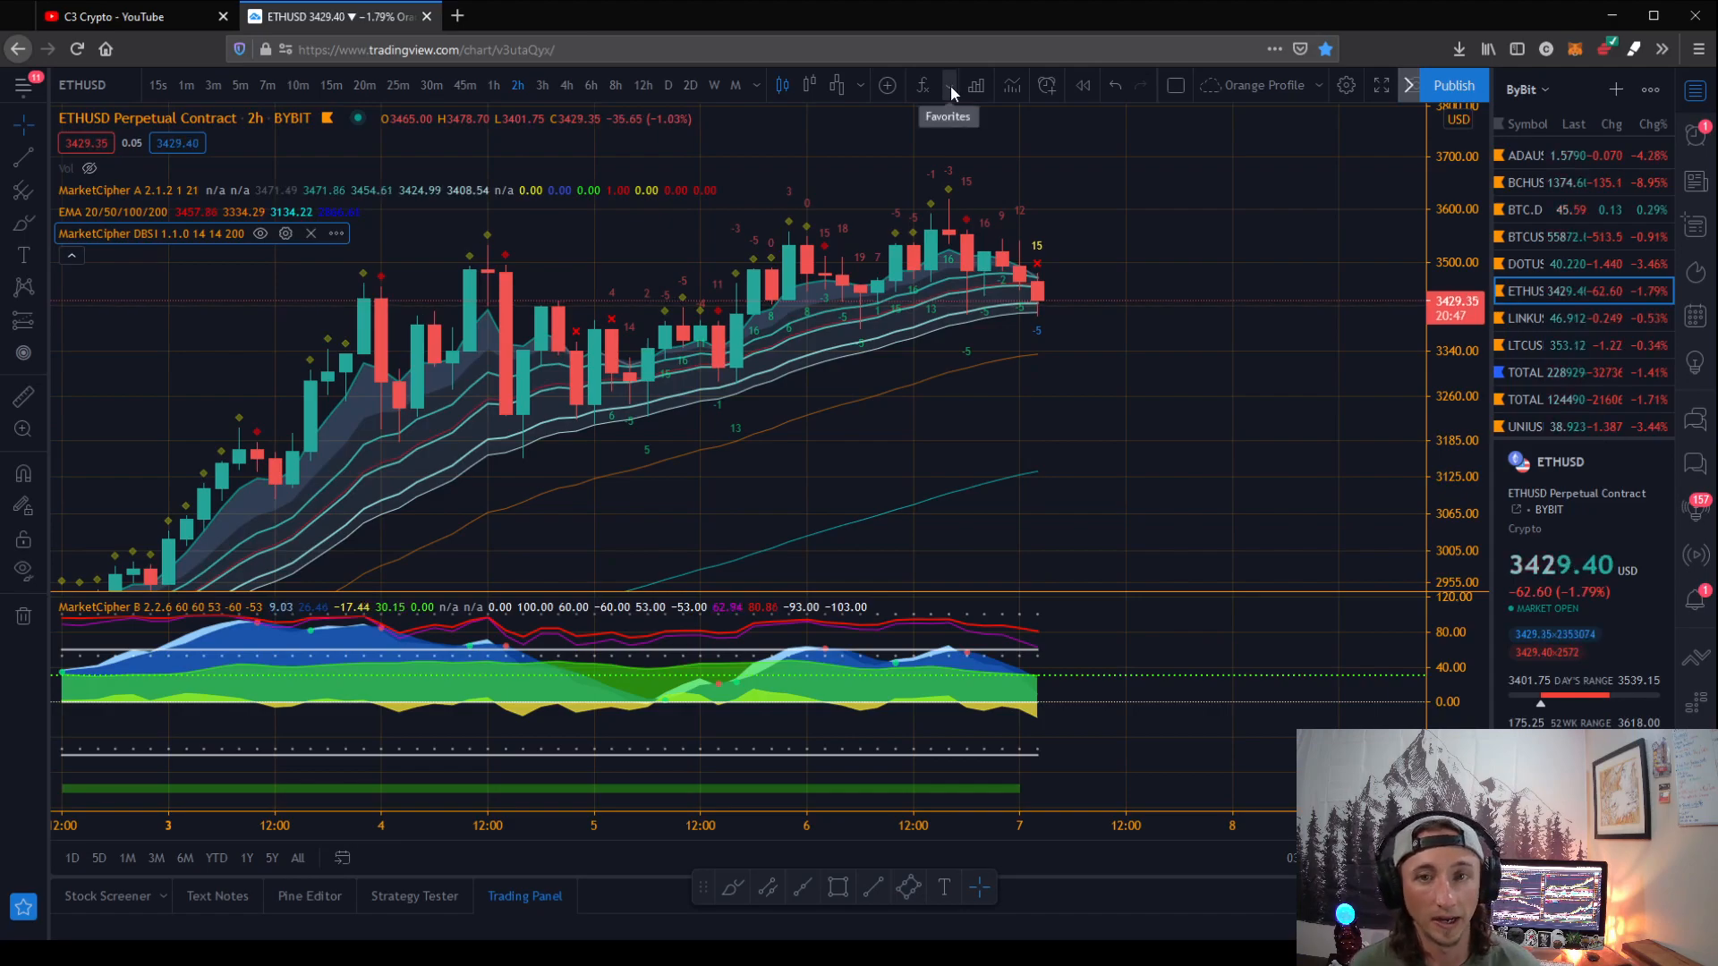
pyautogui.click(922, 85)
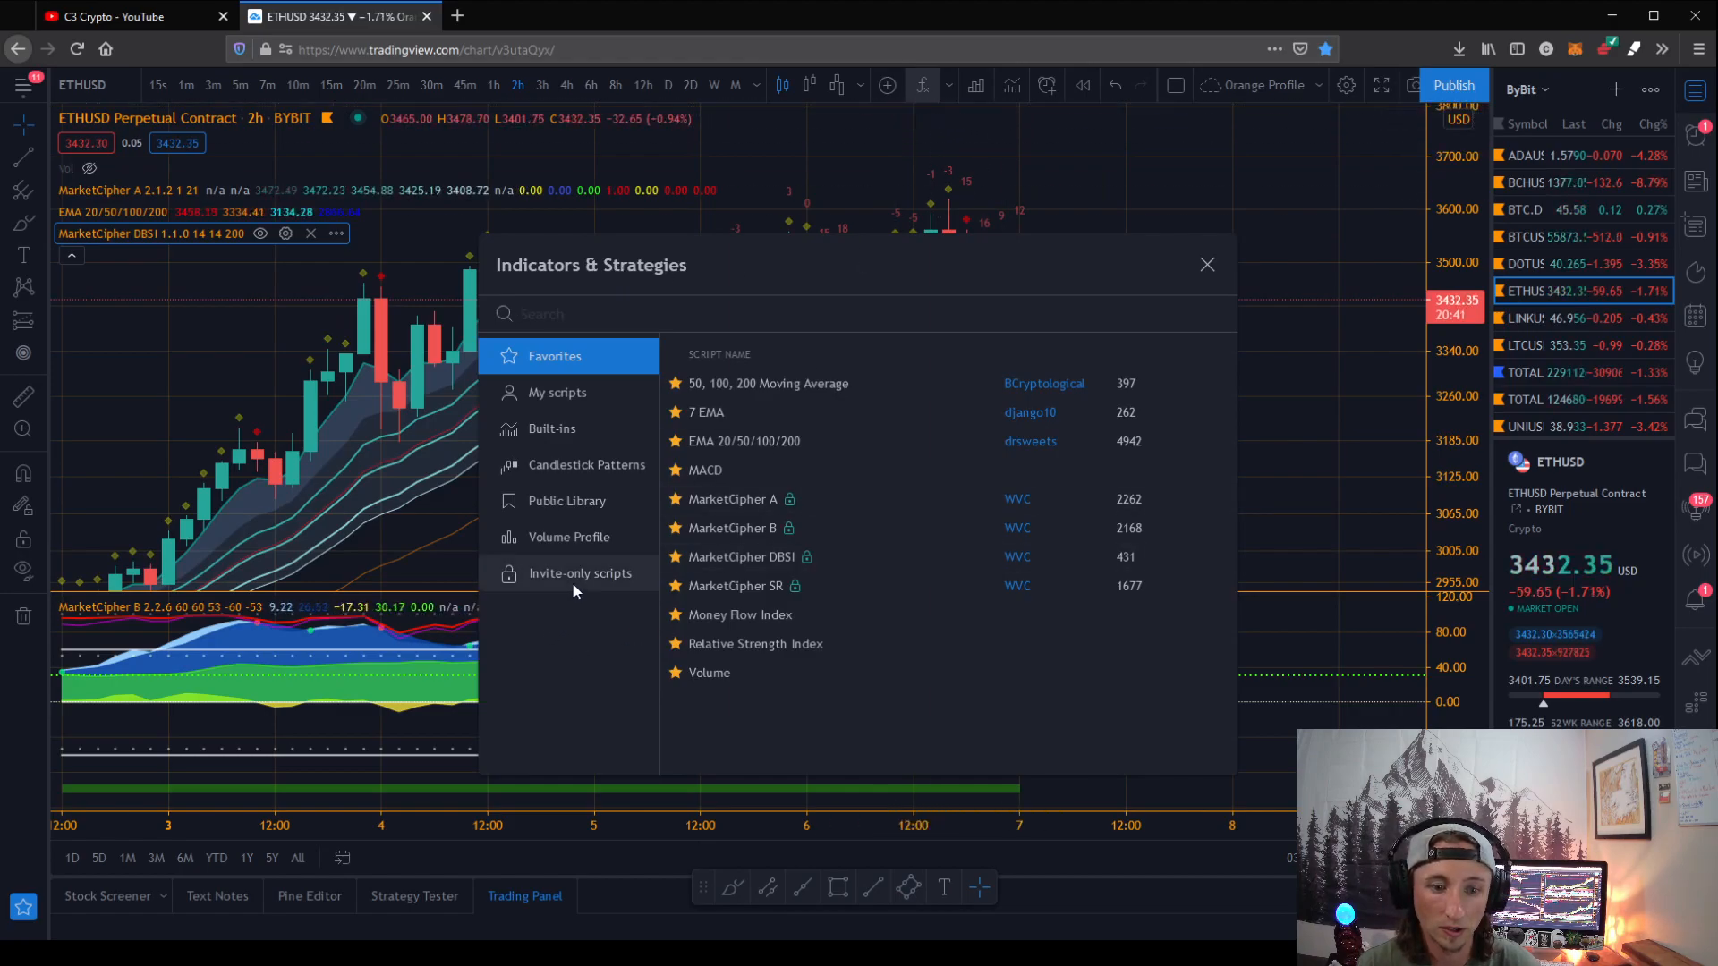
pyautogui.click(580, 573)
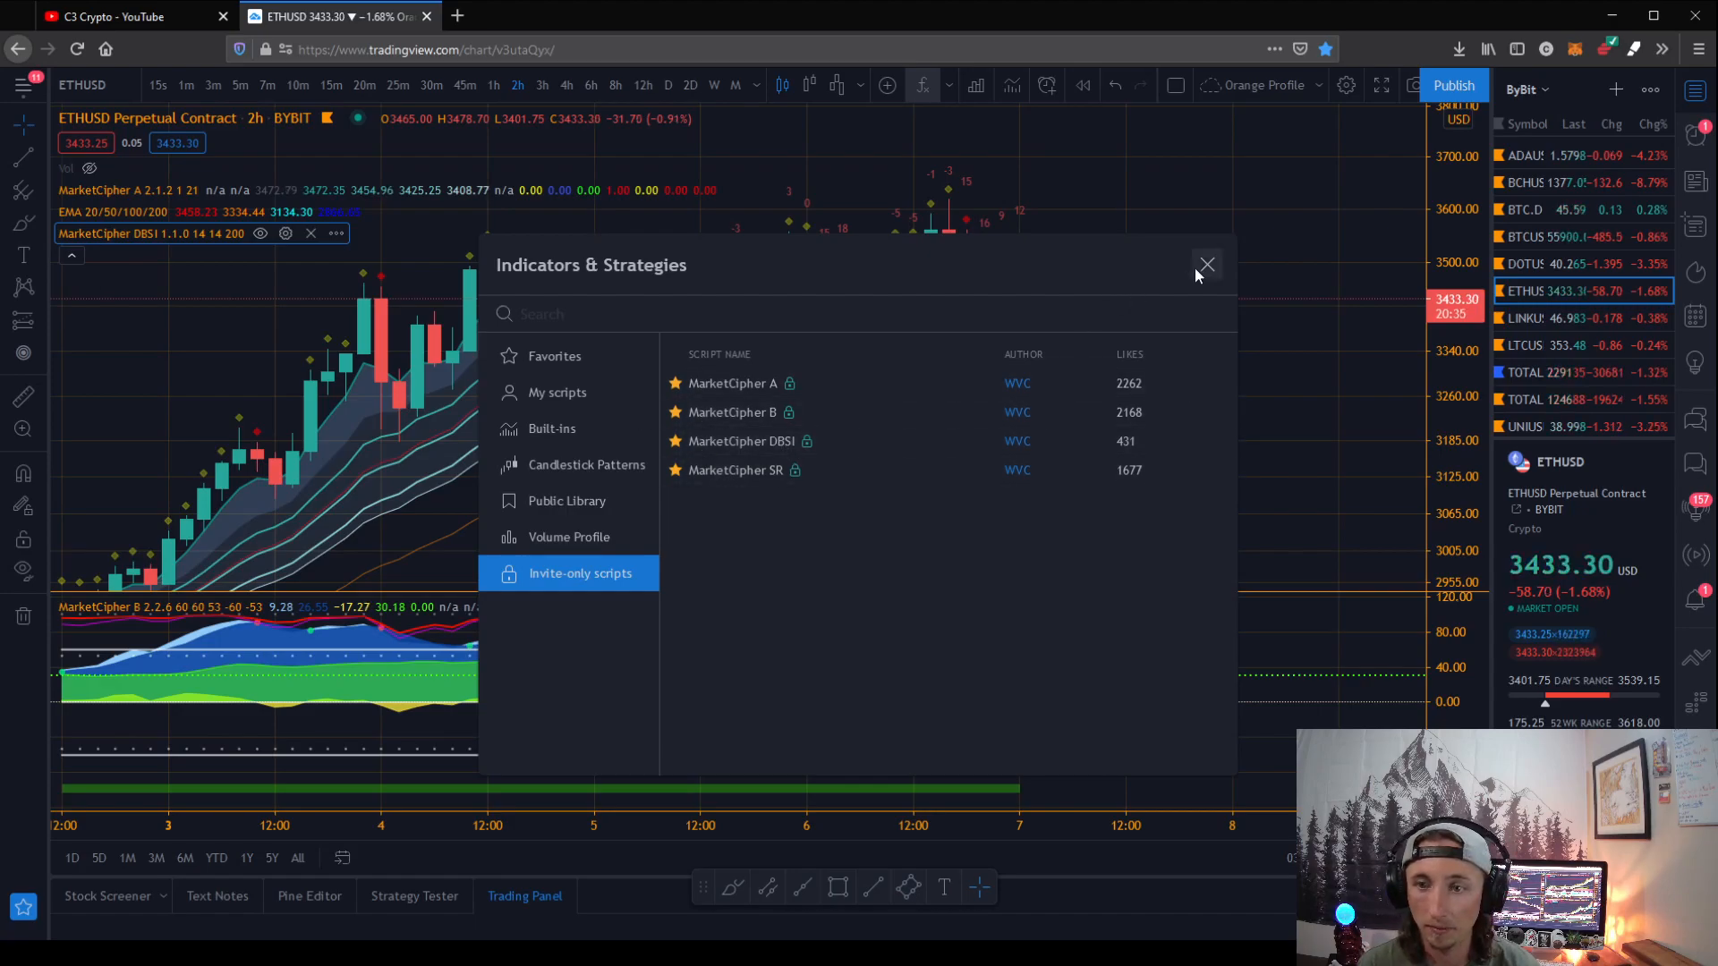
pyautogui.click(1206, 266)
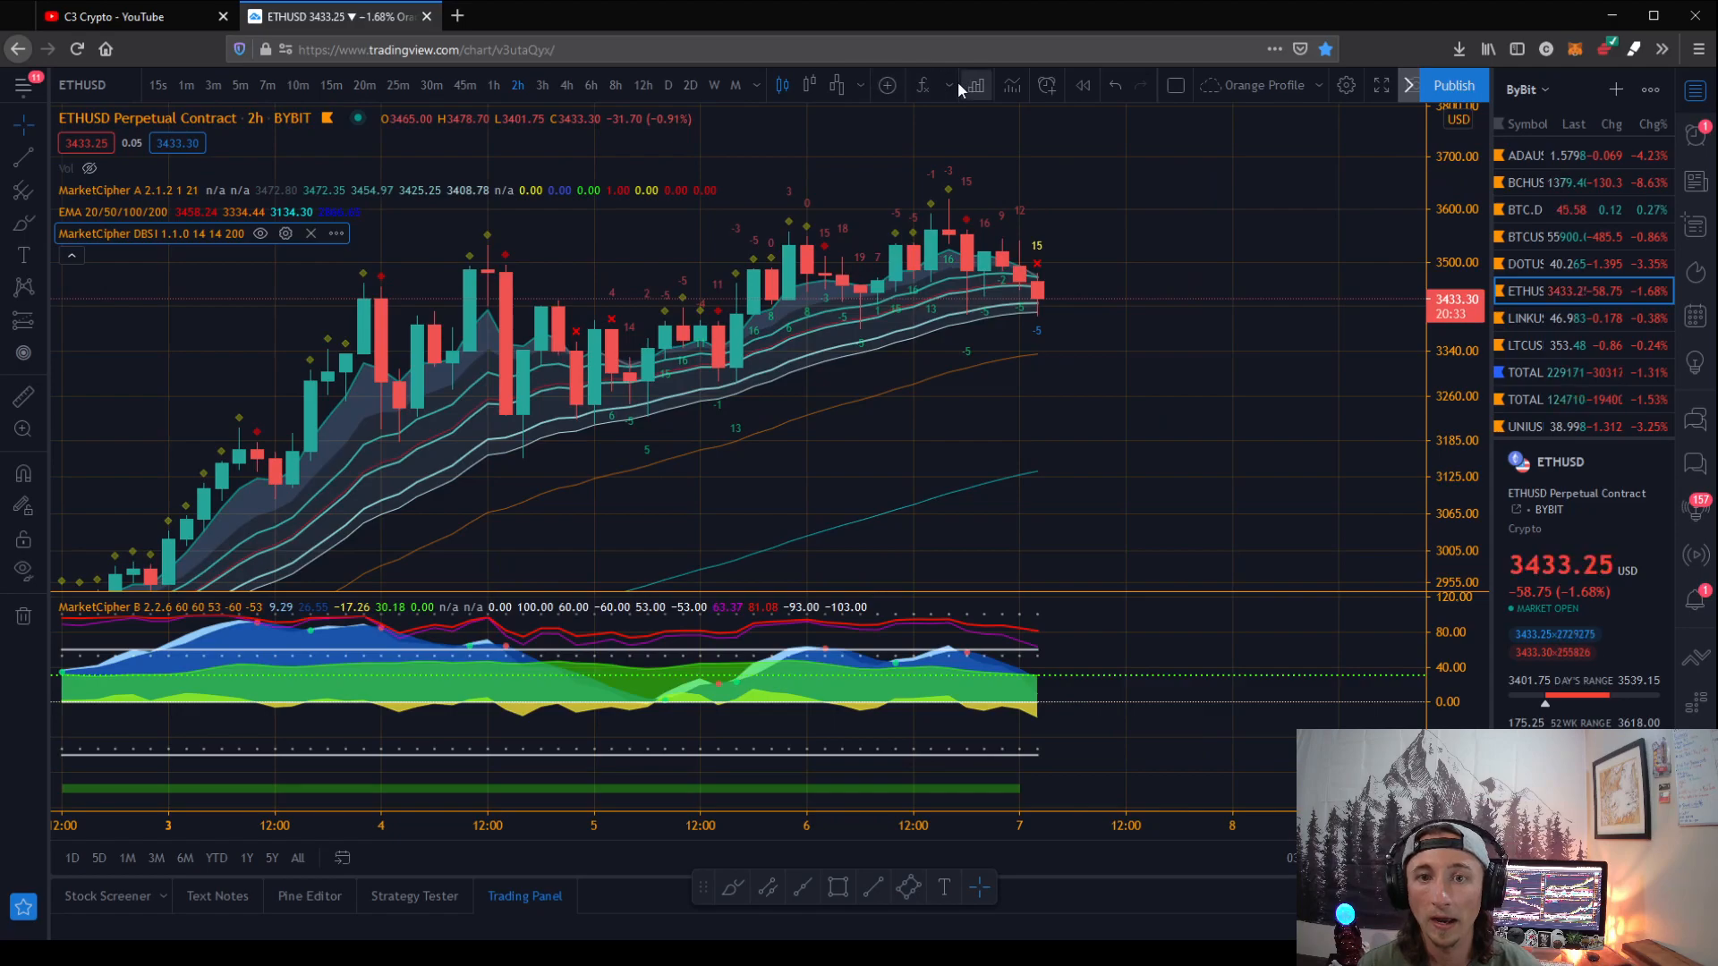
# Review MarketCipher DBSI inputs — entry candle scores 14, long-term trend 200 — and confirm them unchanged
pyautogui.click(946, 85)
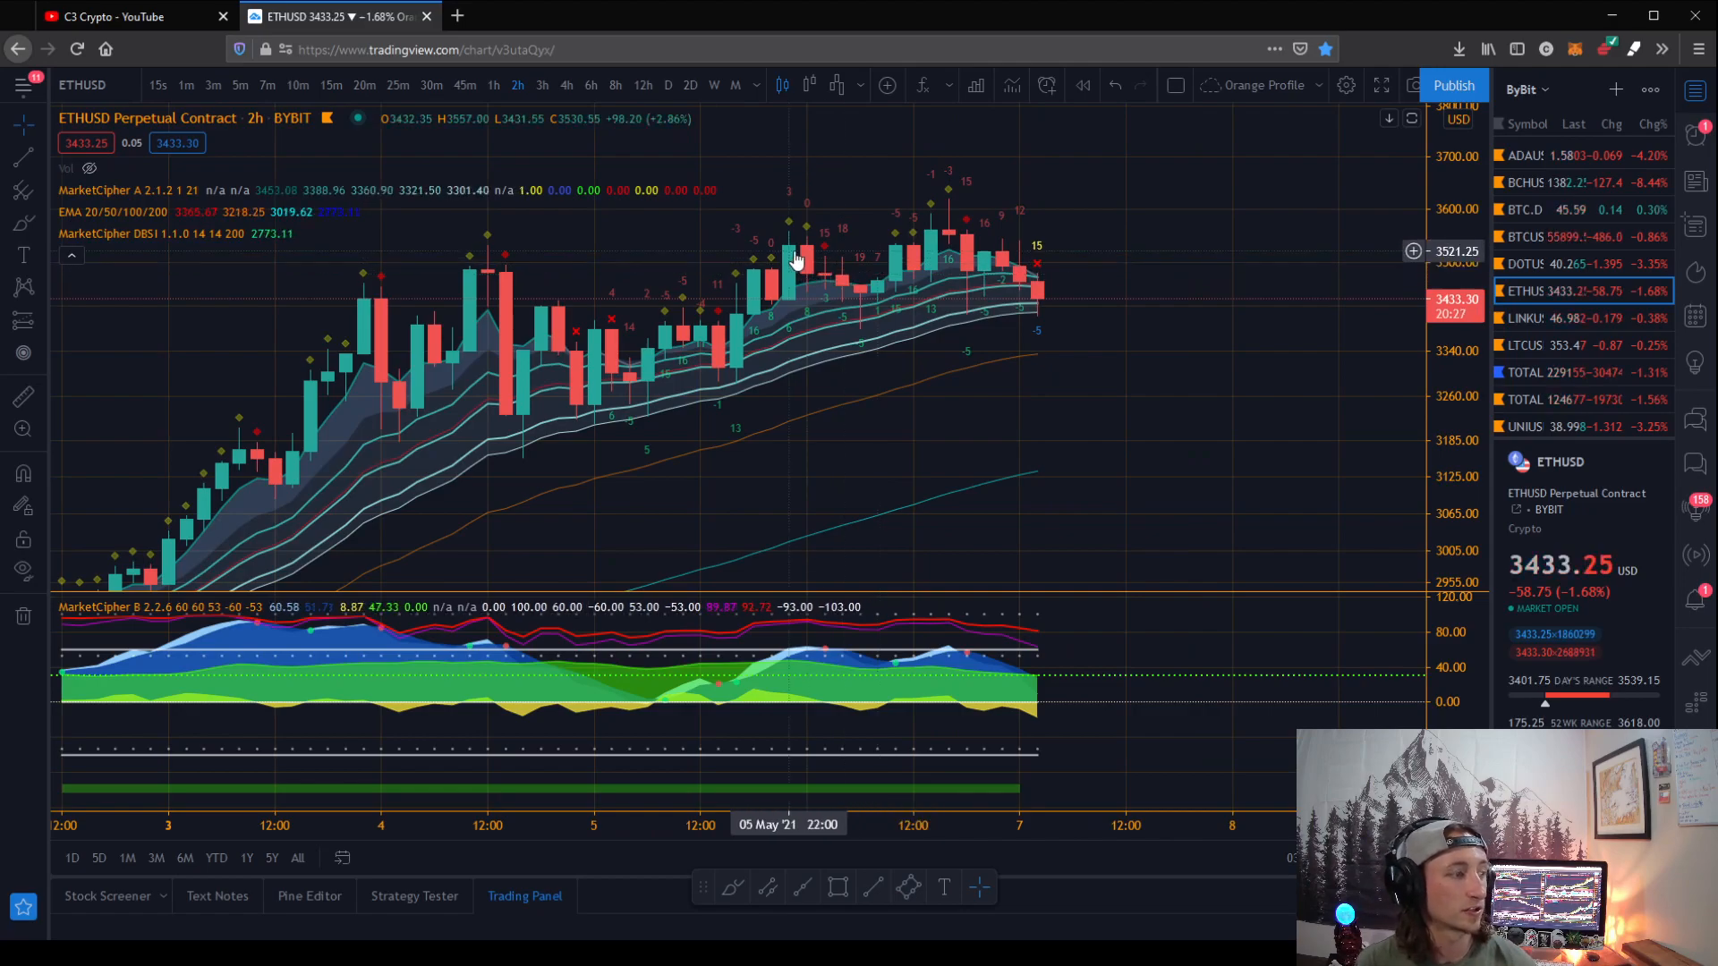
pyautogui.moveTo(920, 348)
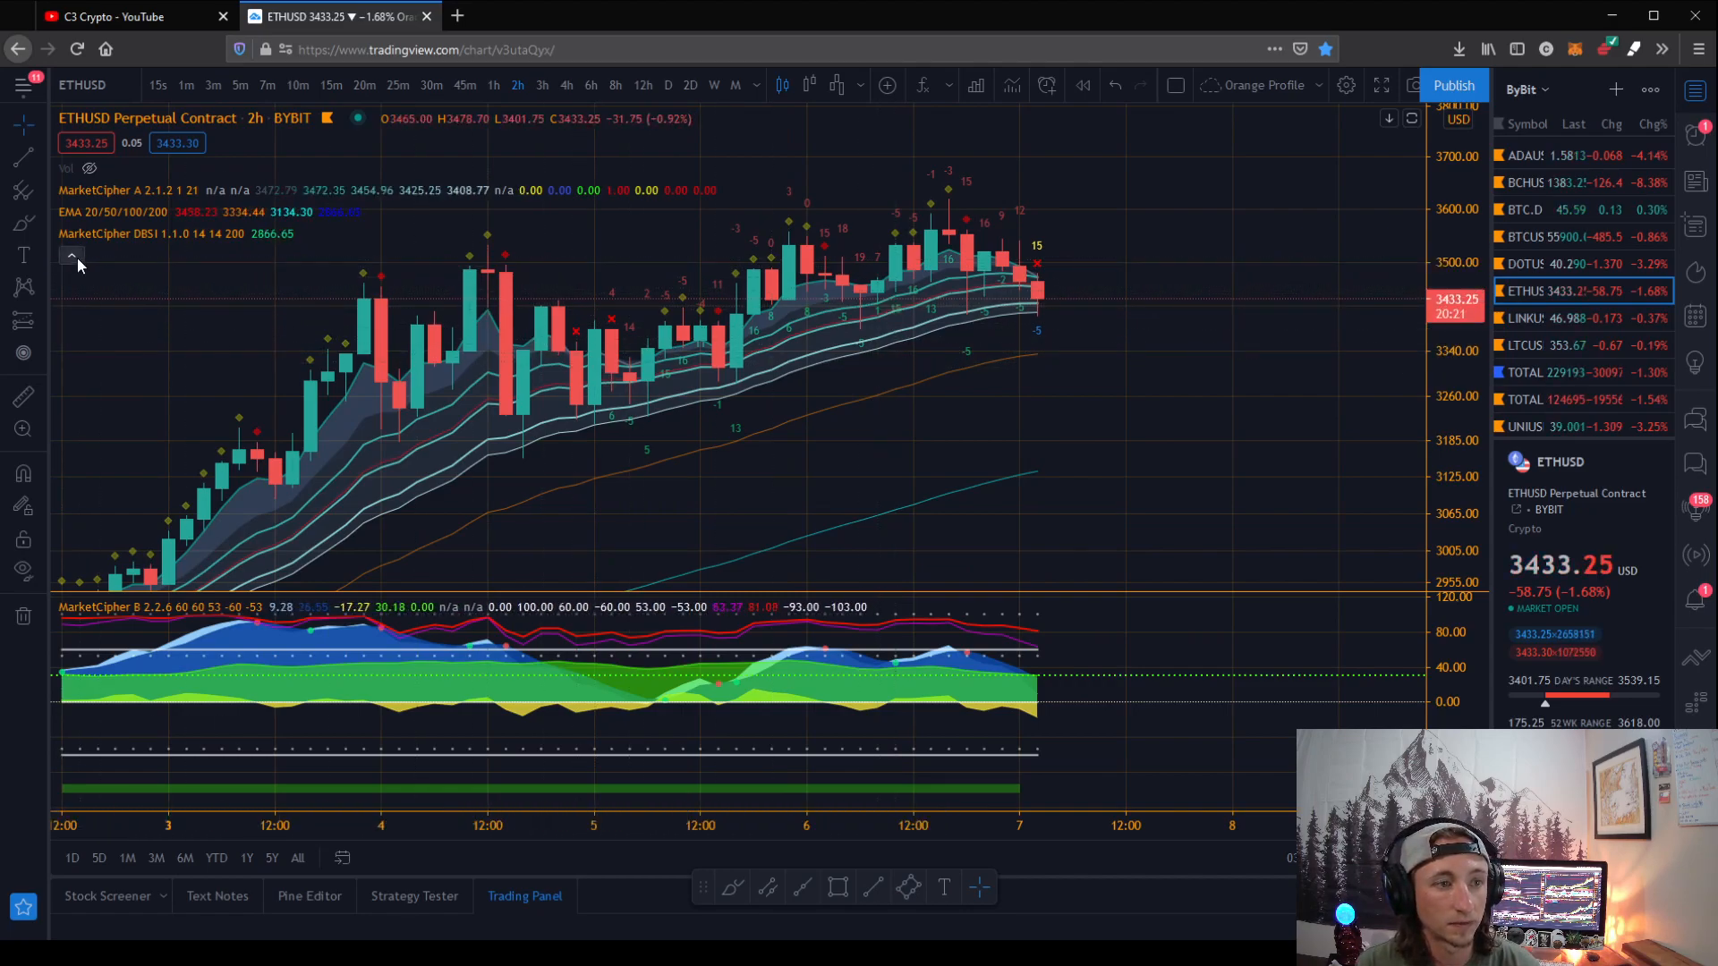
pyautogui.moveTo(245, 271)
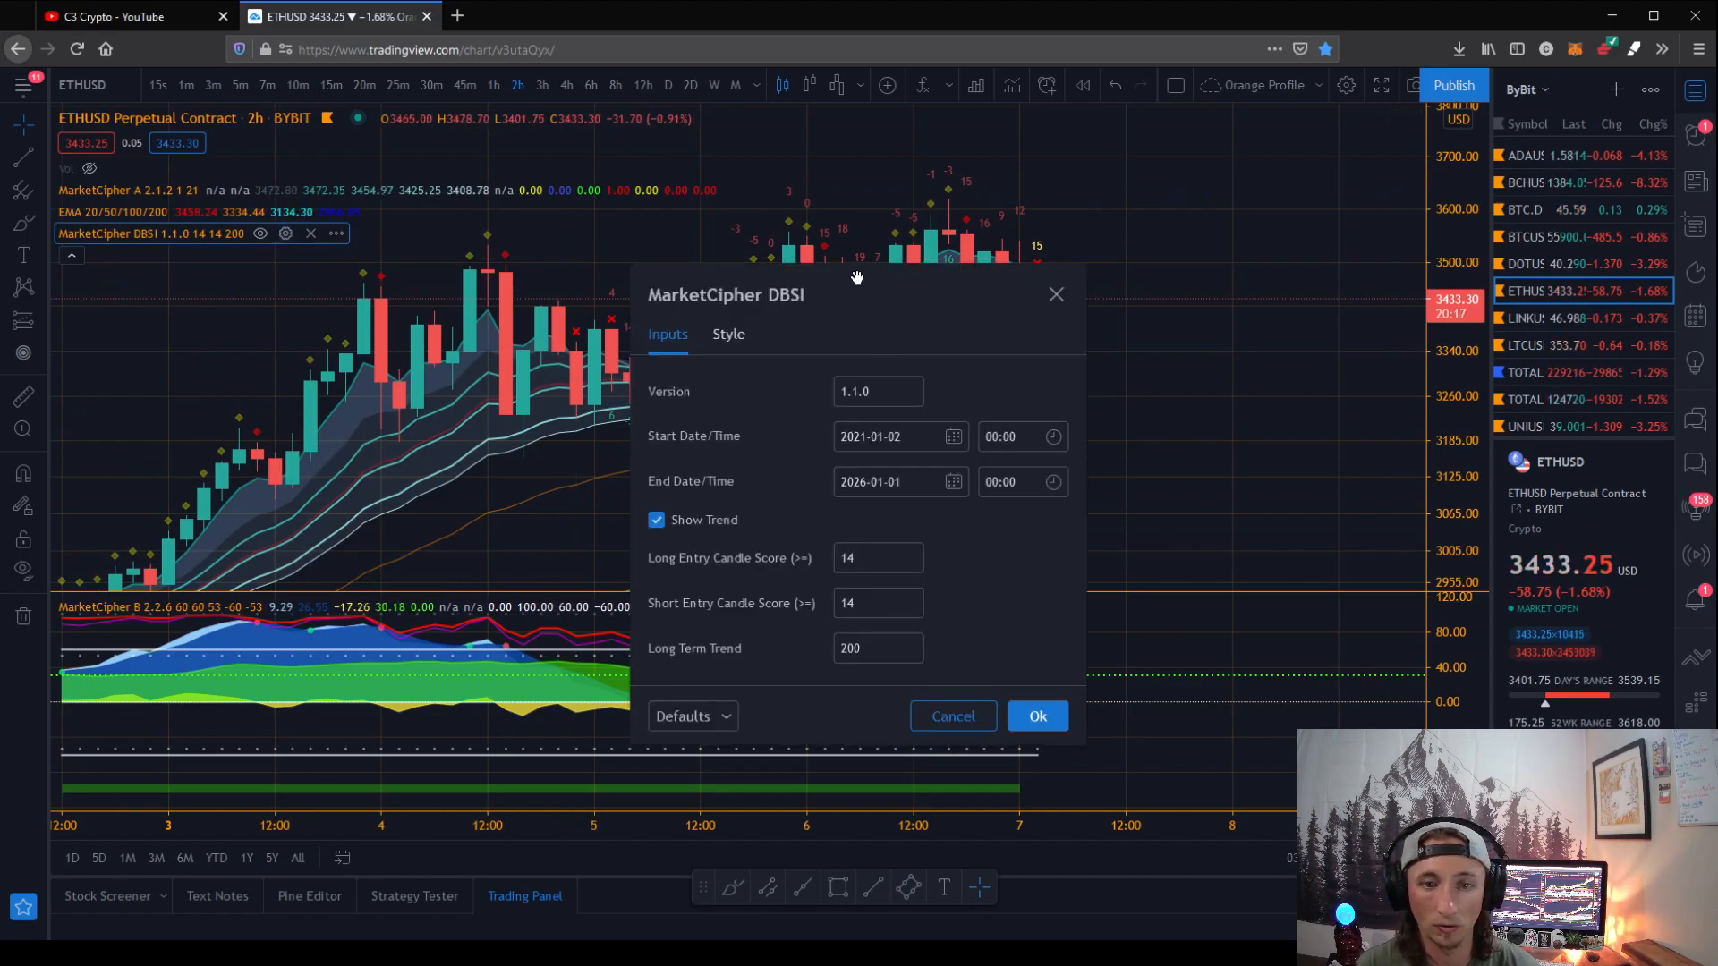
pyautogui.moveTo(858, 276); pyautogui.dragTo(784, 135)
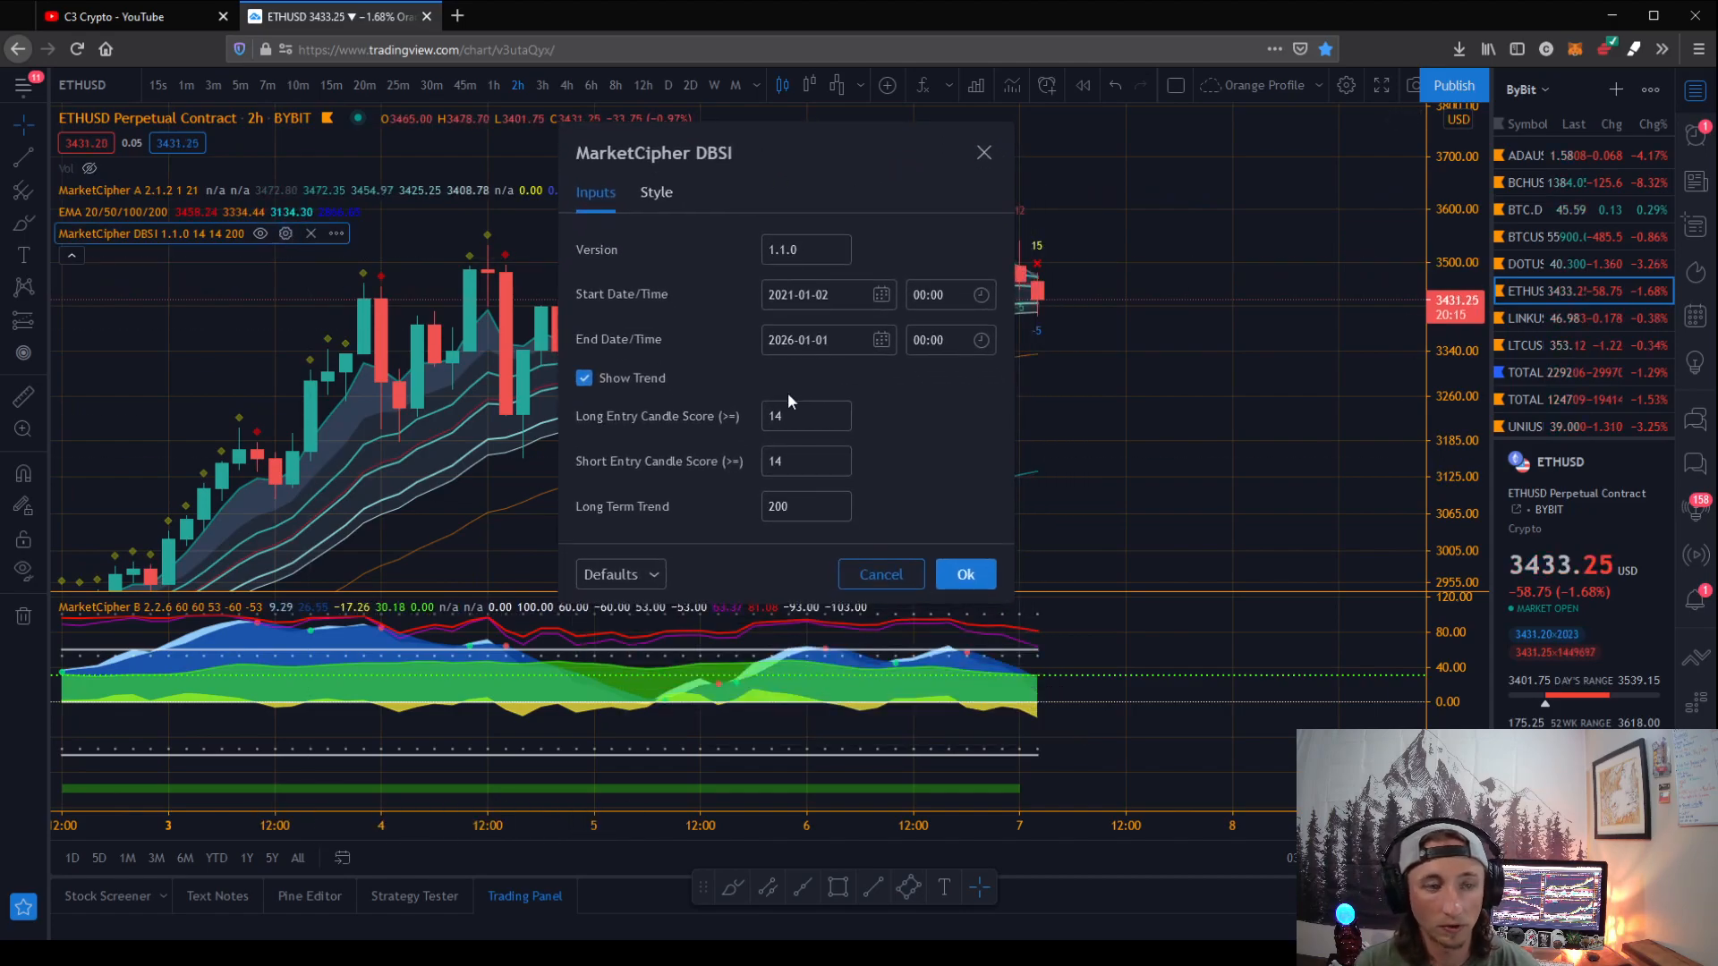
pyautogui.moveTo(904, 419)
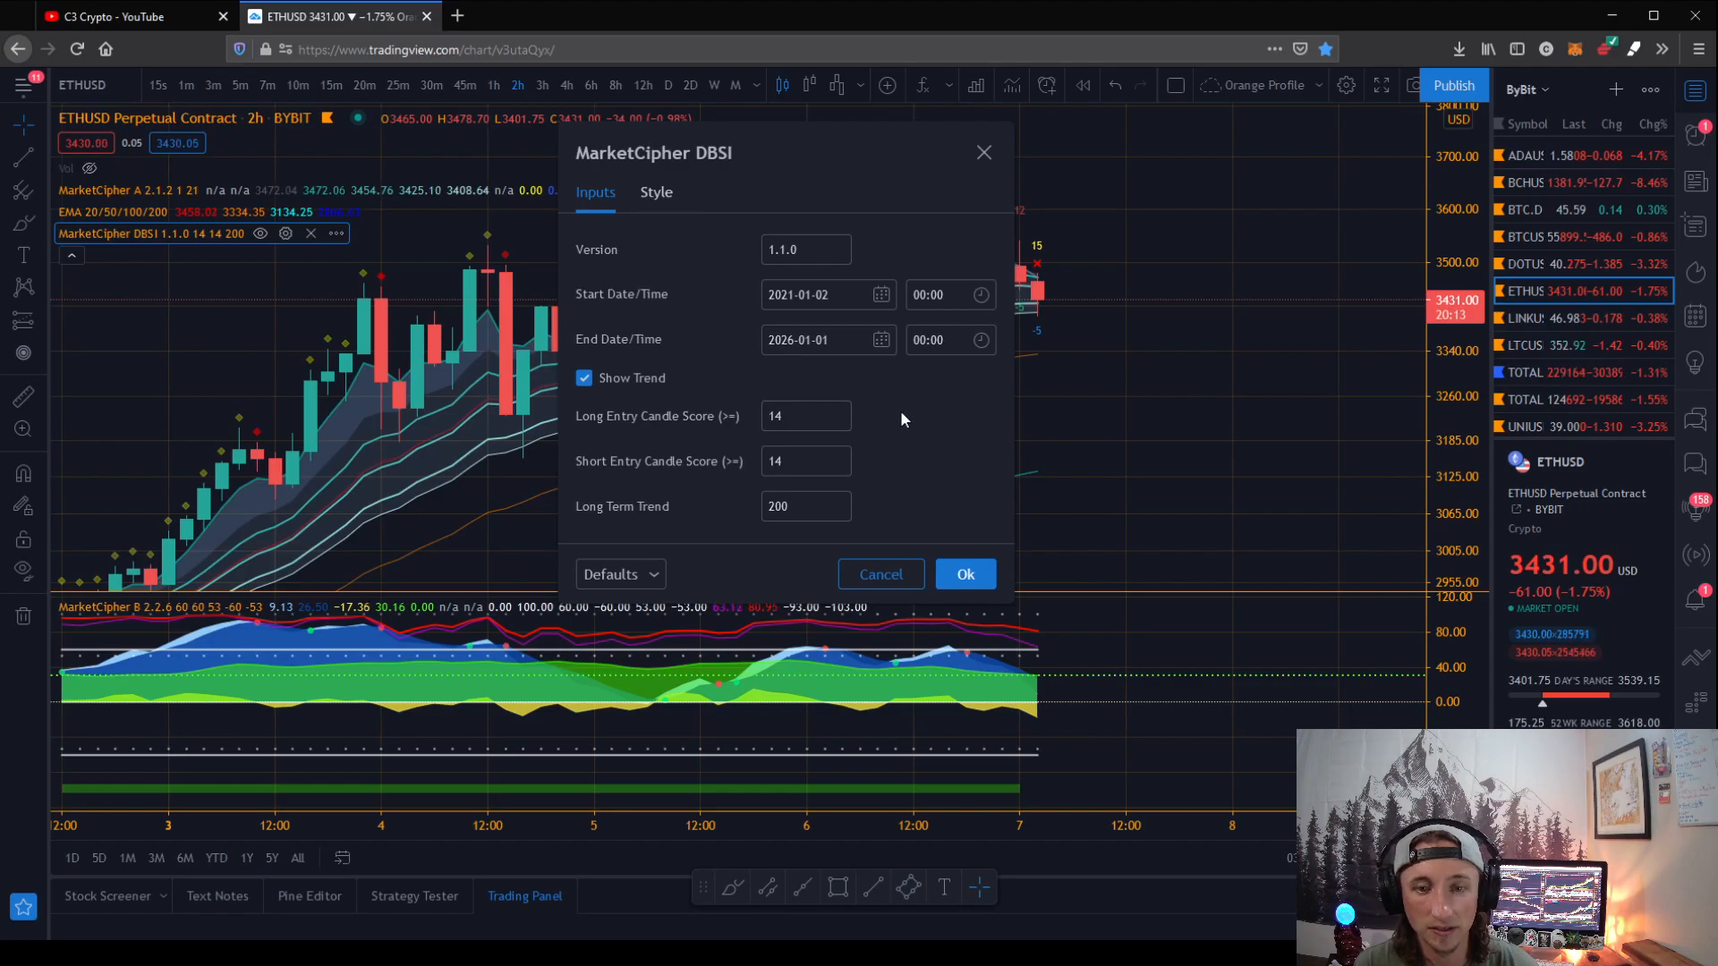
pyautogui.click(805, 416)
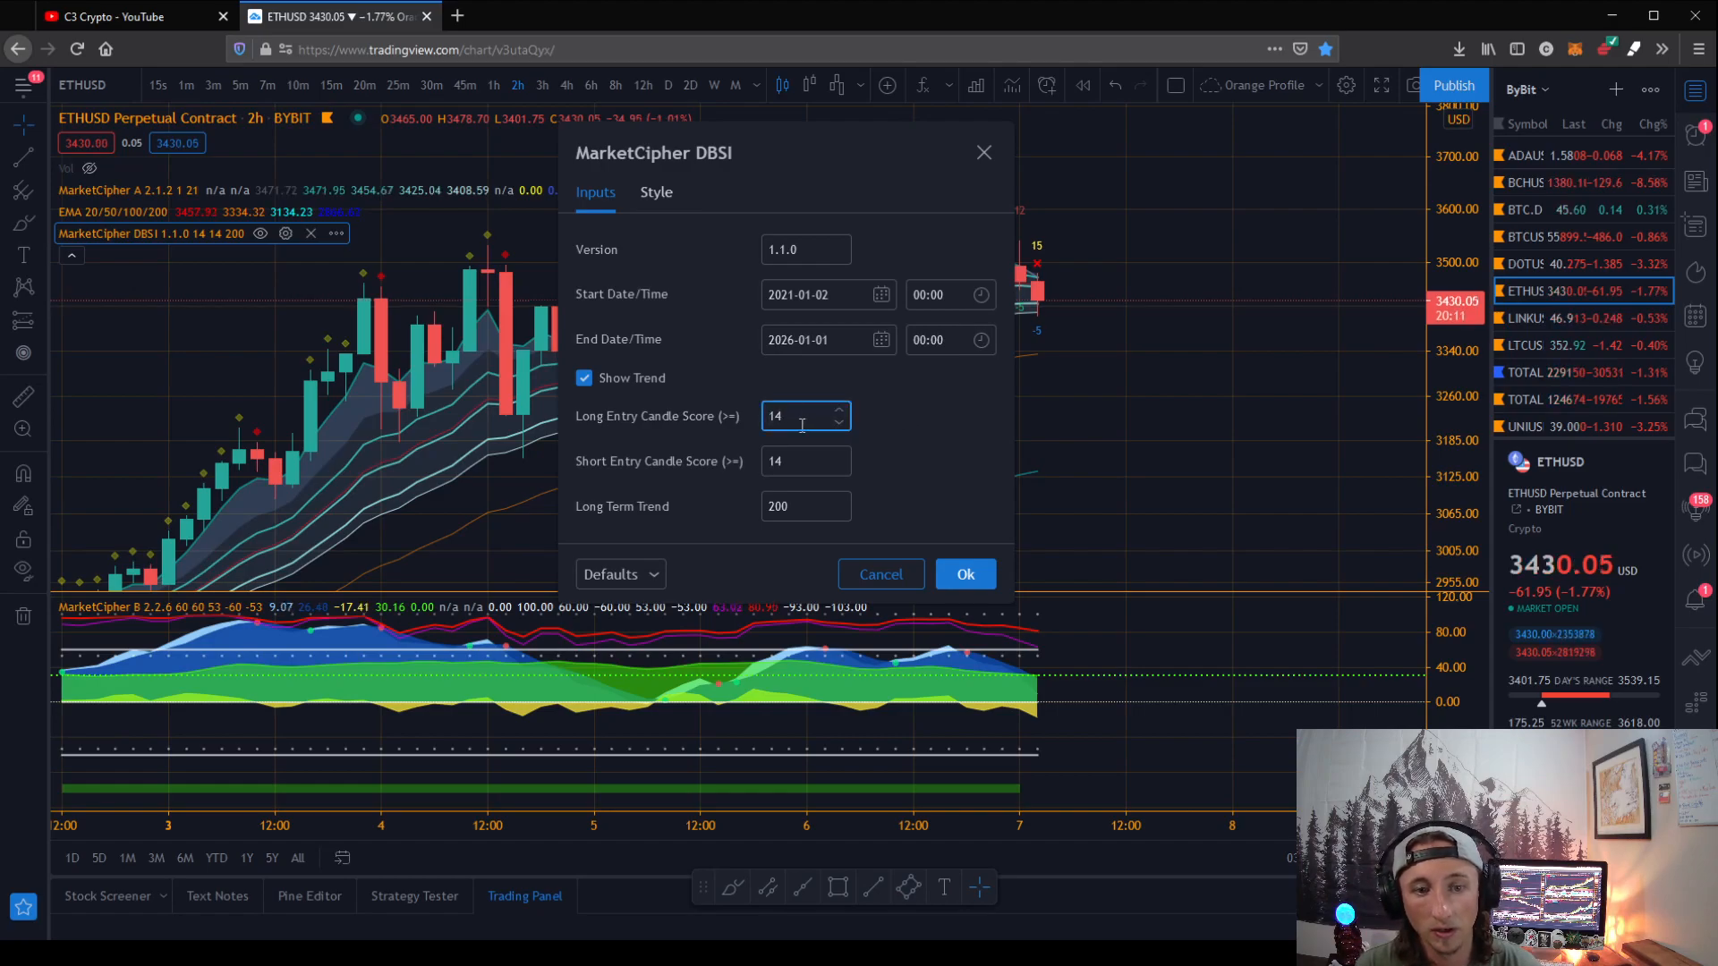
pyautogui.click(805, 461)
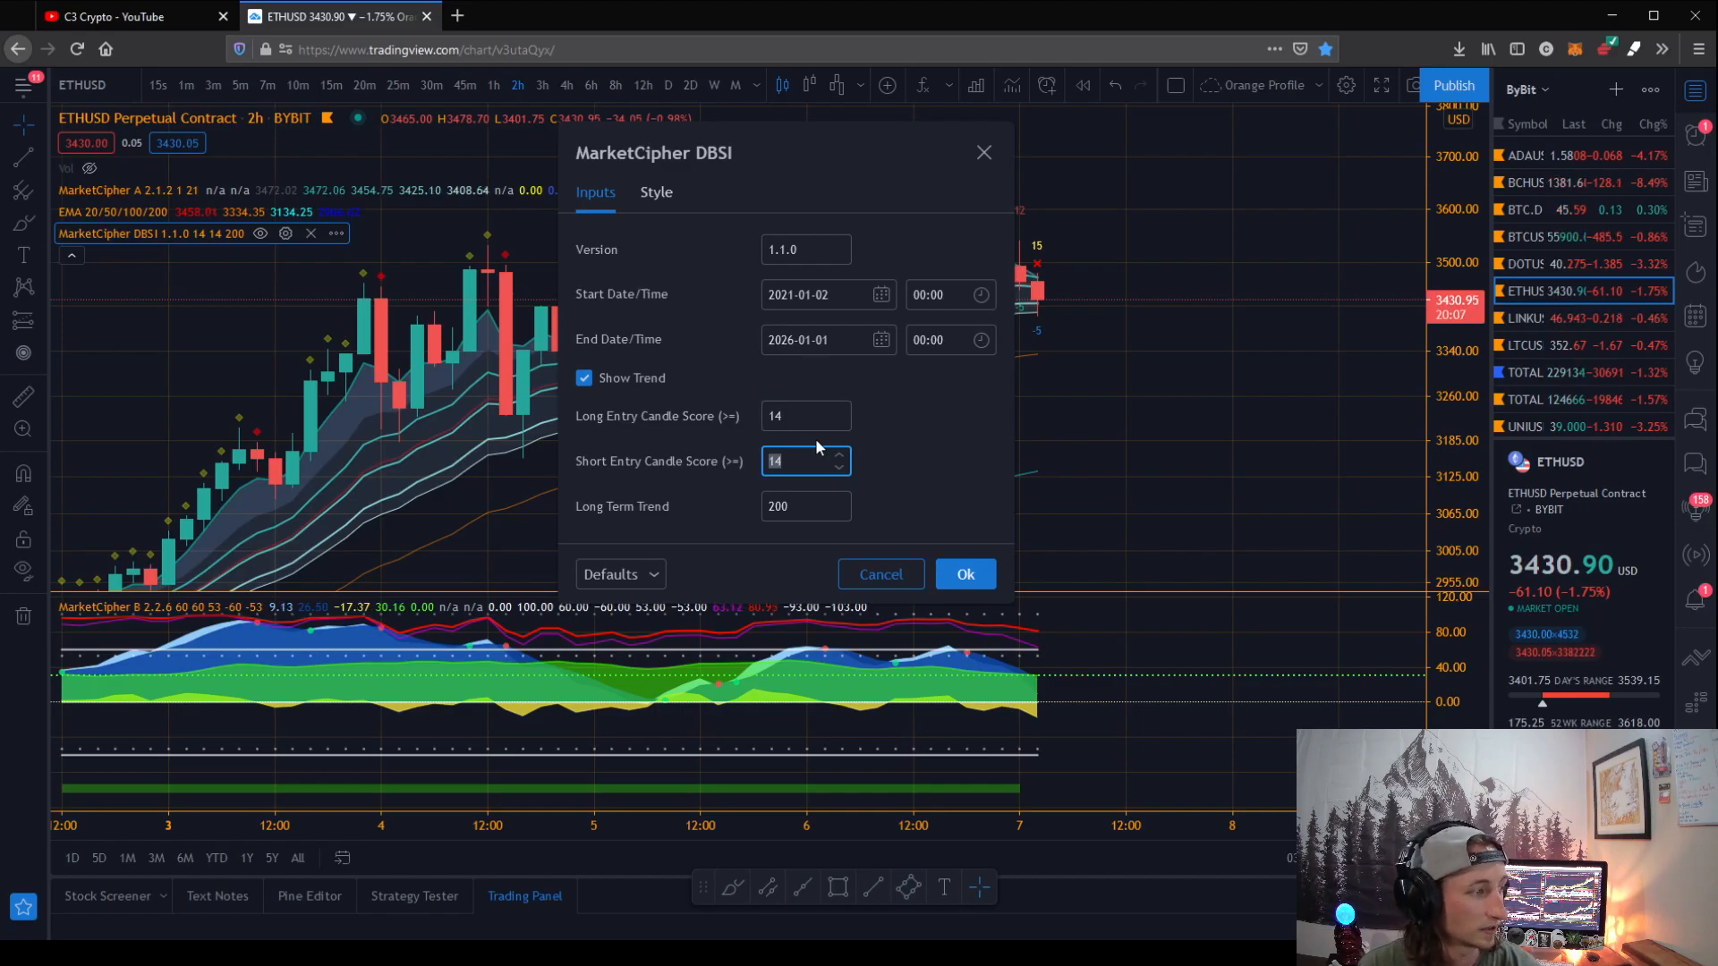
pyautogui.click(800, 416)
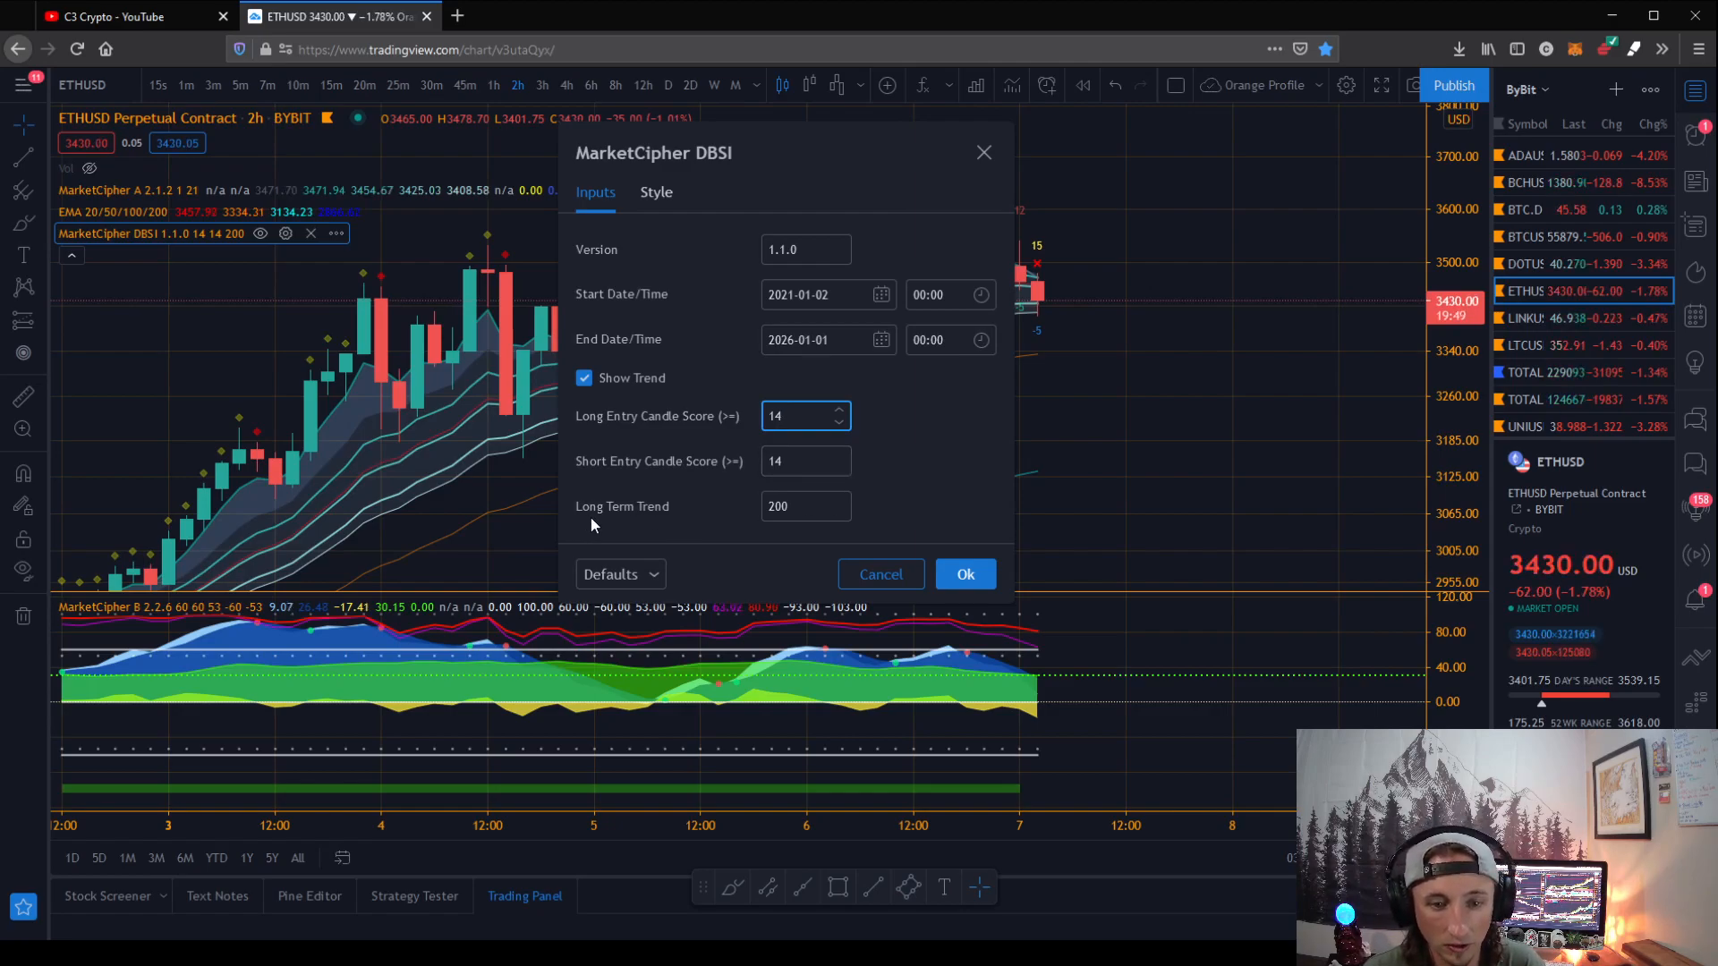
pyautogui.click(800, 506)
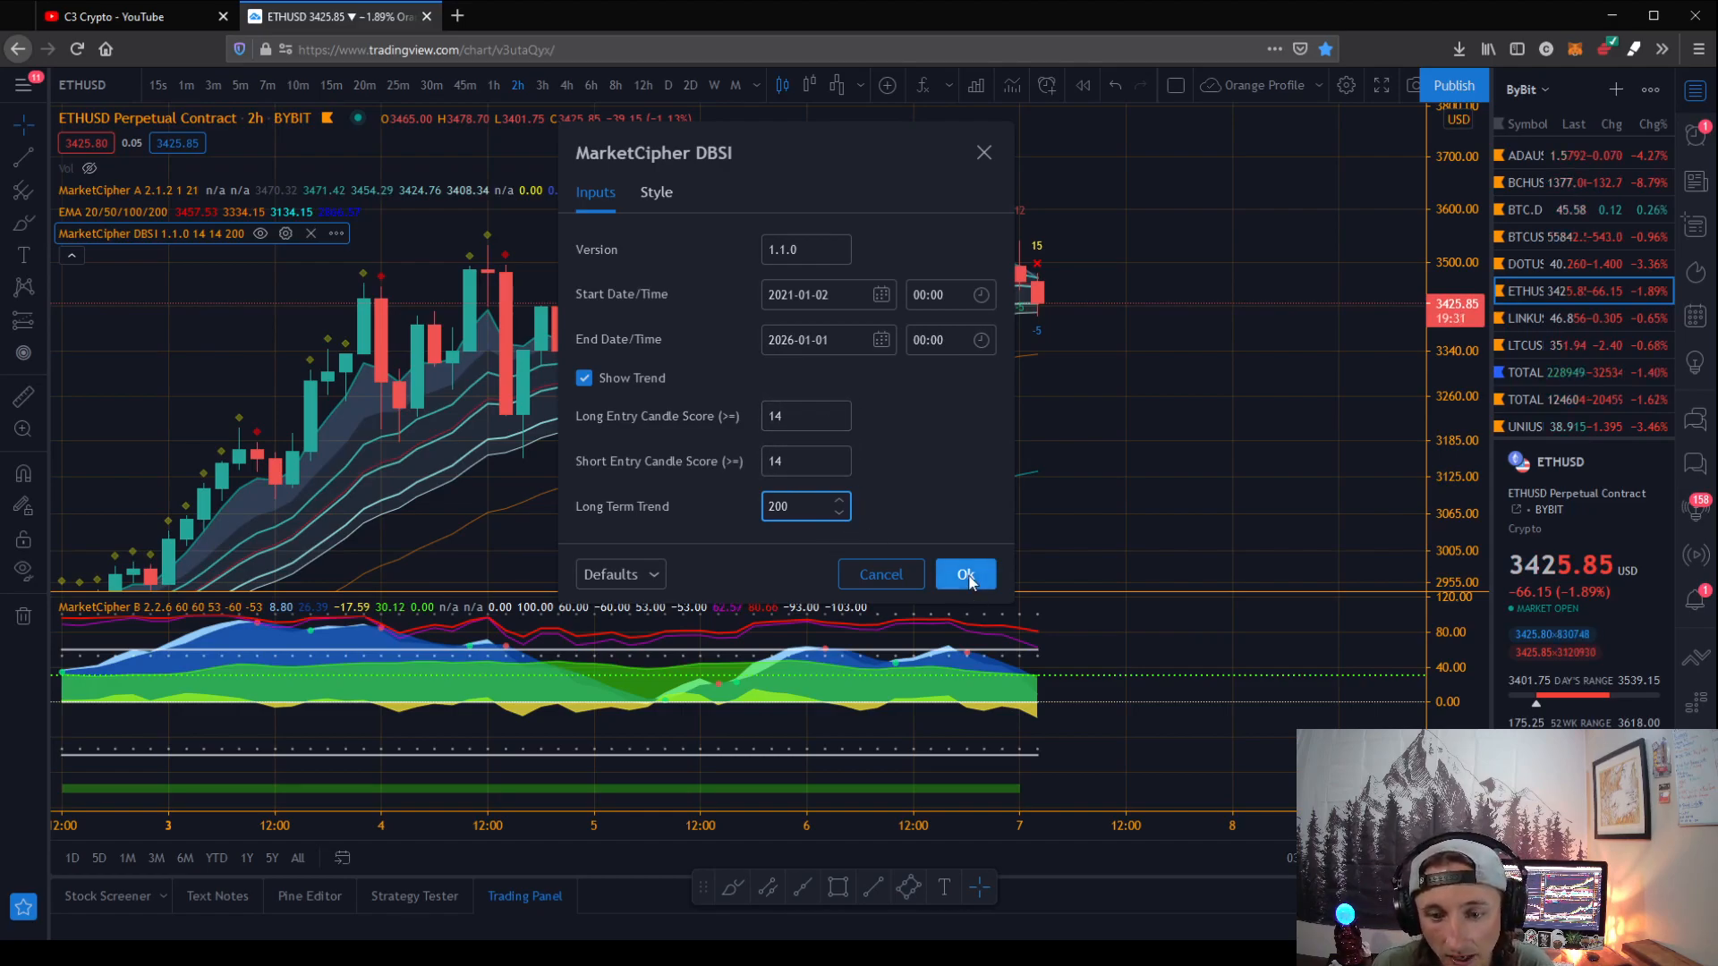
pyautogui.click(965, 574)
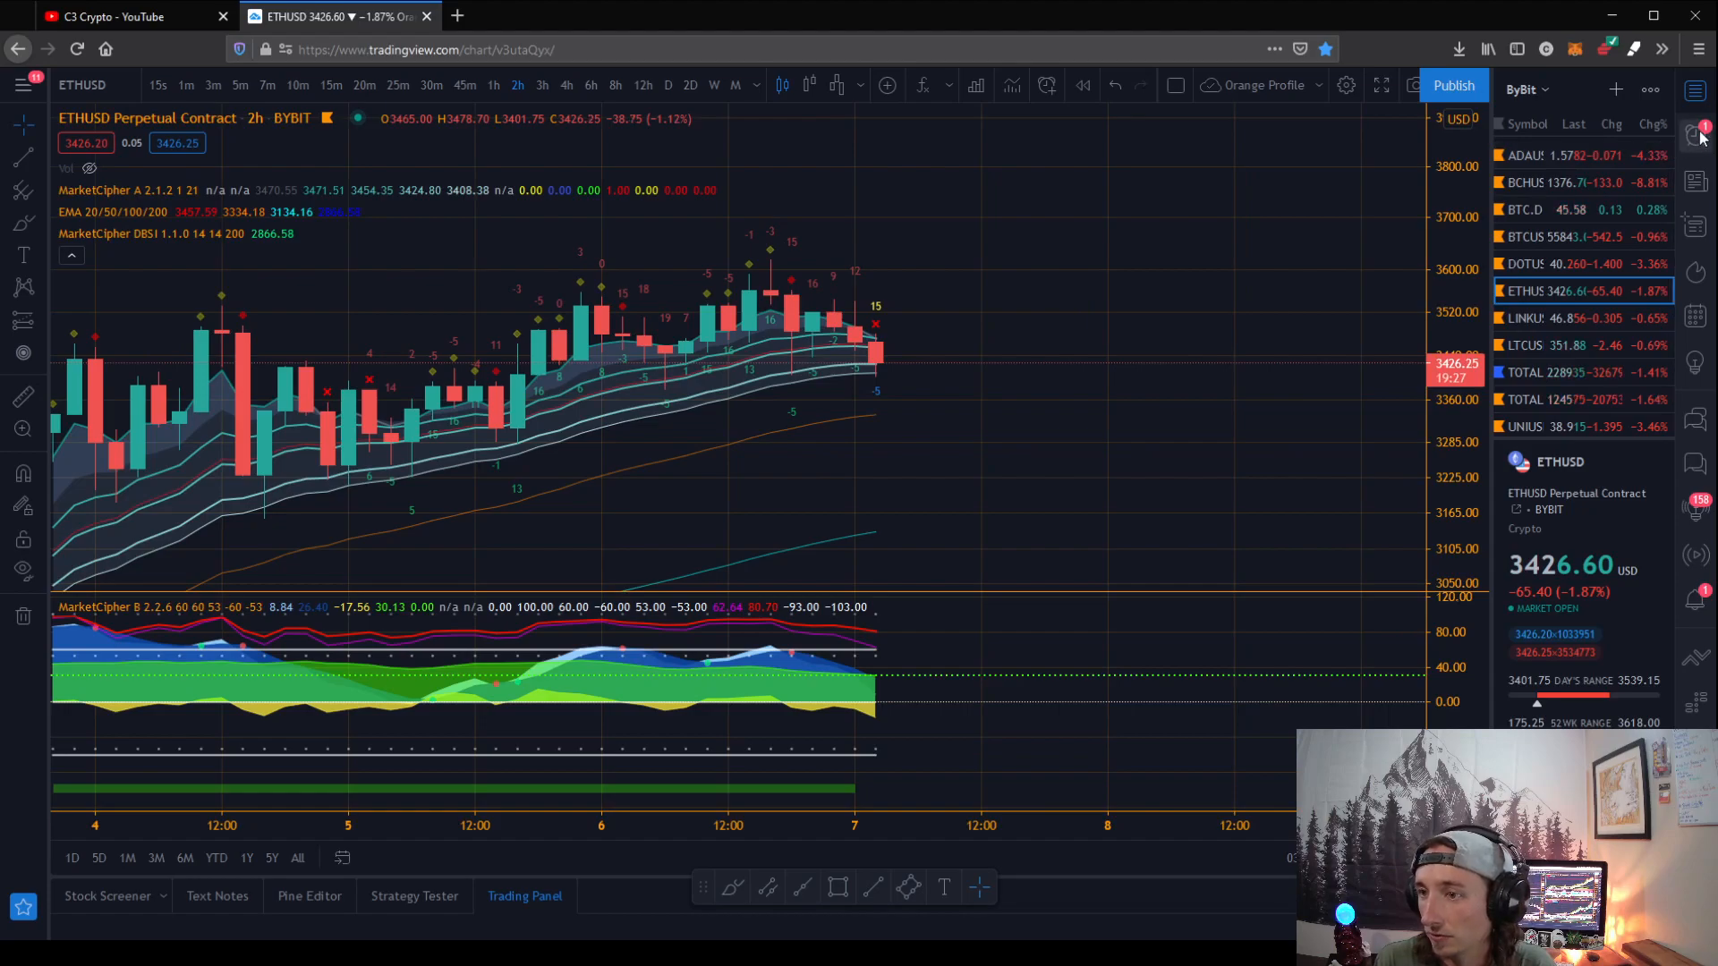
pyautogui.click(1706, 135)
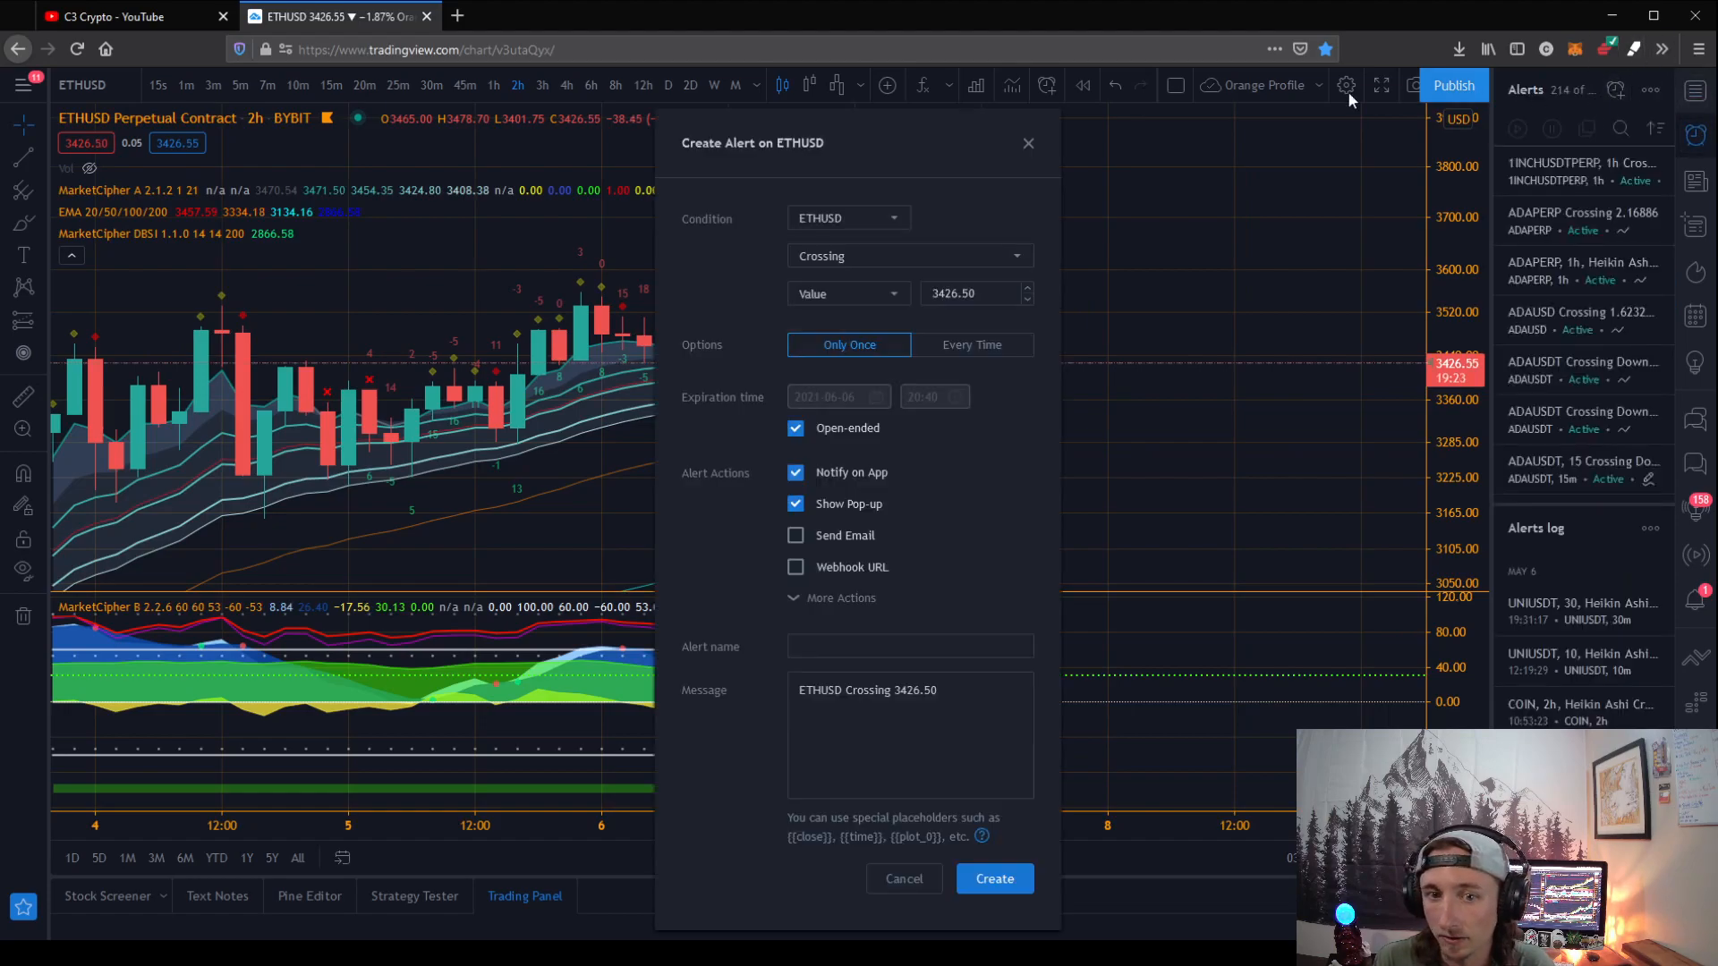
# Close the alert form without creating it and put the chart on the 15-minute timeframe
pyautogui.moveTo(753, 142); pyautogui.dragTo(1078, 139)
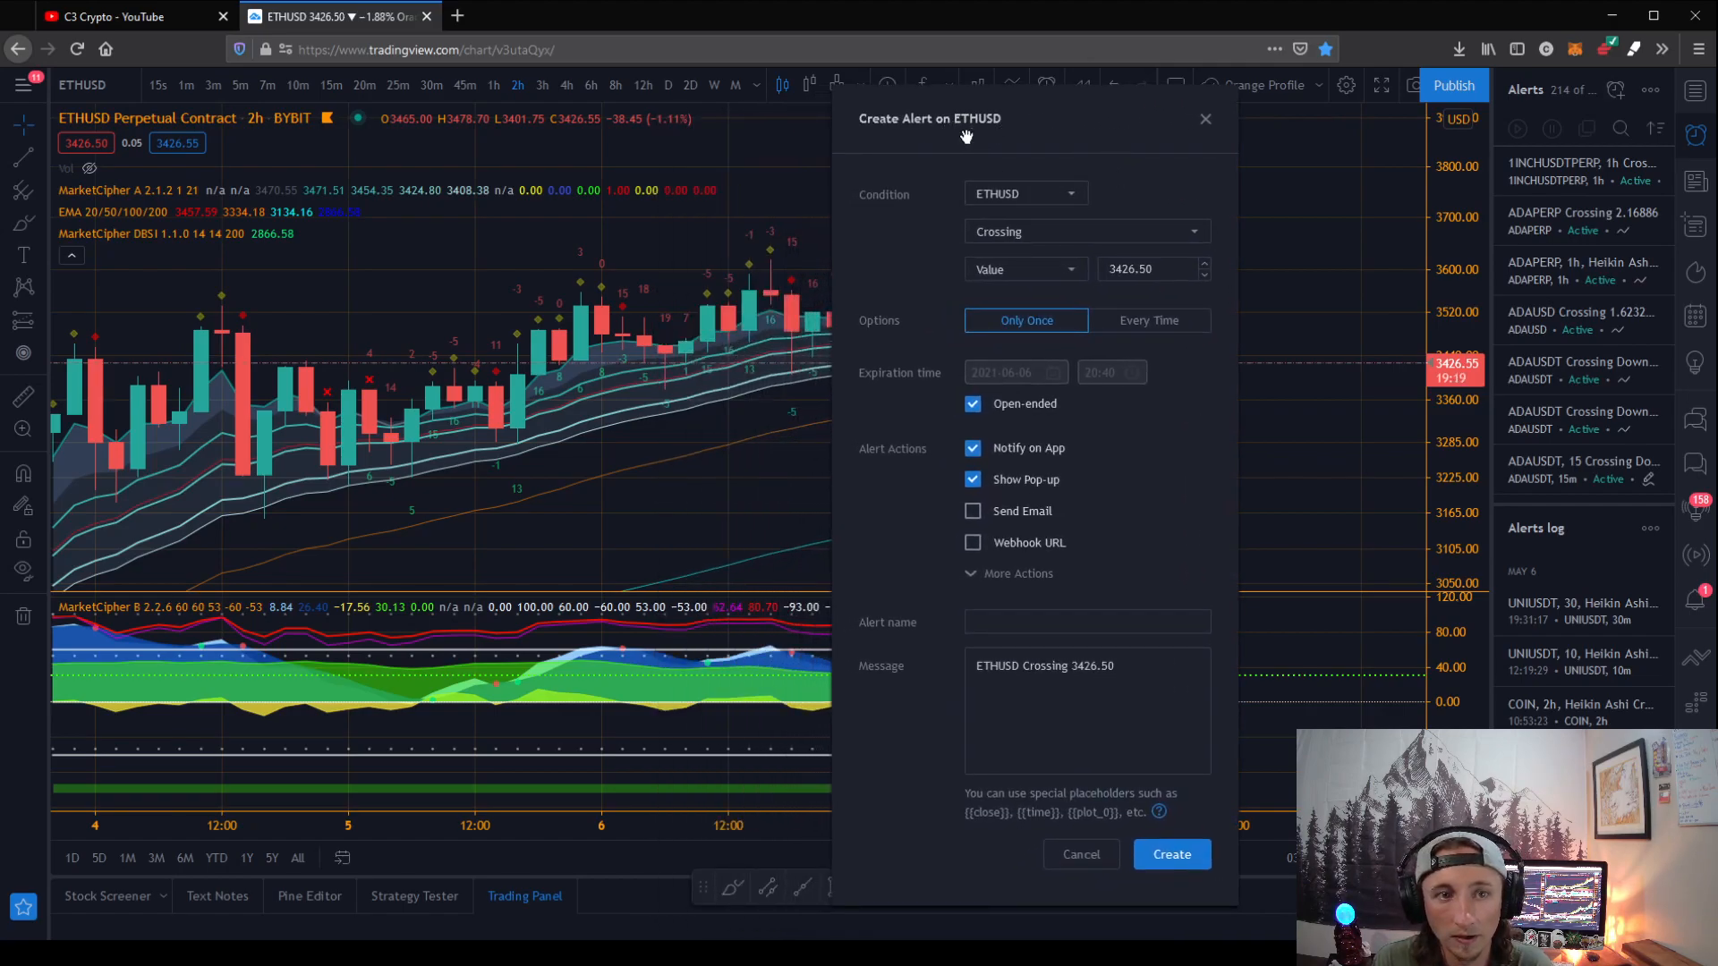
pyautogui.click(1205, 118)
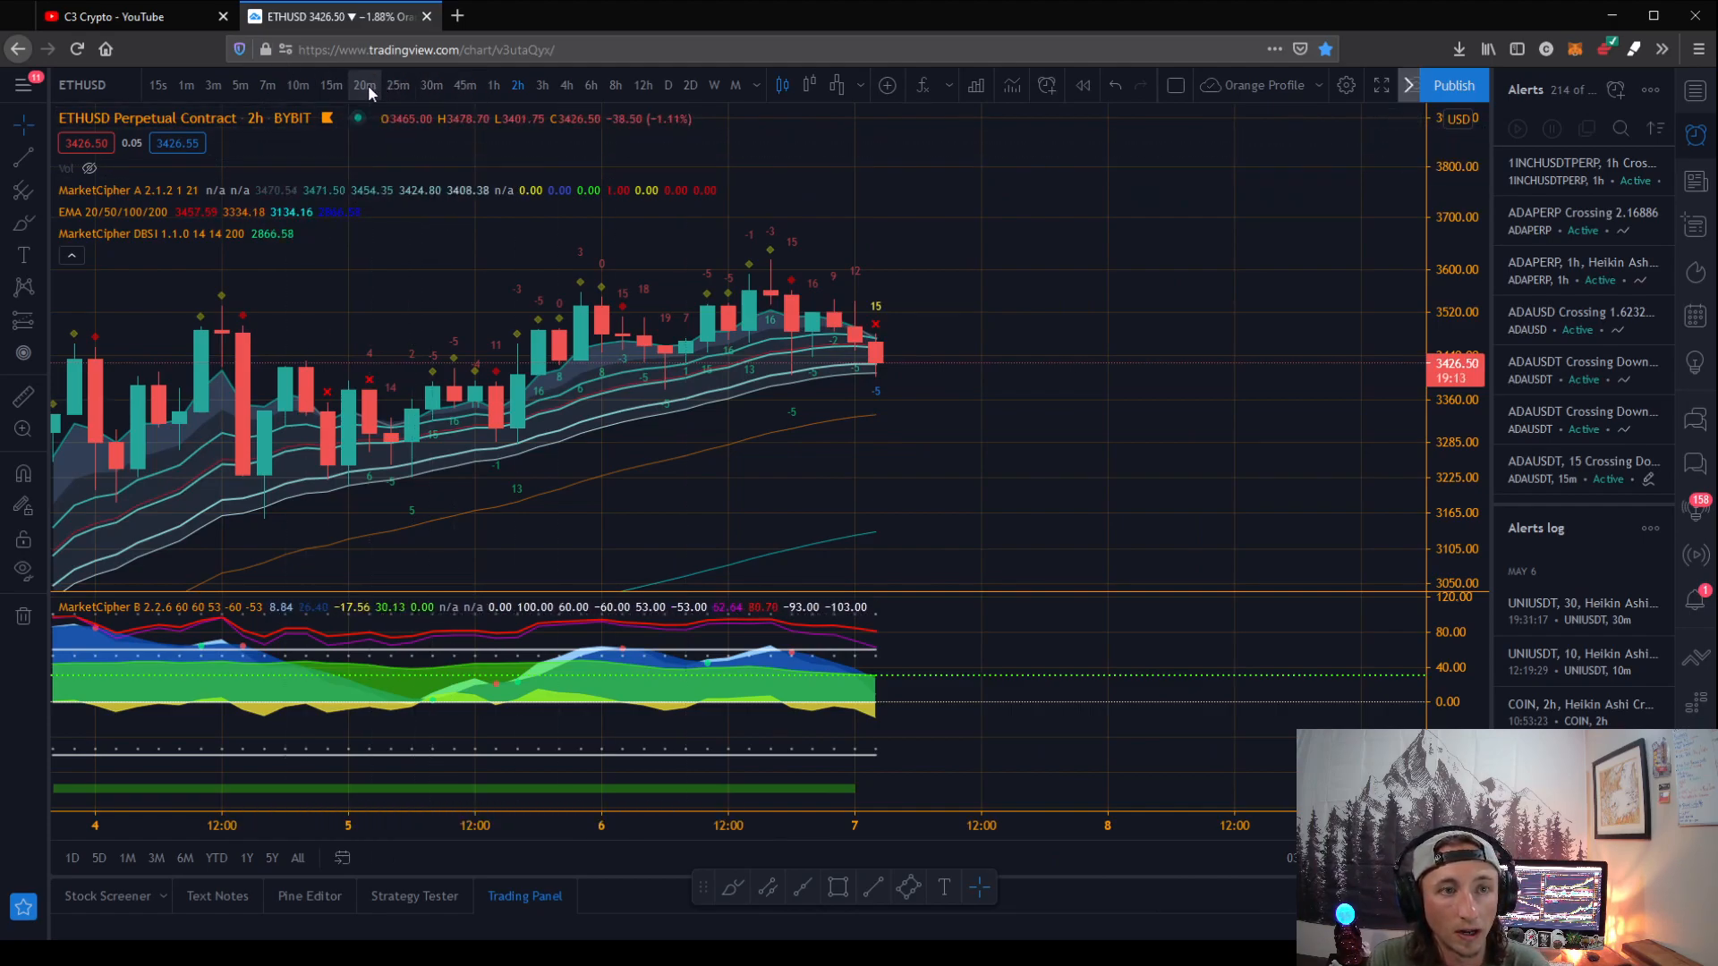
pyautogui.click(331, 110)
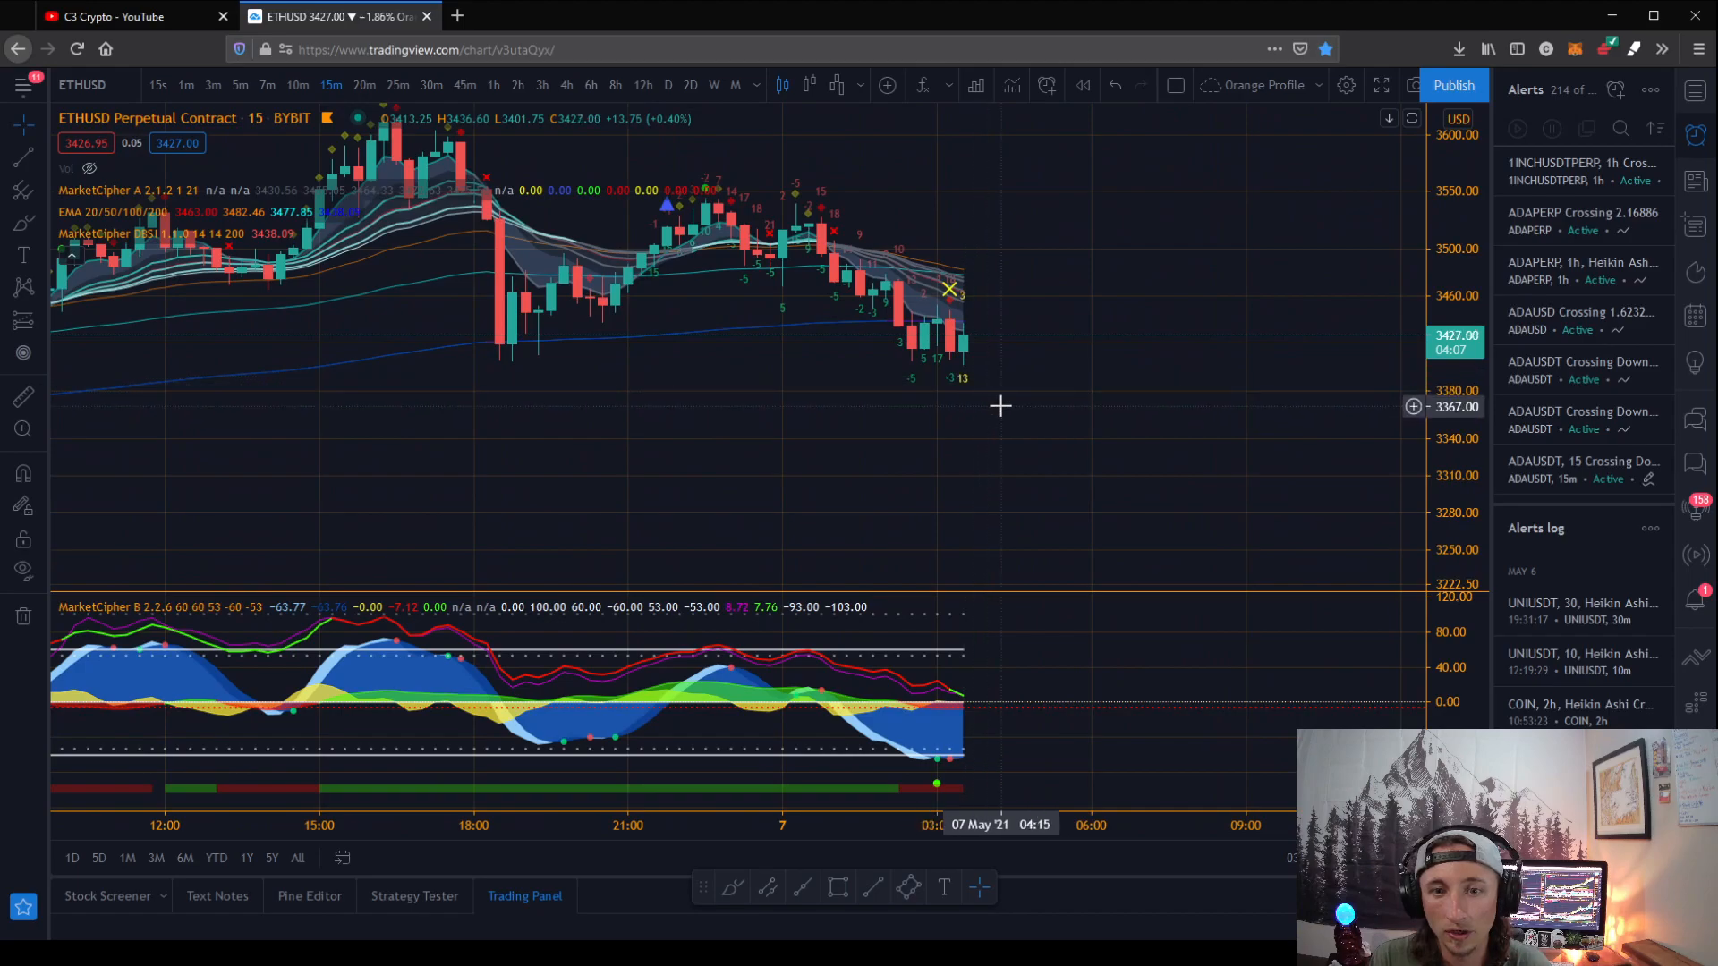
# Recentre the latest candles and start a new ETHUSD alert from the Alerts panel
pyautogui.moveTo(1000, 407); pyautogui.dragTo(938, 425)
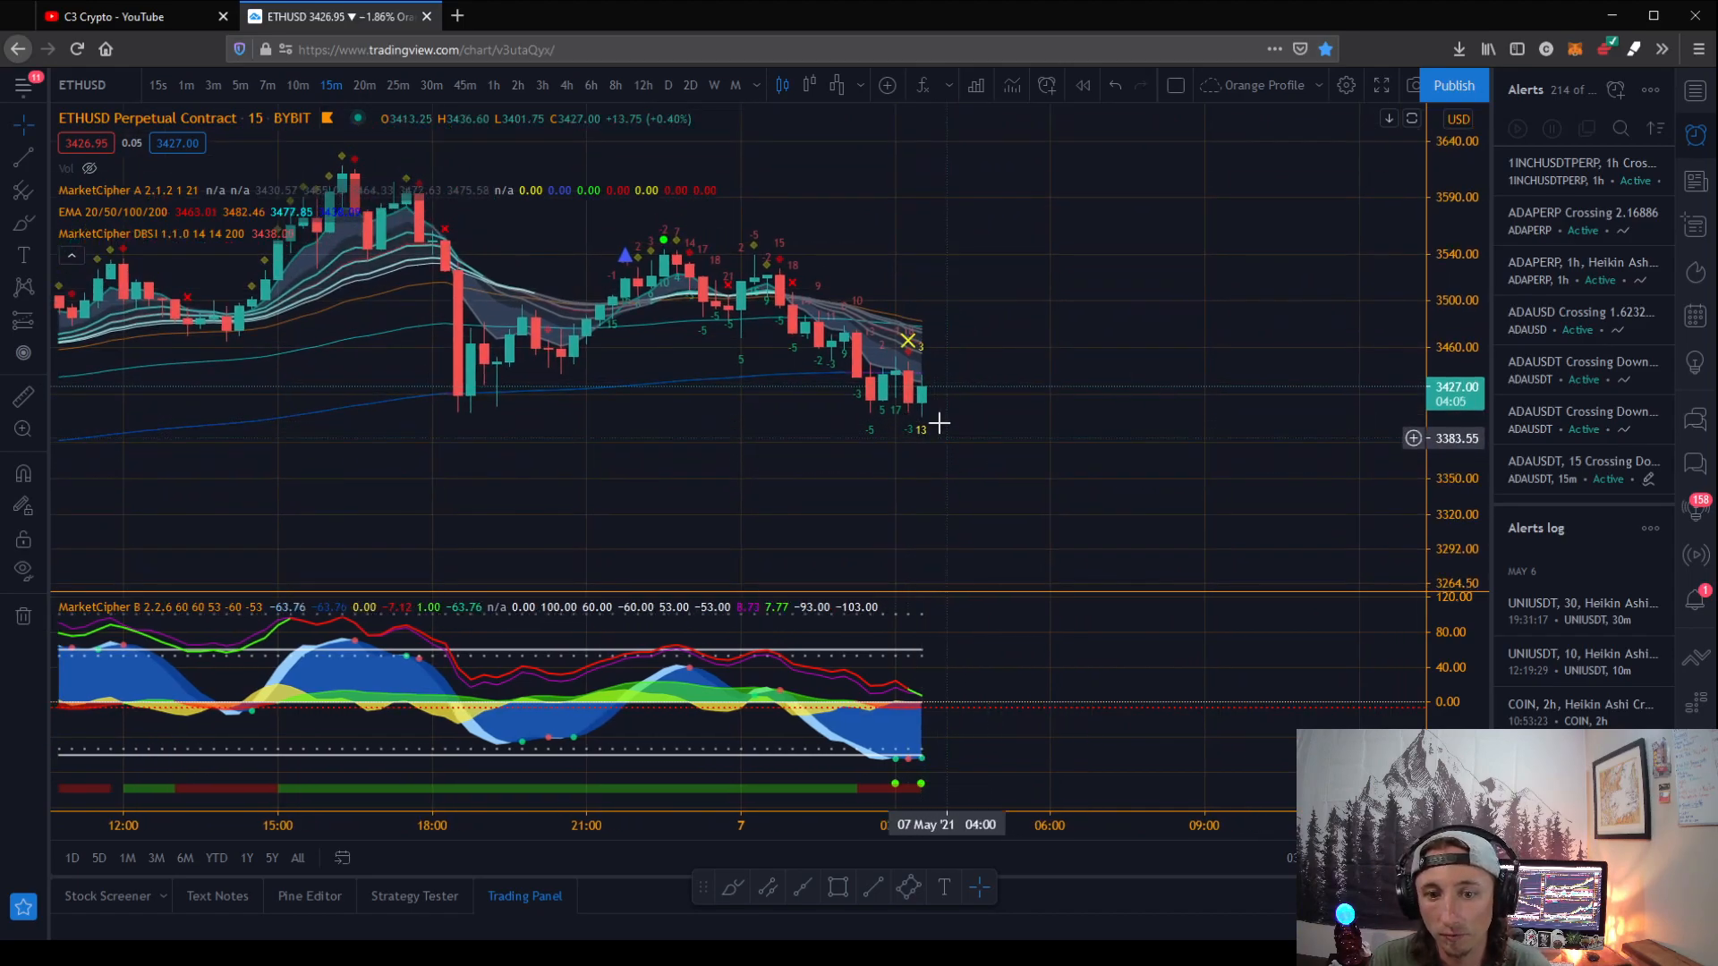
pyautogui.moveTo(926, 447)
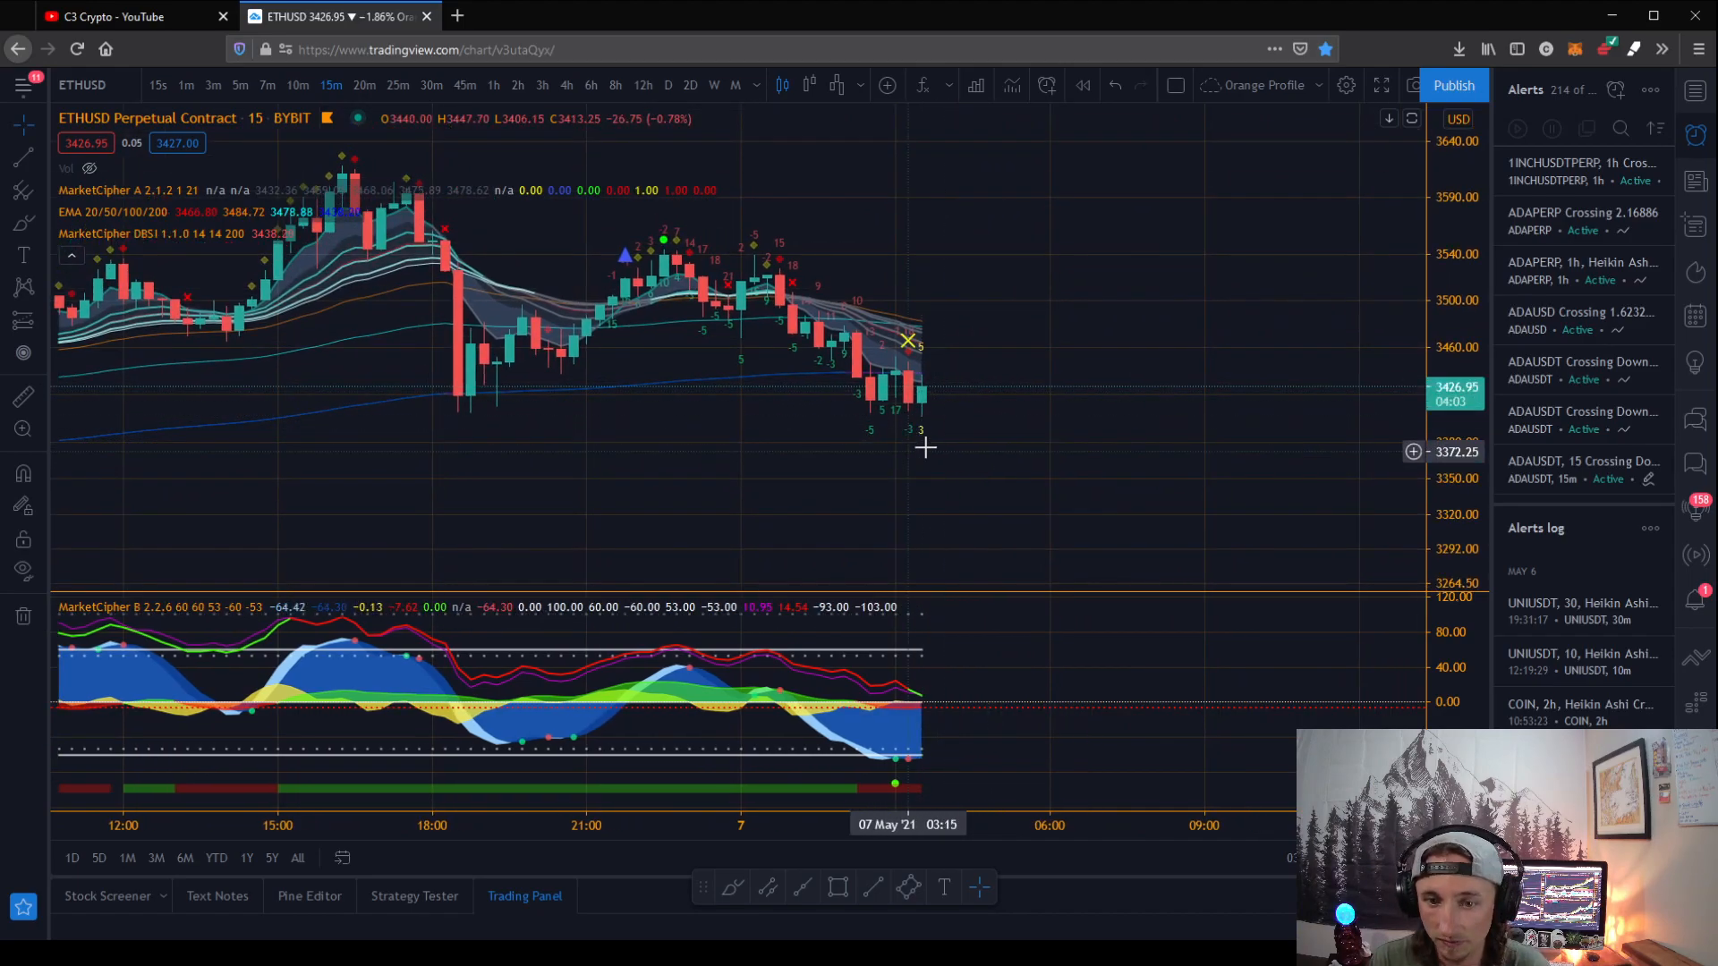
pyautogui.moveTo(900, 264)
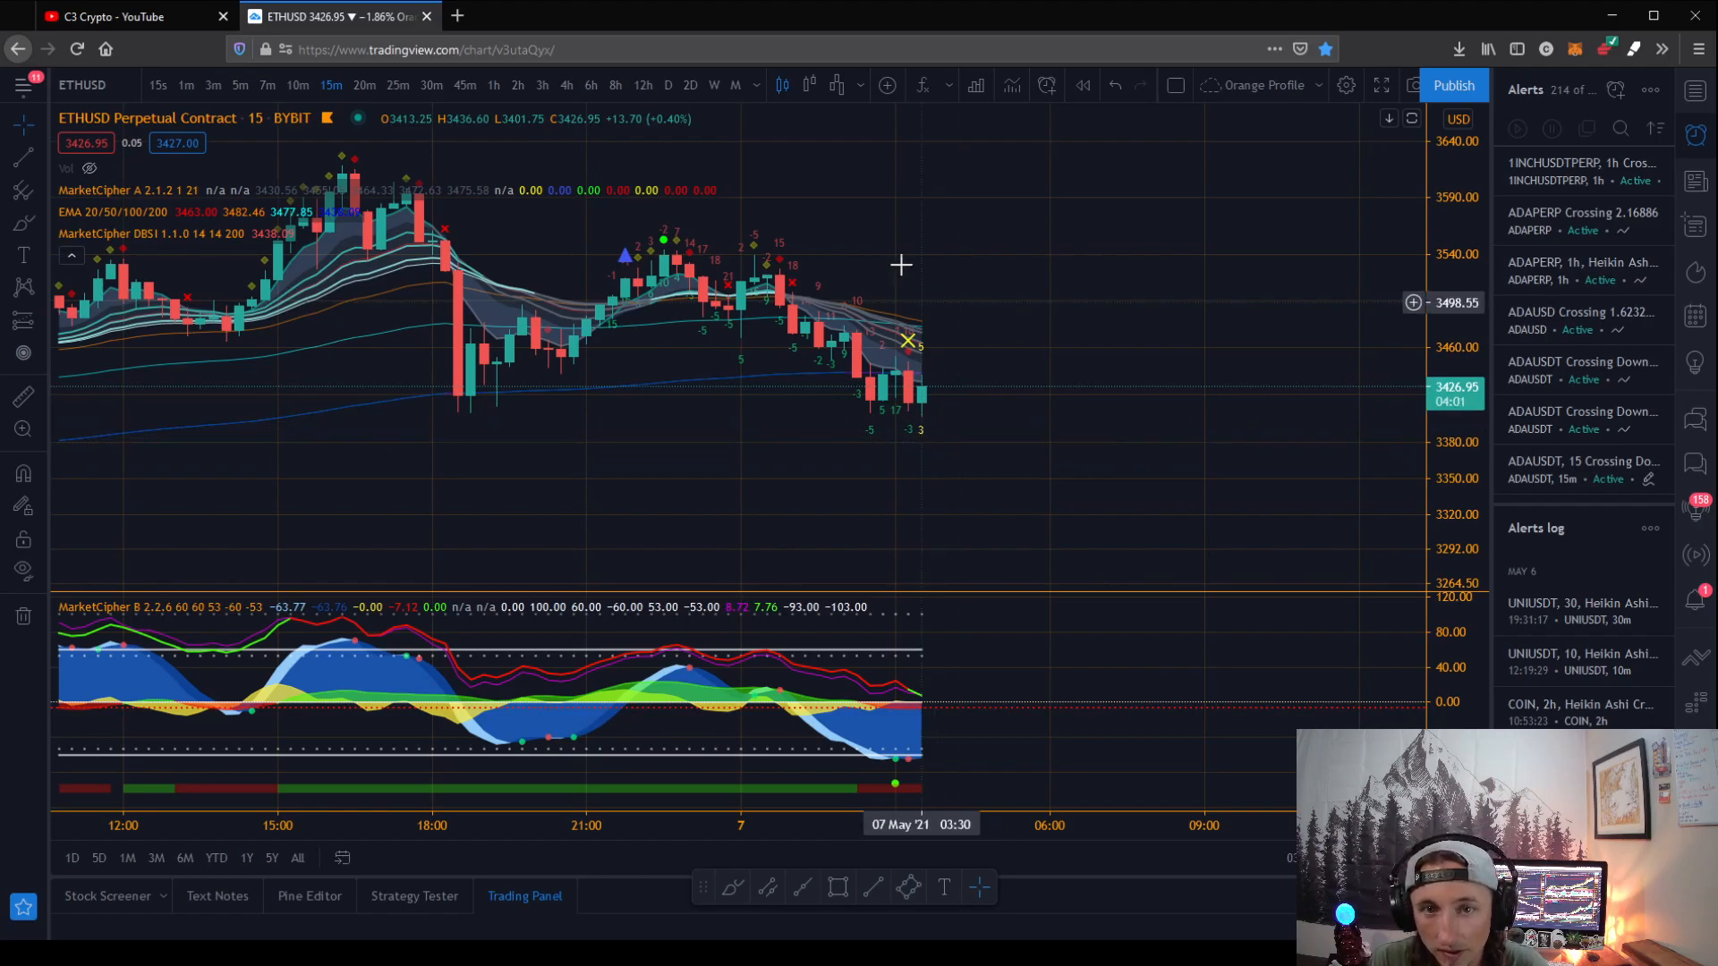
pyautogui.moveTo(919, 440)
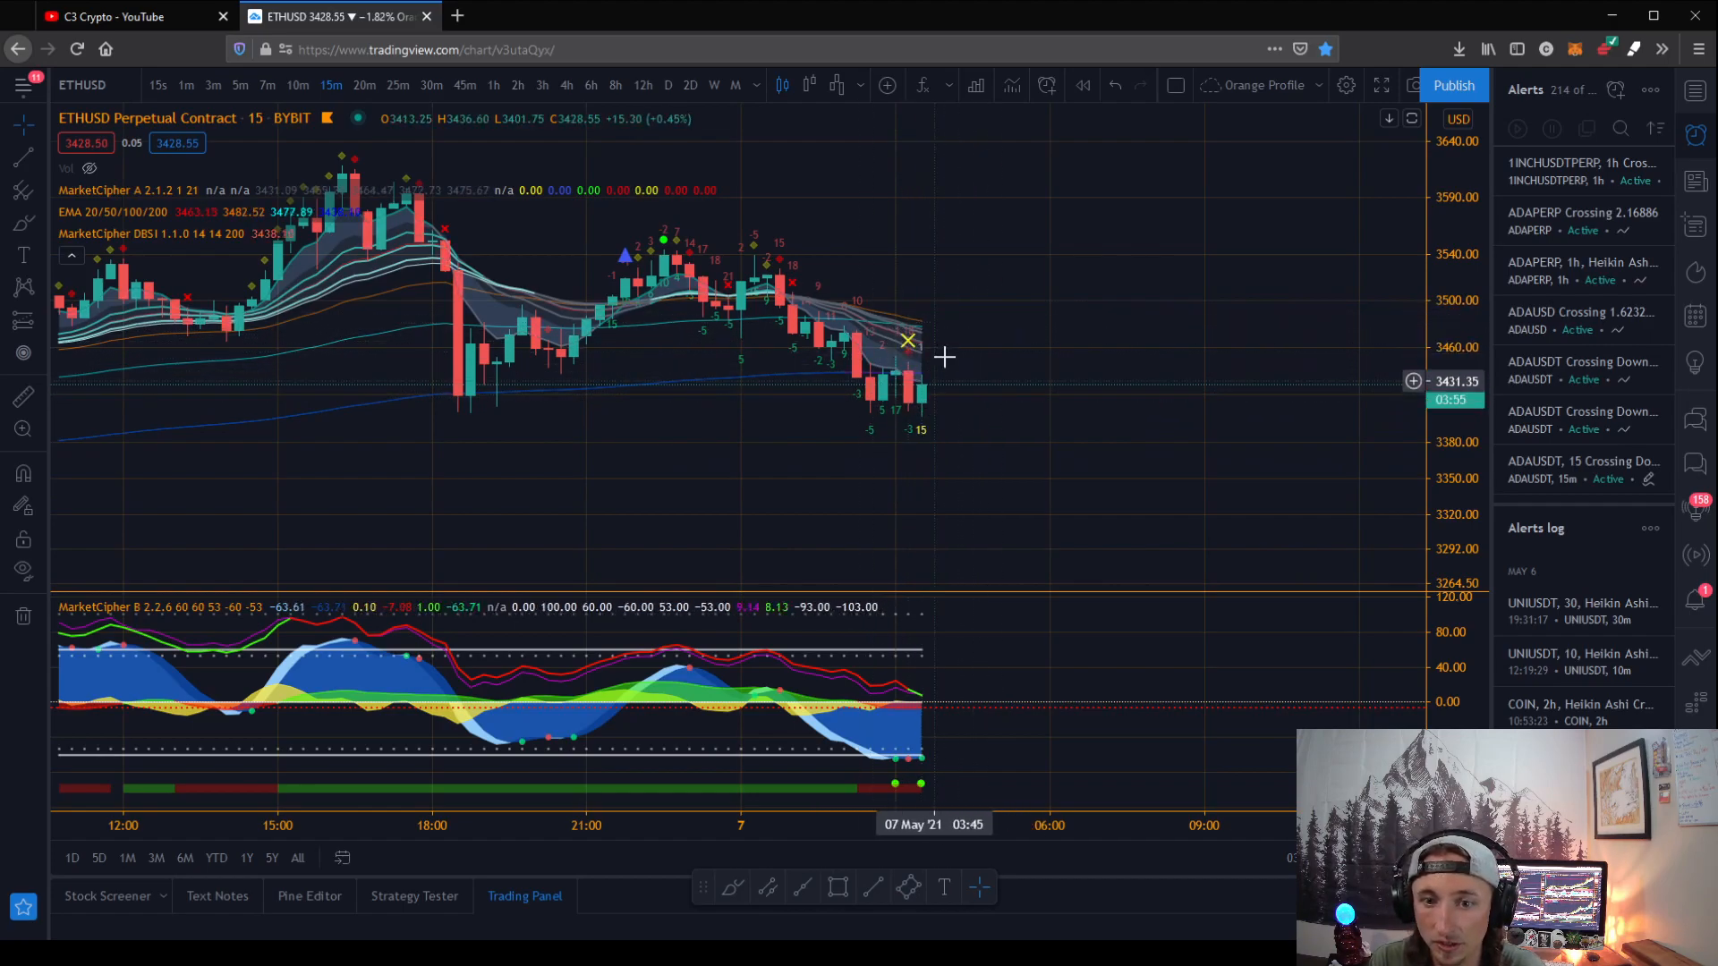
pyautogui.moveTo(883, 340)
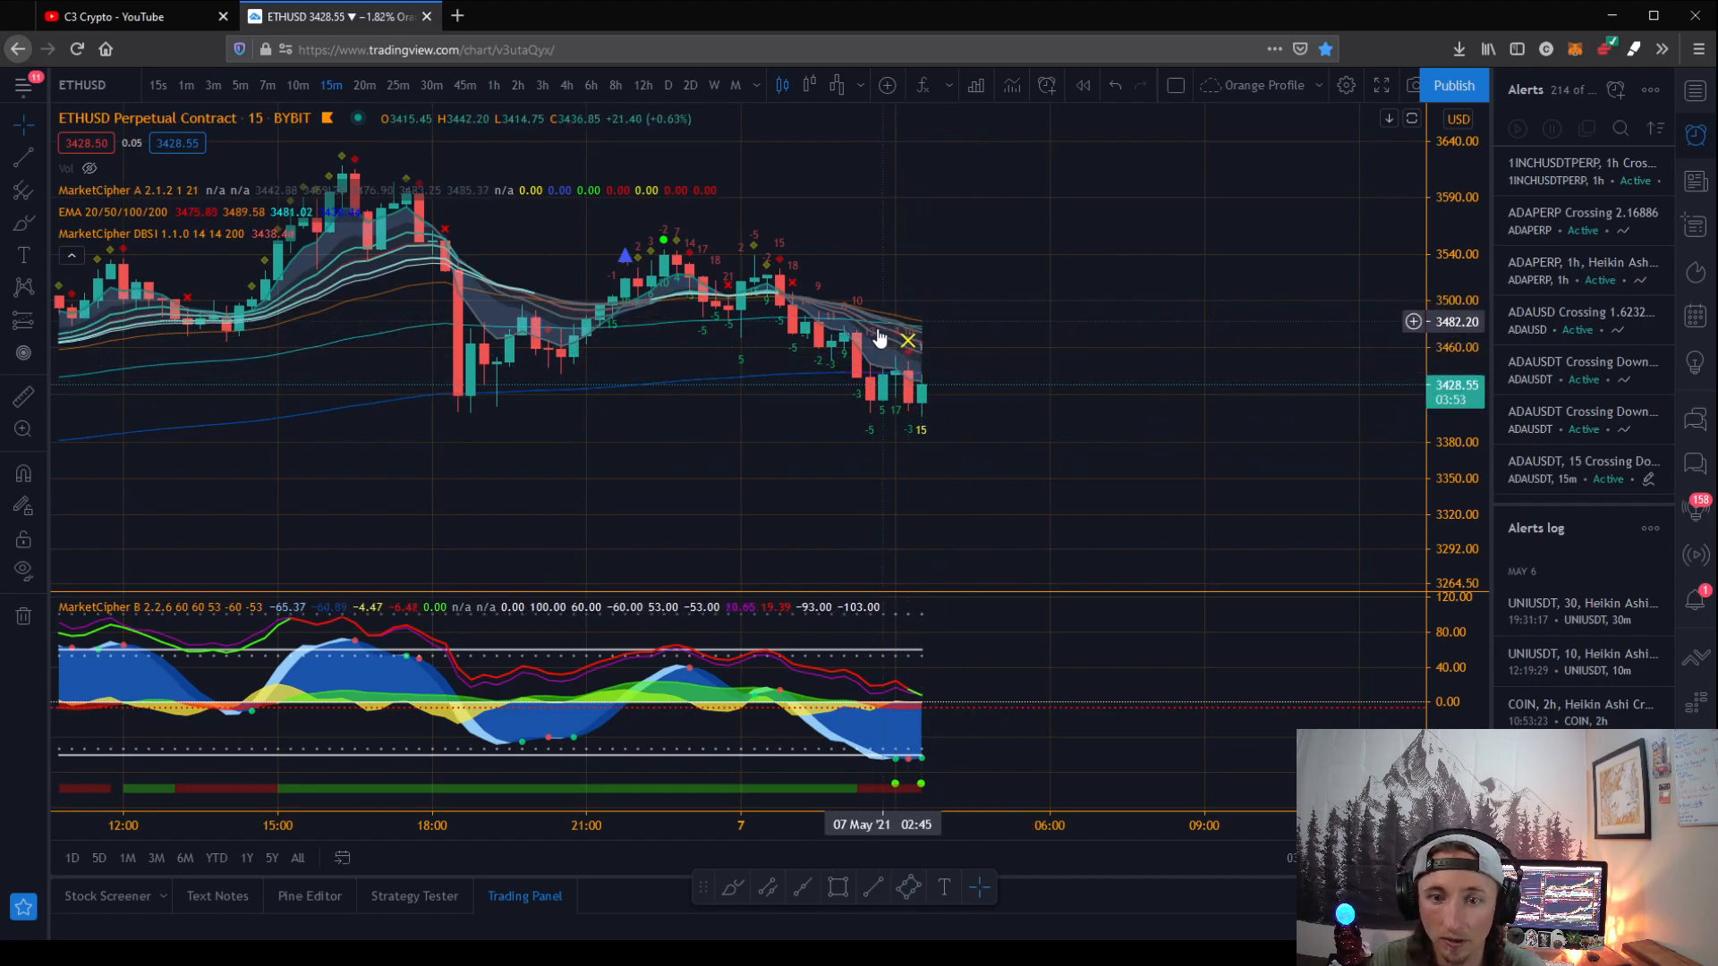
pyautogui.moveTo(924, 331)
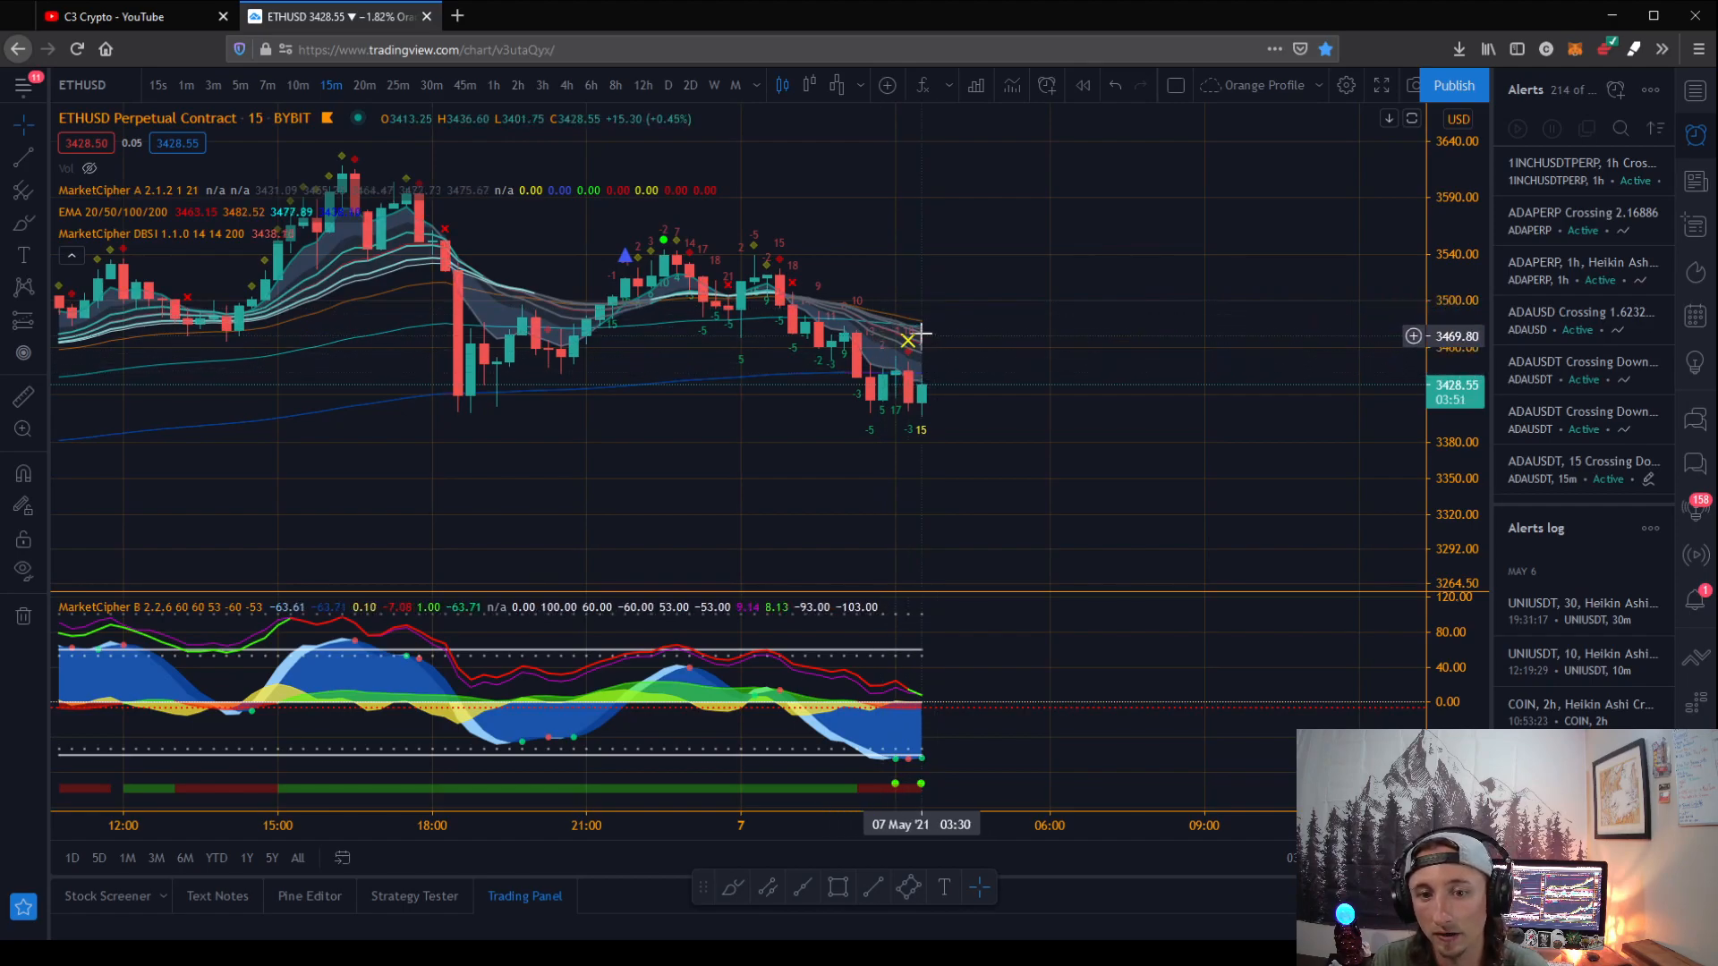
pyautogui.moveTo(908, 382)
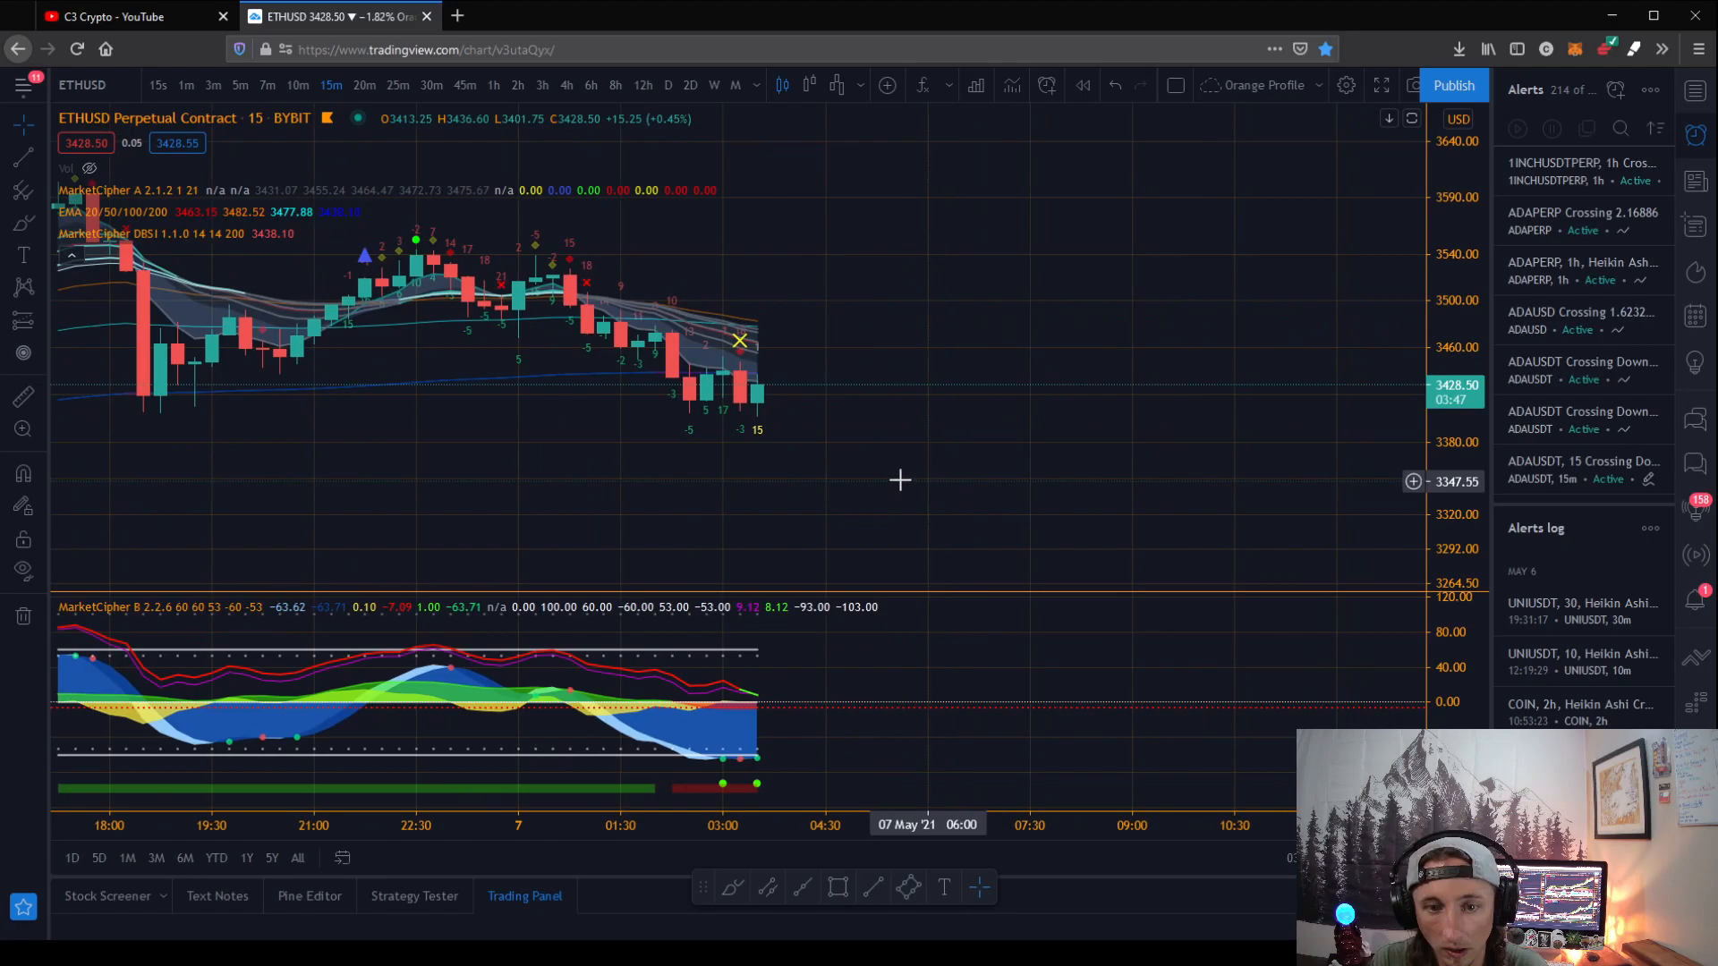
pyautogui.moveTo(774, 446)
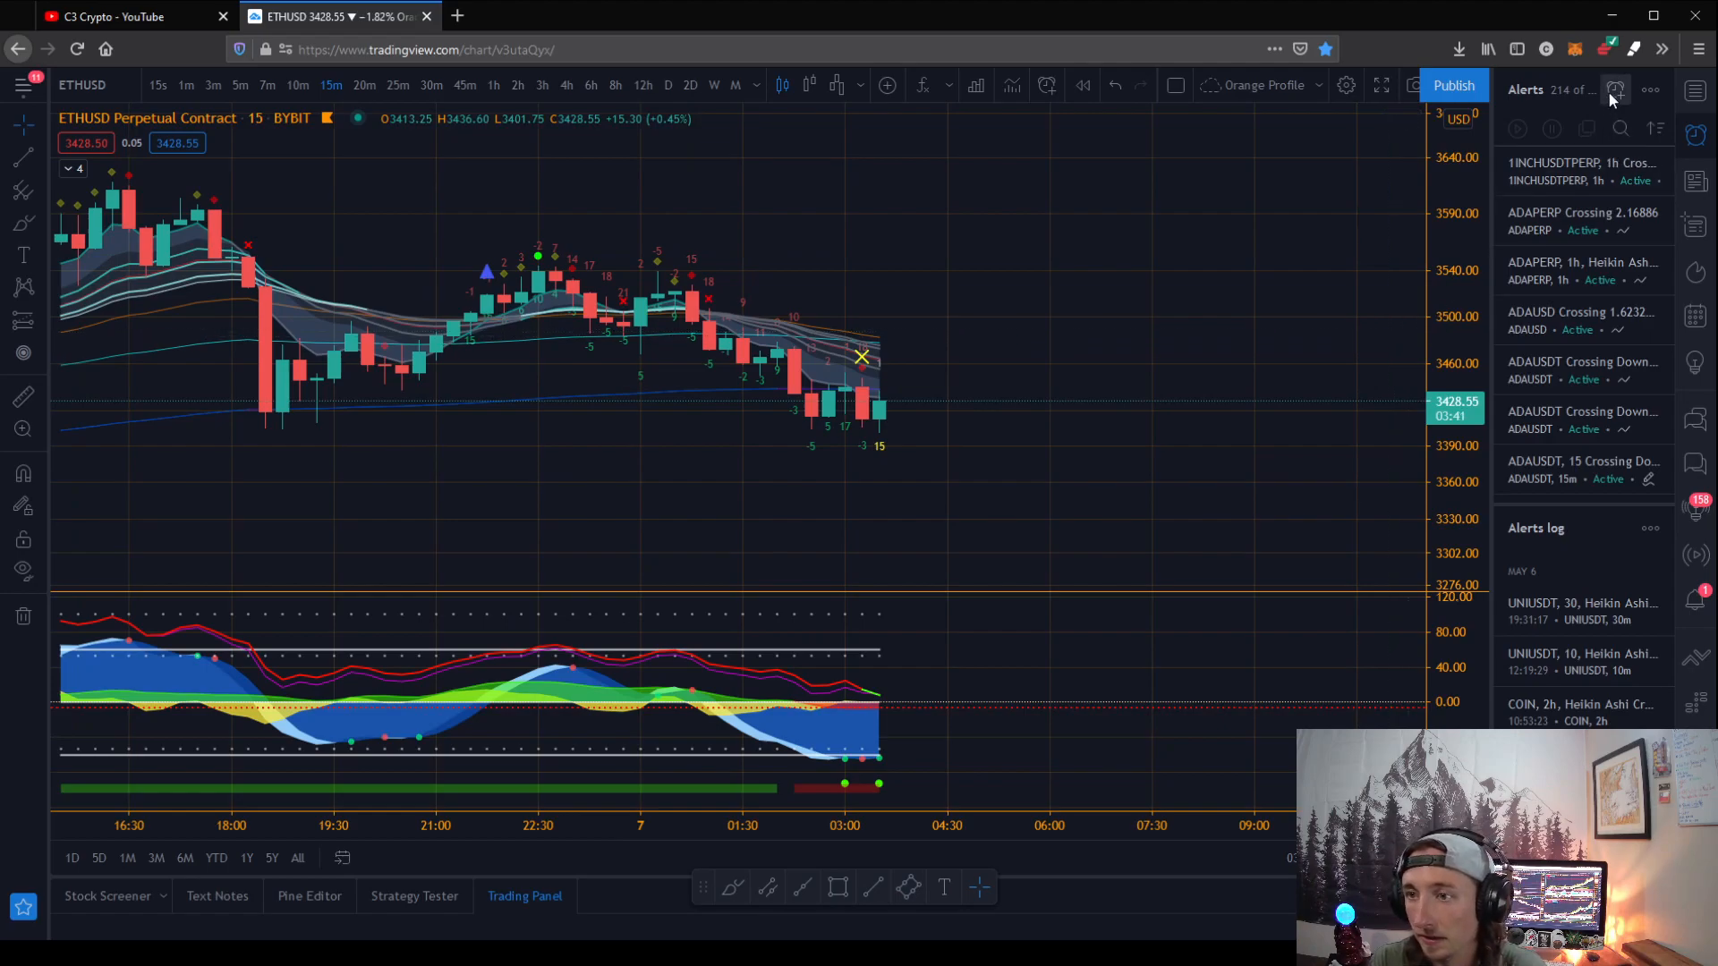
pyautogui.click(1615, 86)
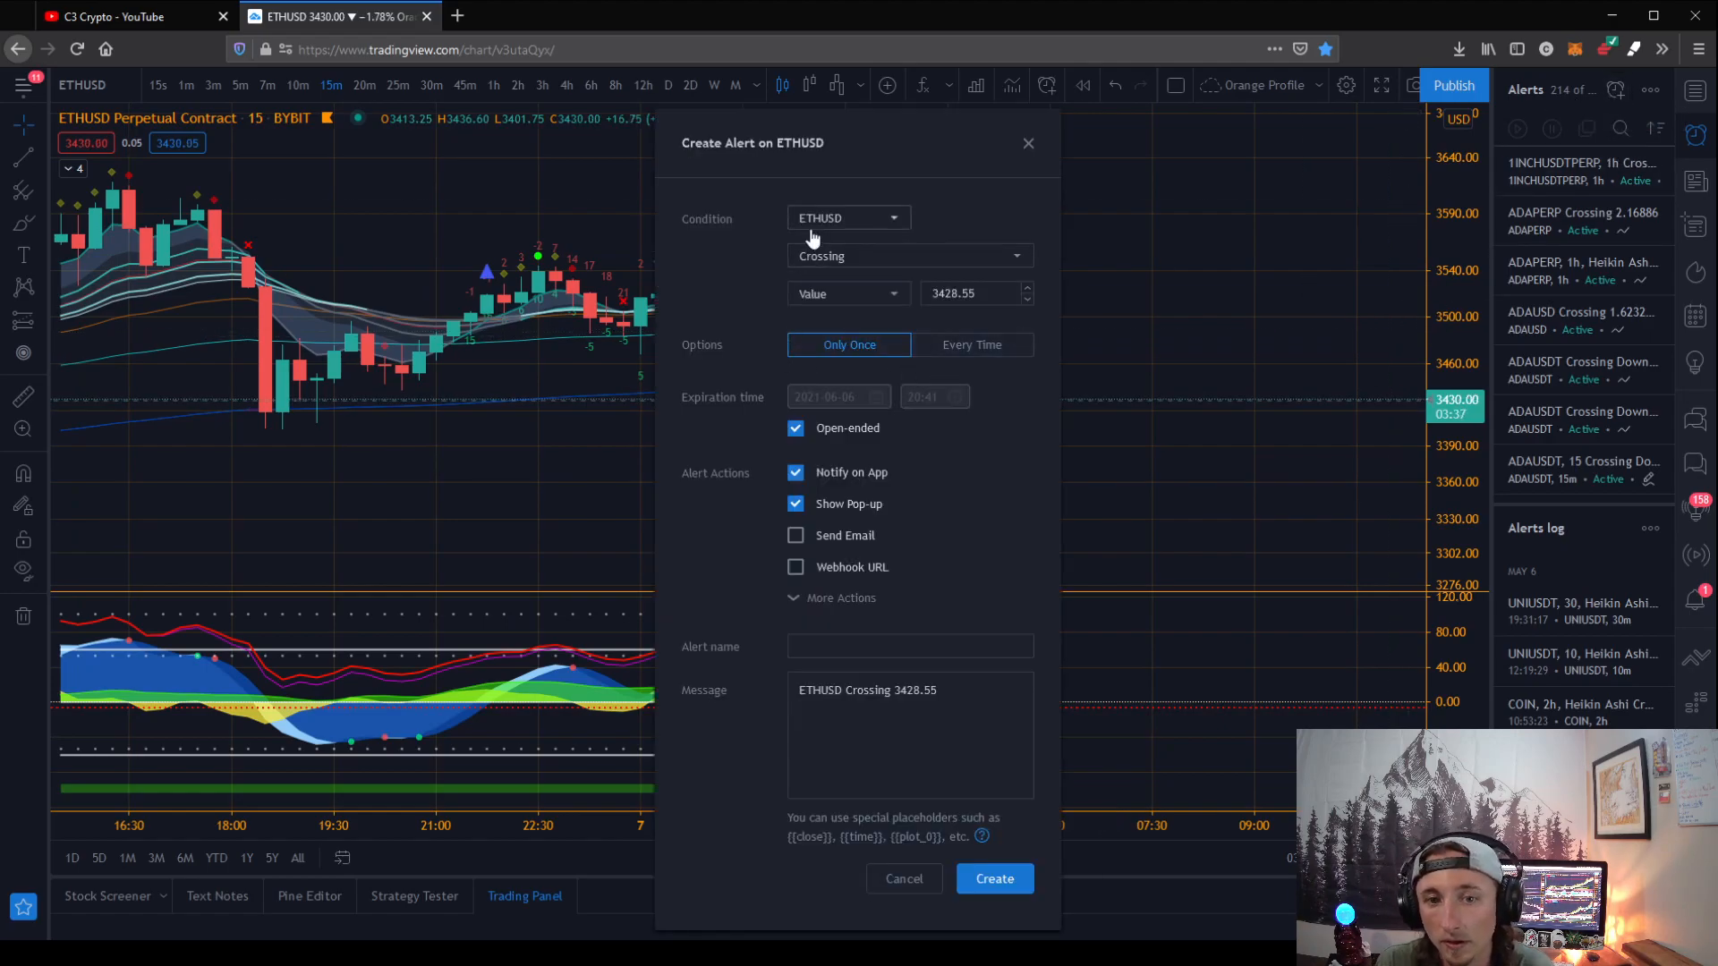
# Create a once-per-bar ETHUSD alert on the MarketCipher DBSI Long Entry condition
pyautogui.click(848, 217)
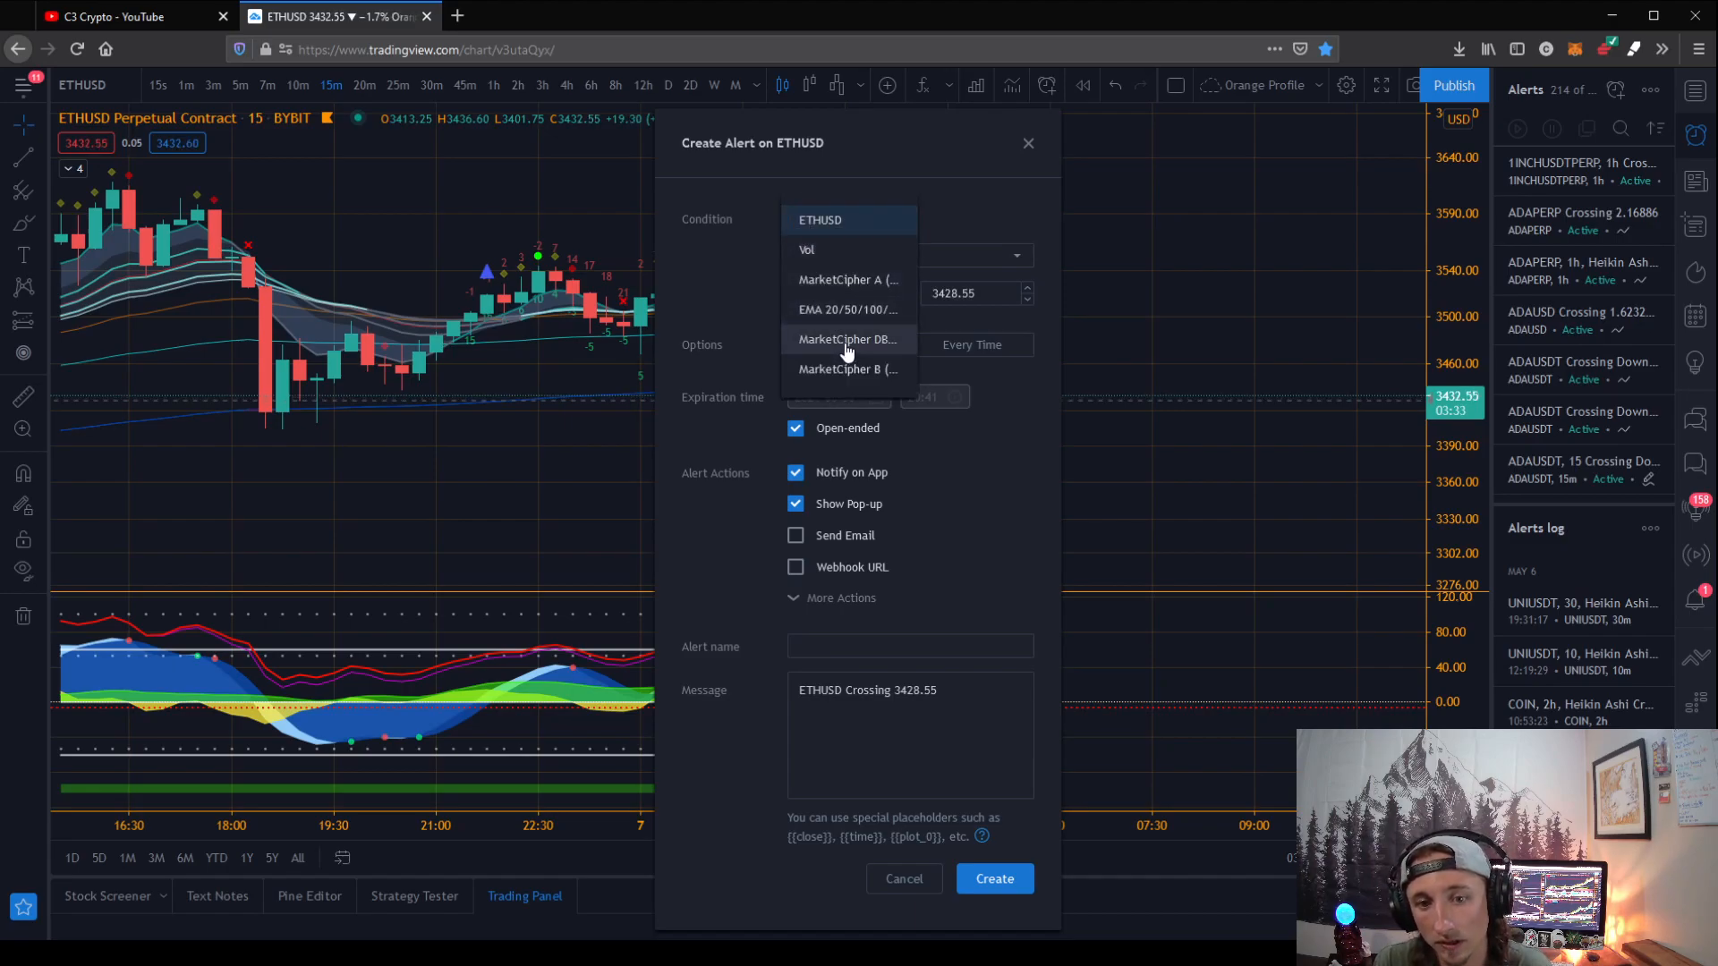
pyautogui.click(848, 339)
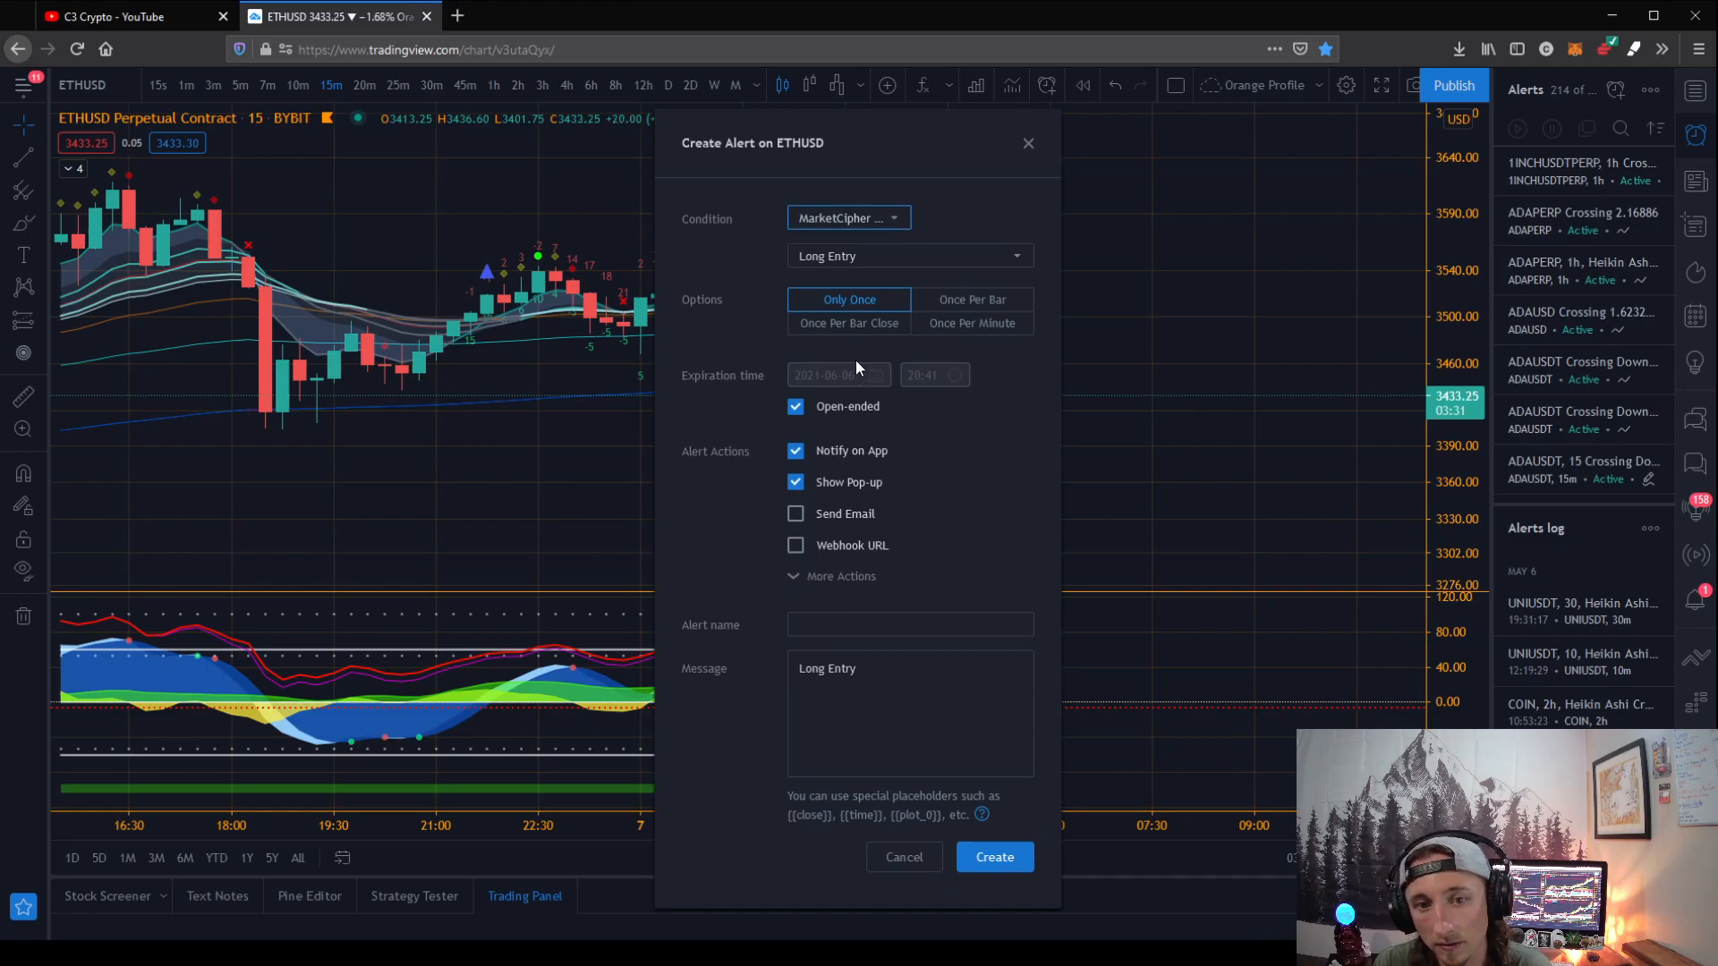
pyautogui.click(909, 255)
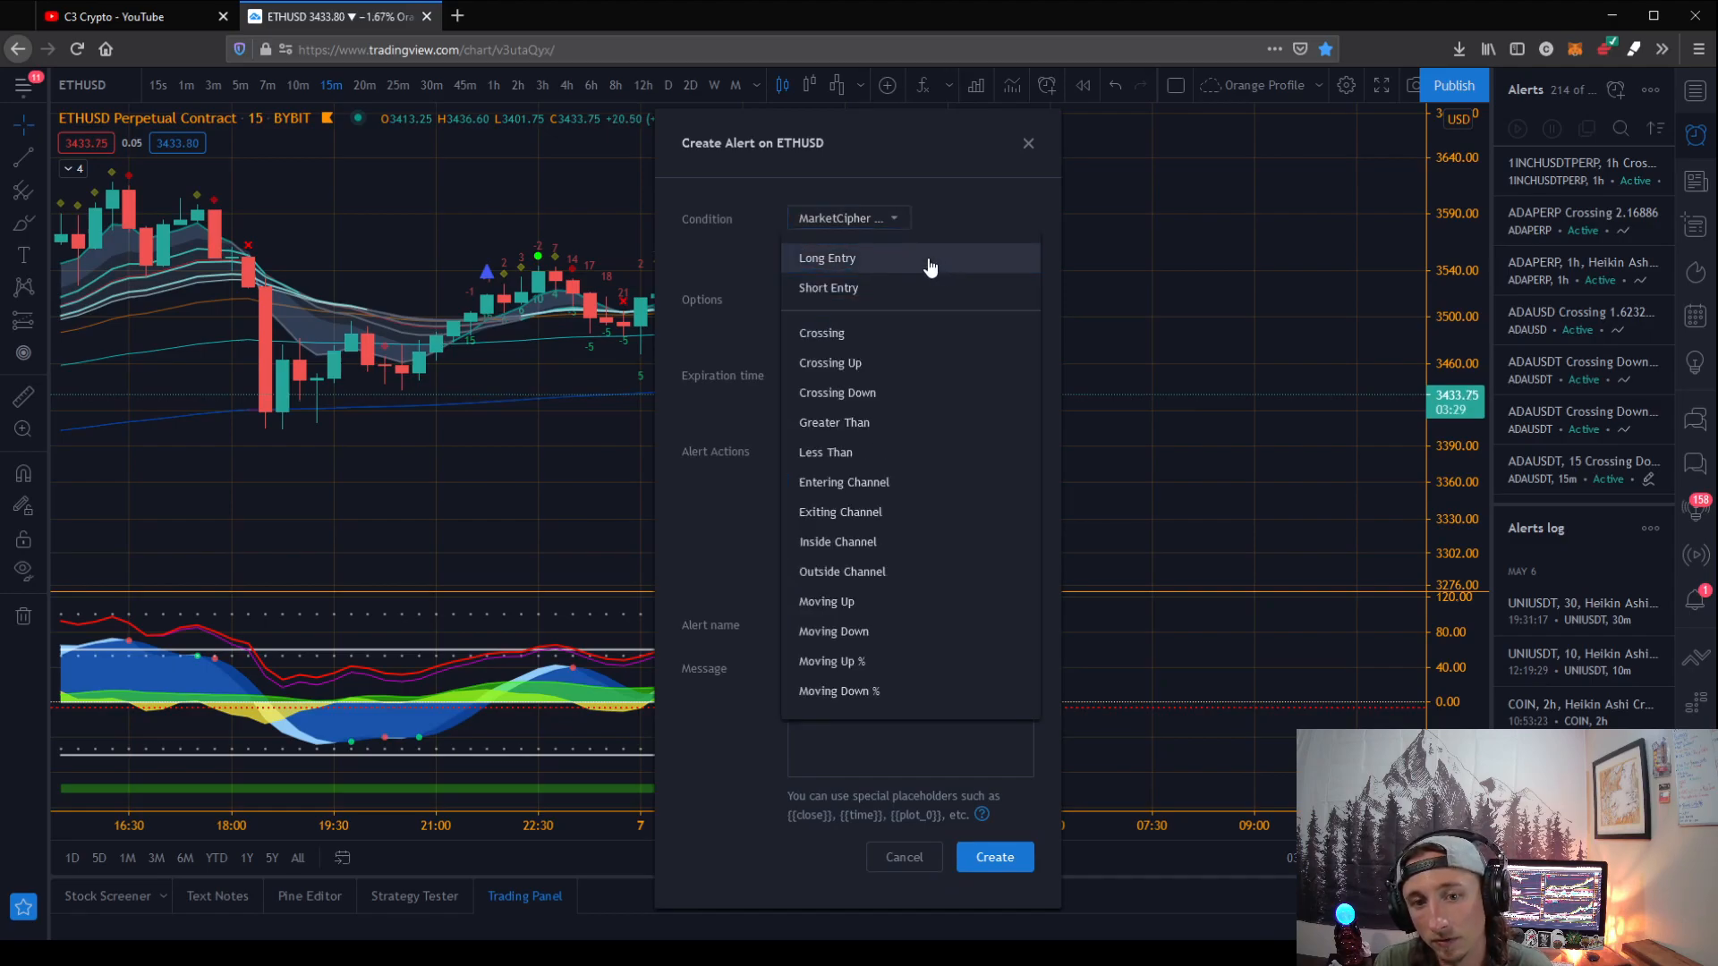
pyautogui.moveTo(814, 298)
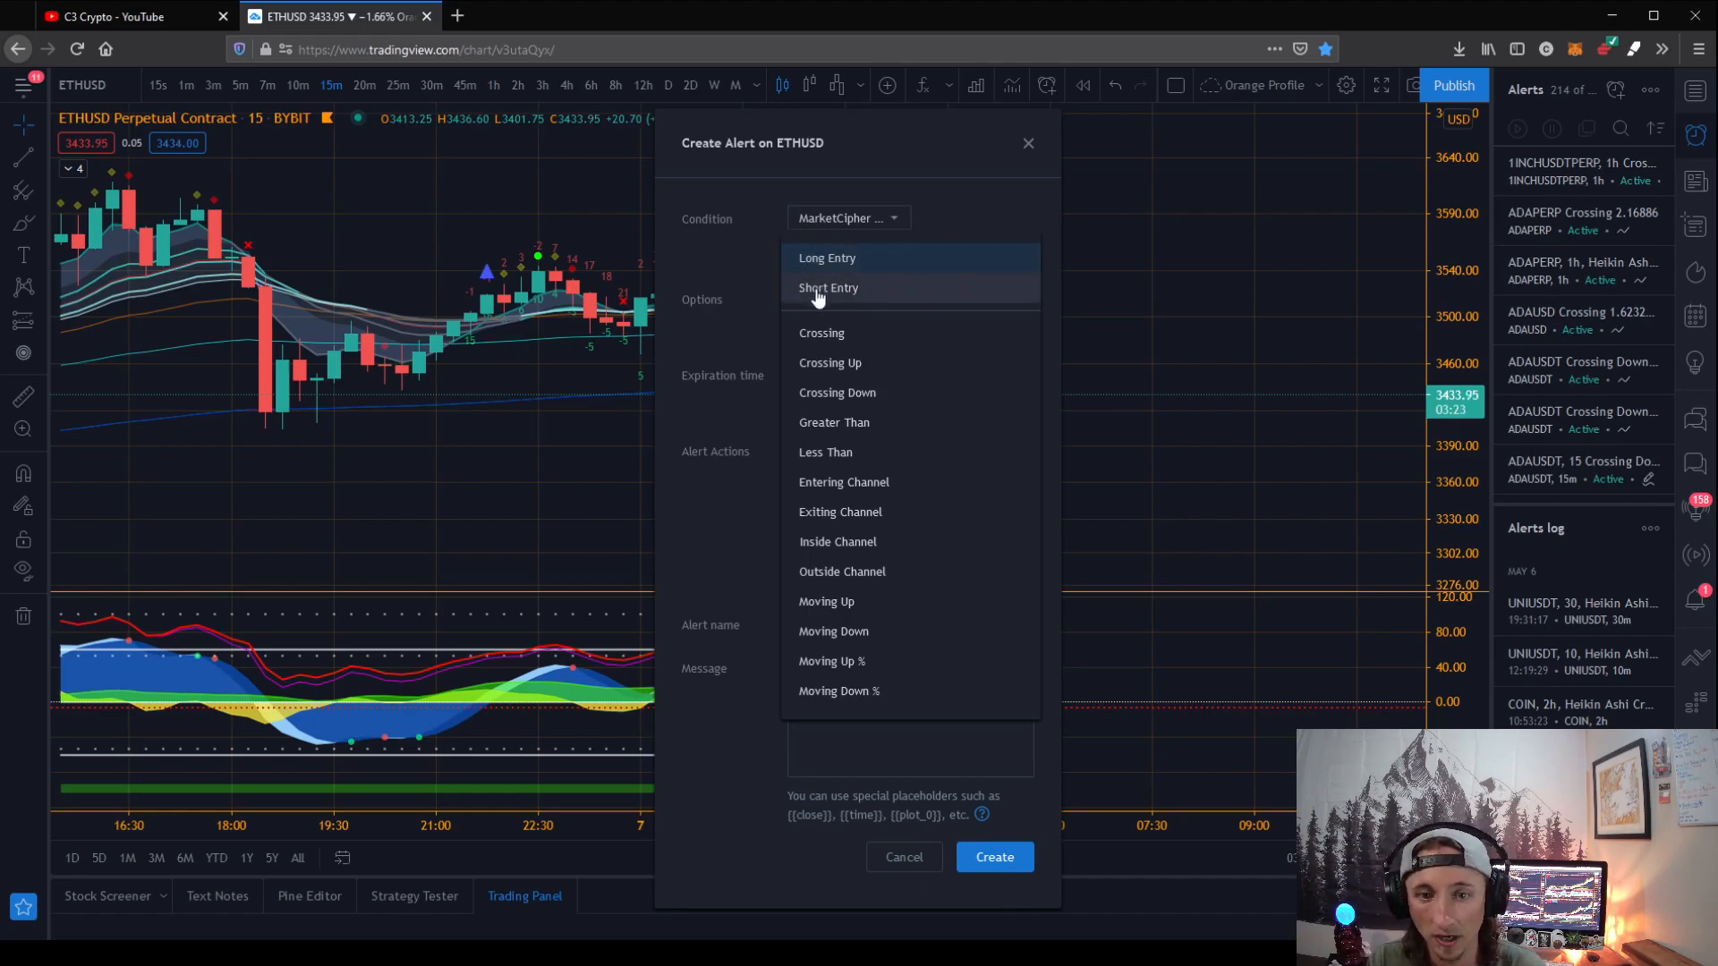
pyautogui.moveTo(838, 266)
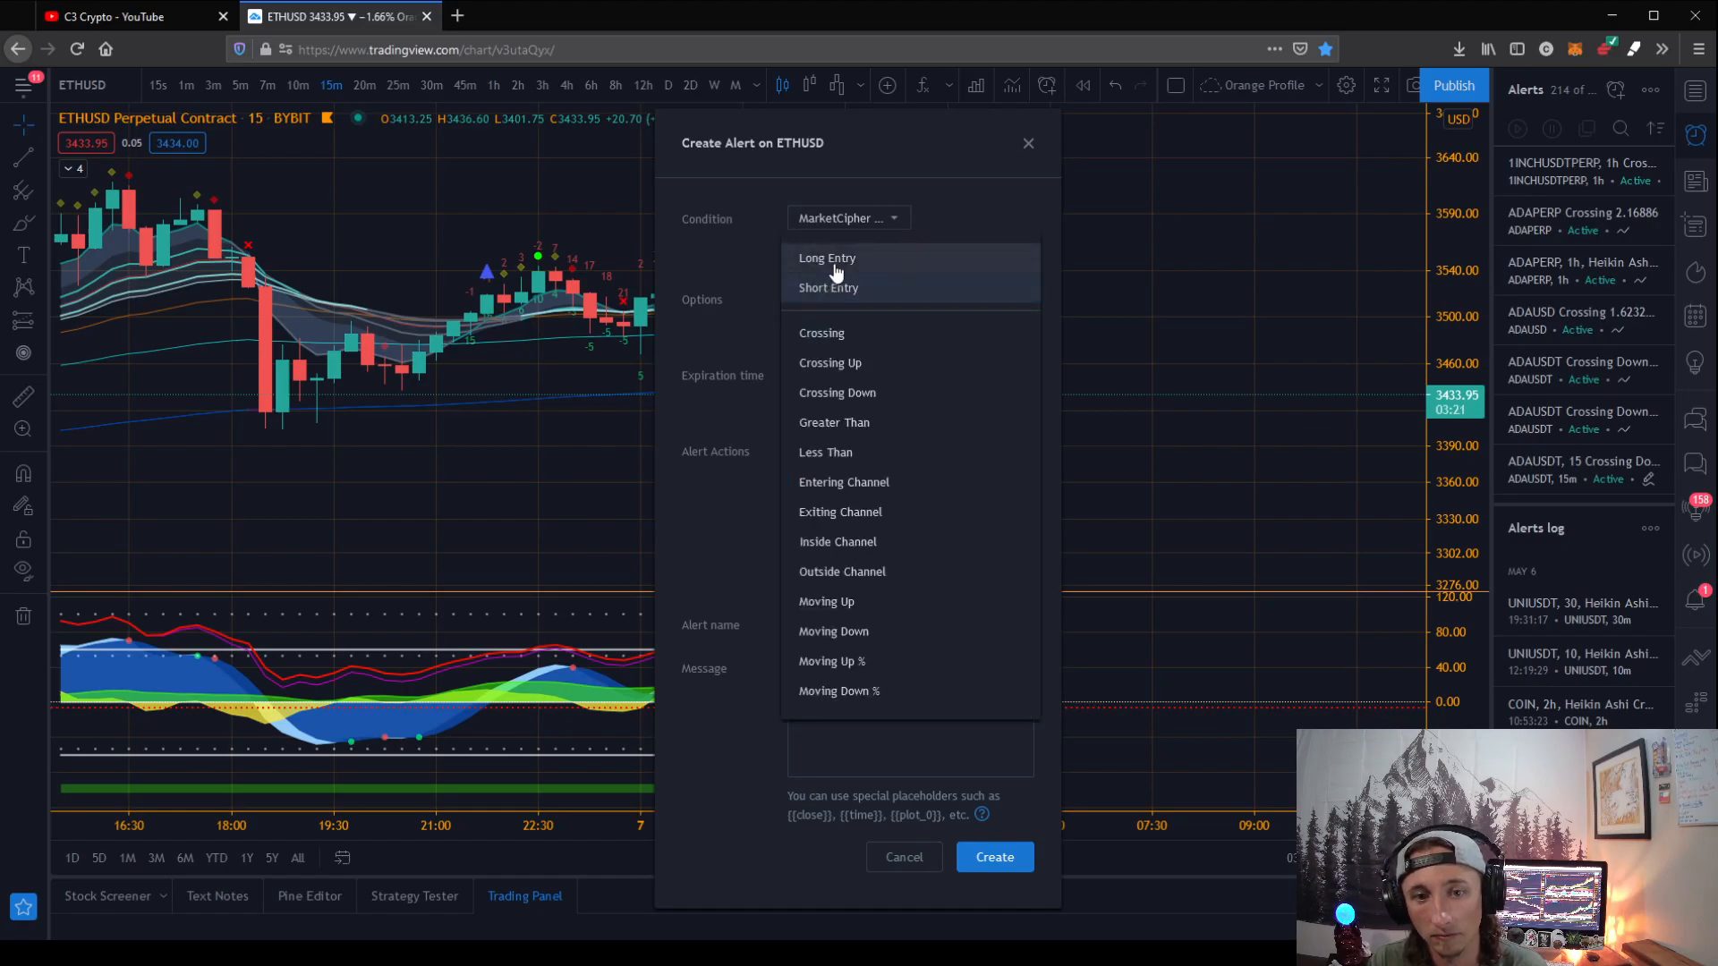
pyautogui.click(827, 258)
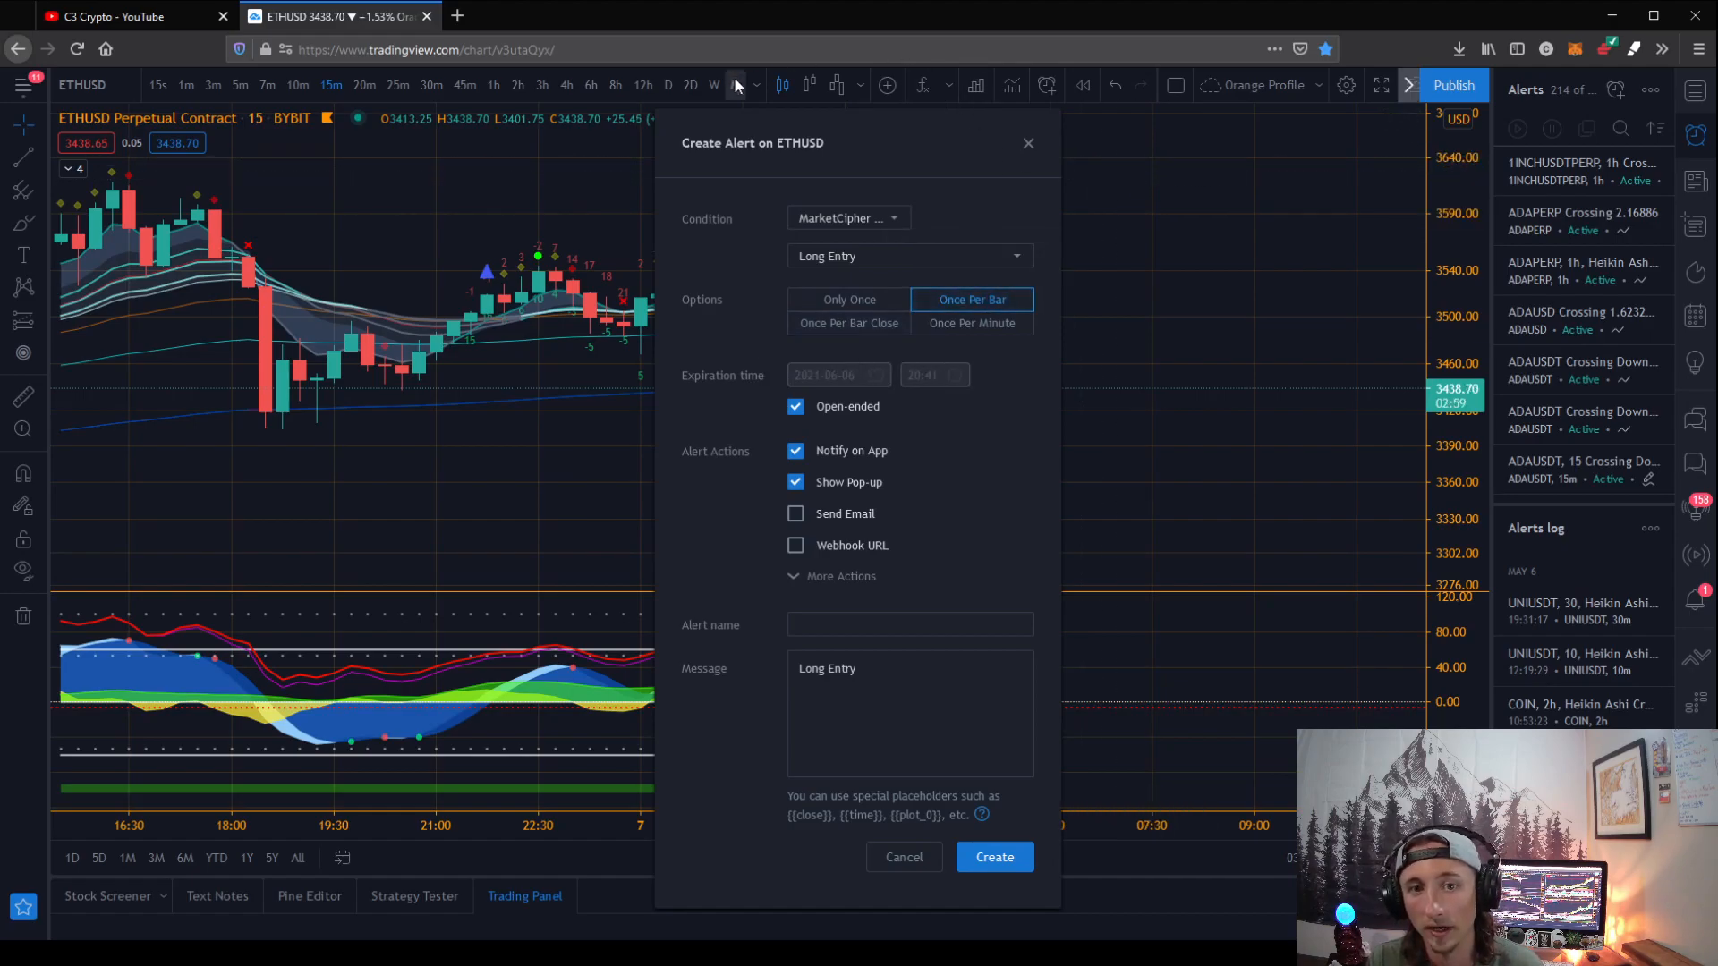
pyautogui.moveTo(1206, 518)
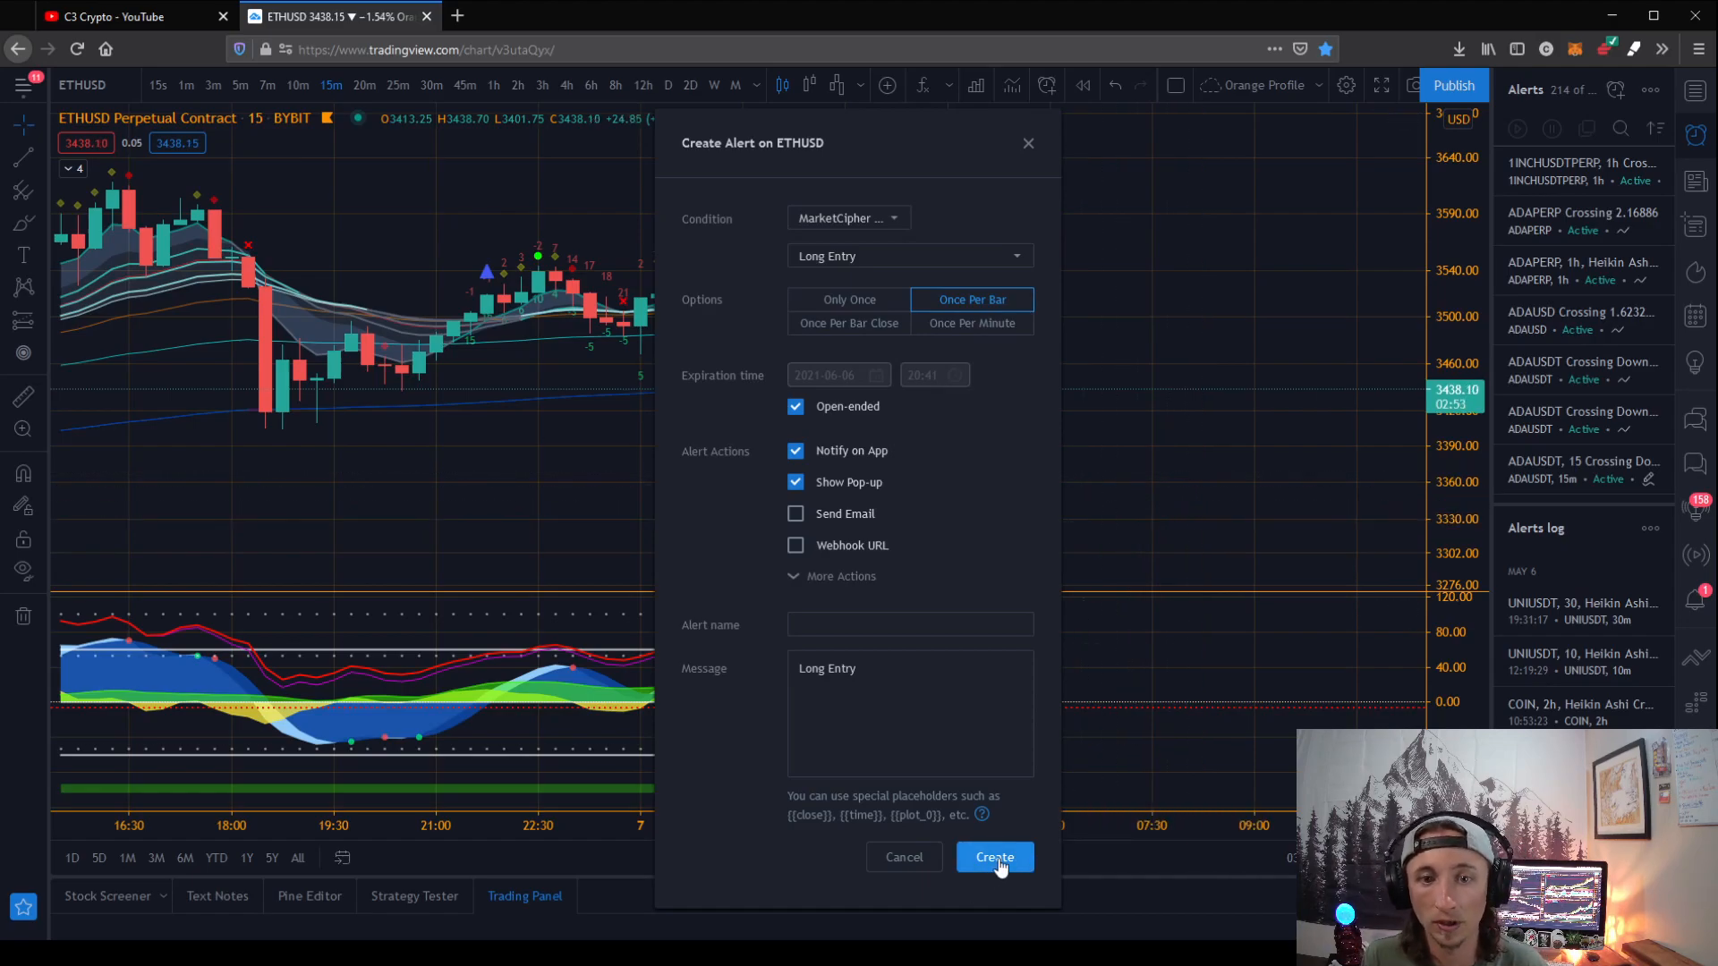
pyautogui.click(995, 857)
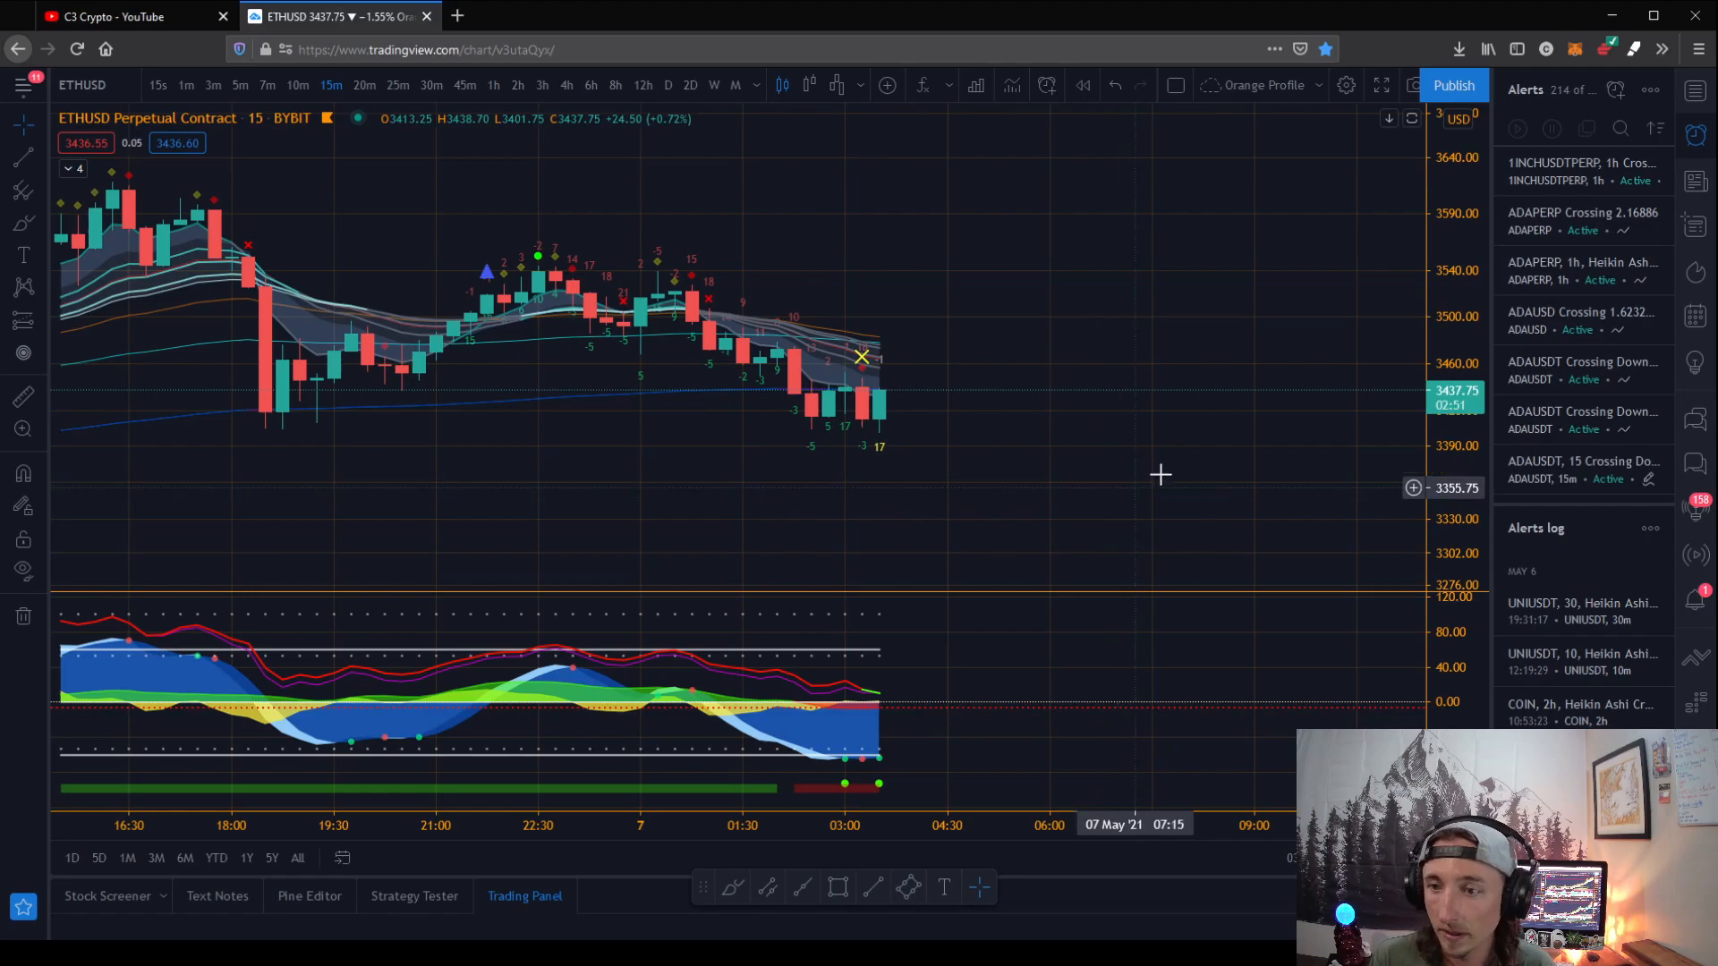
pyautogui.moveTo(908, 468)
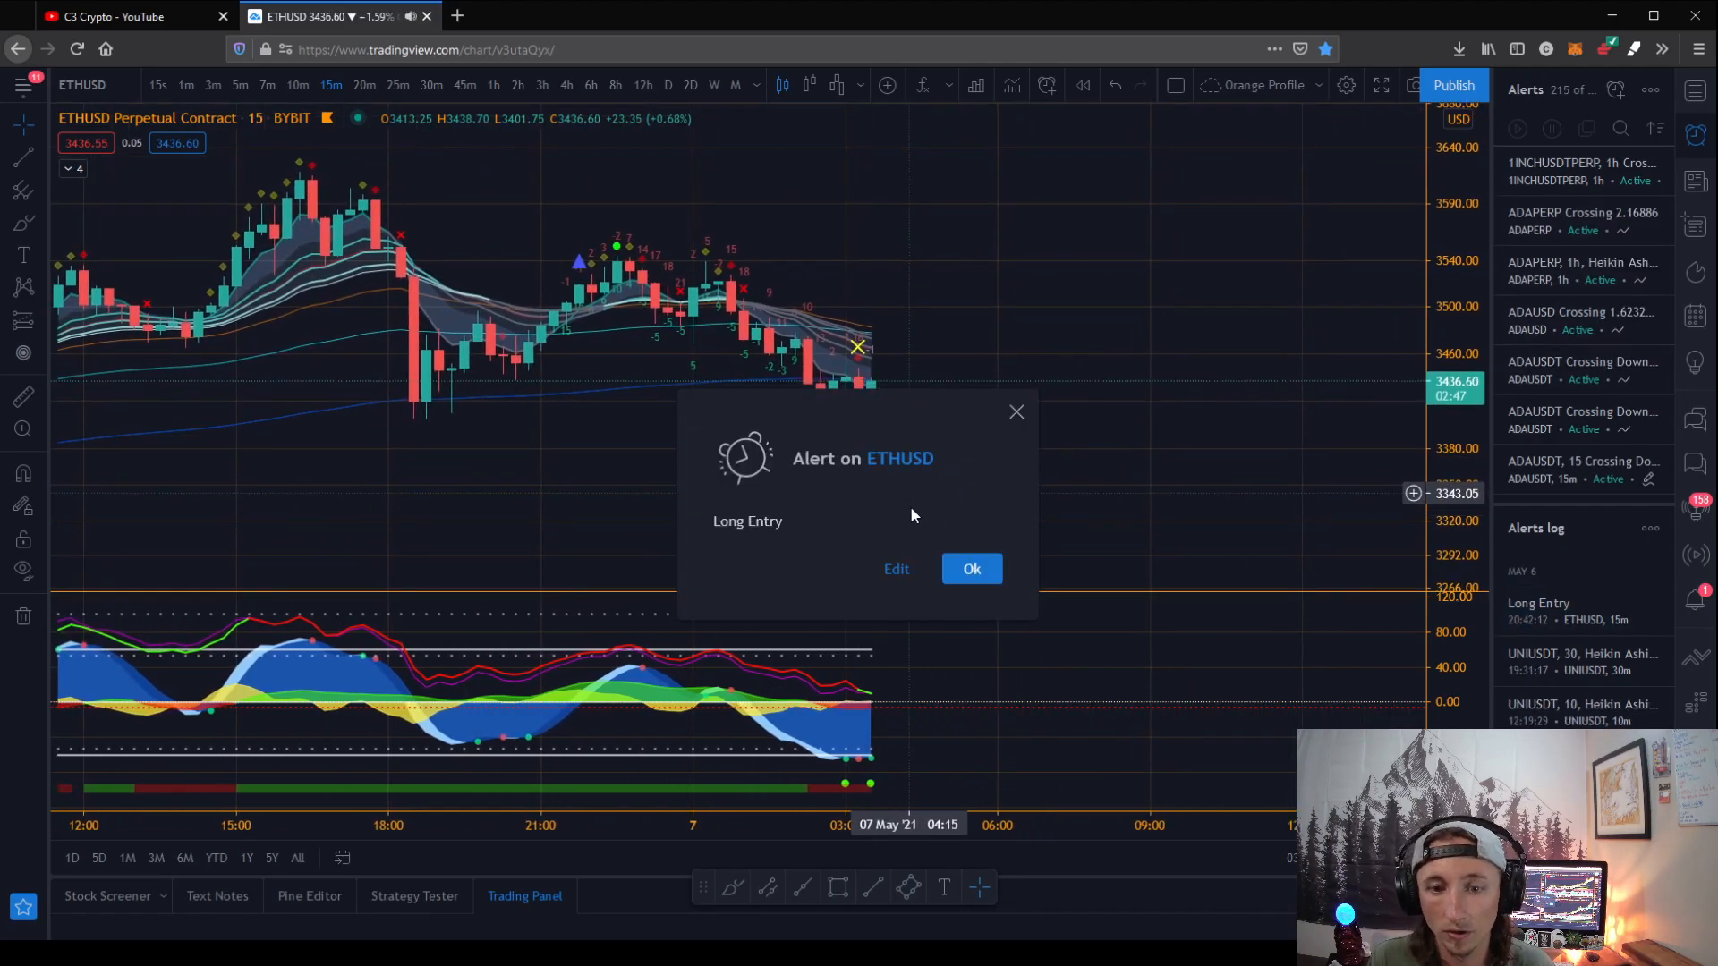
# Acknowledge the triggered Long Entry alert notice on ETHUSD
pyautogui.click(971, 569)
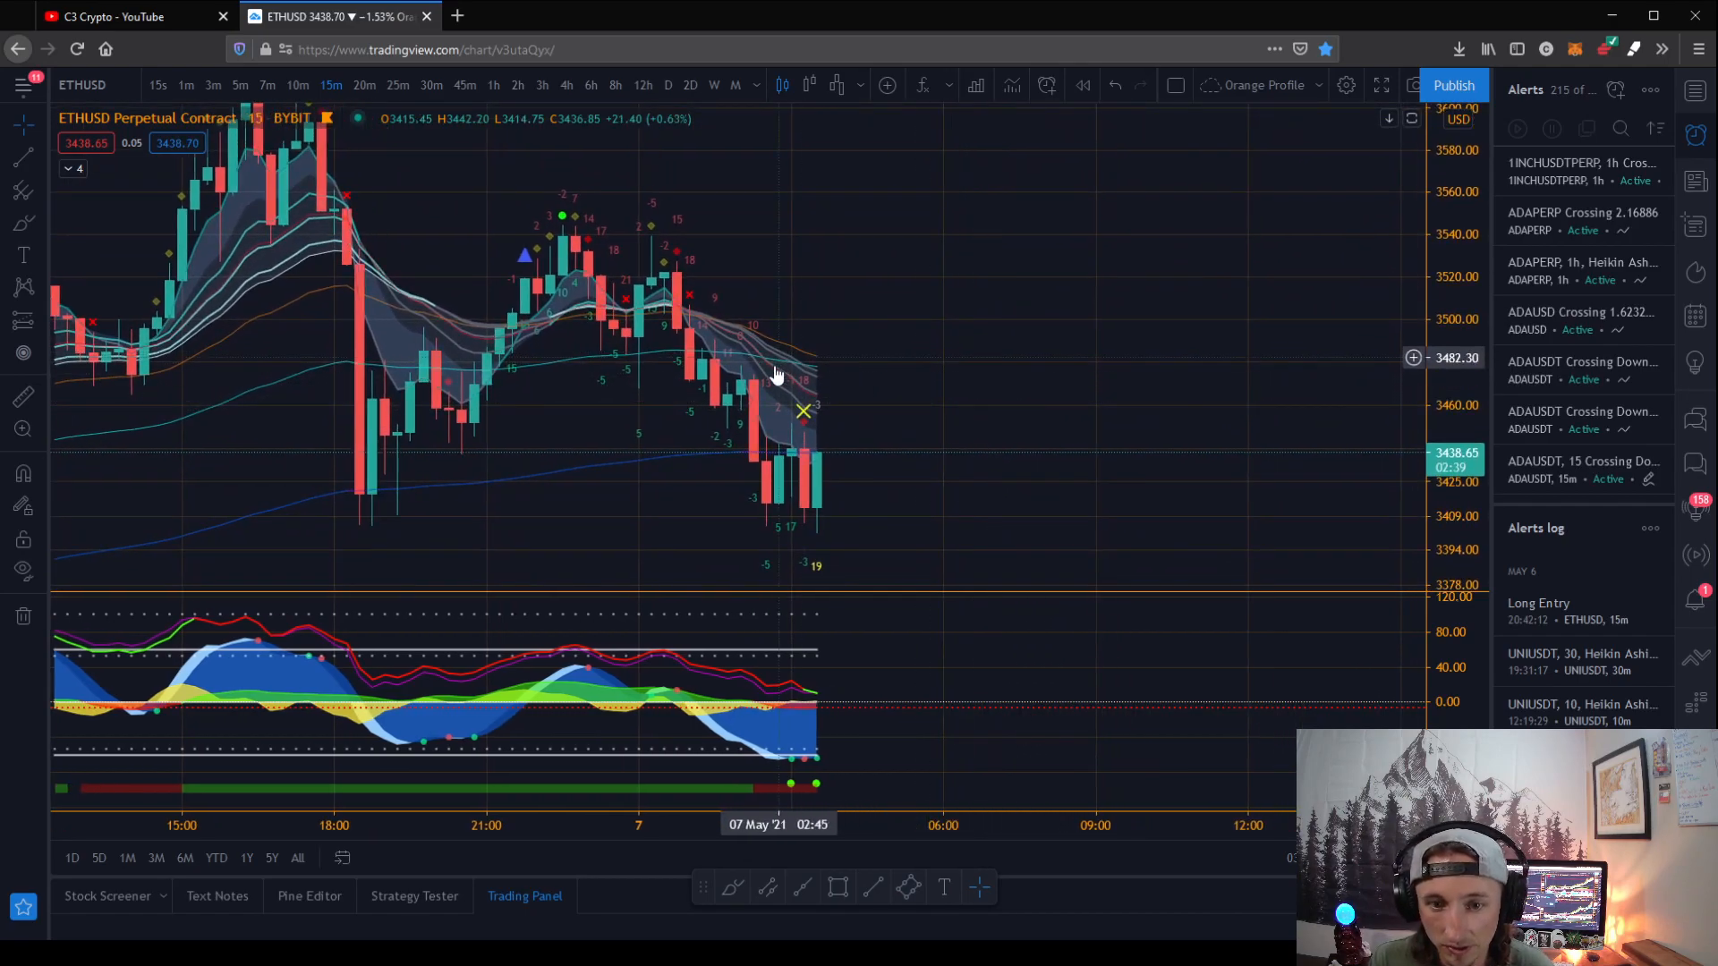
pyautogui.moveTo(816, 415)
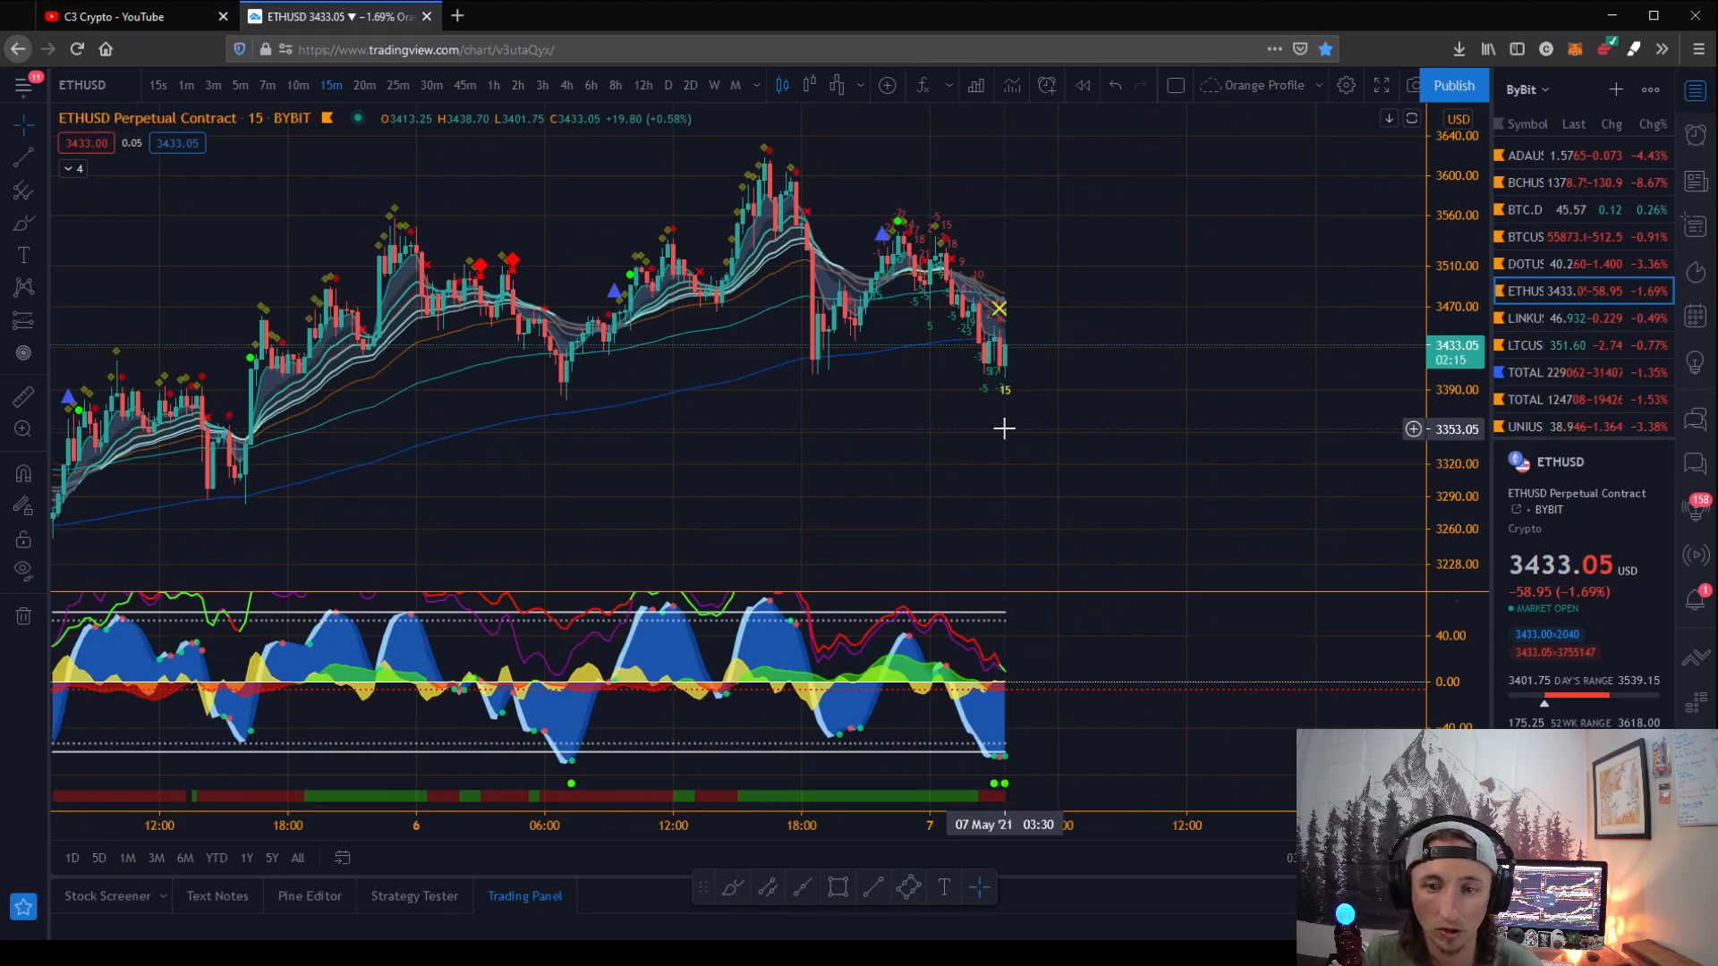
pyautogui.moveTo(832, 455)
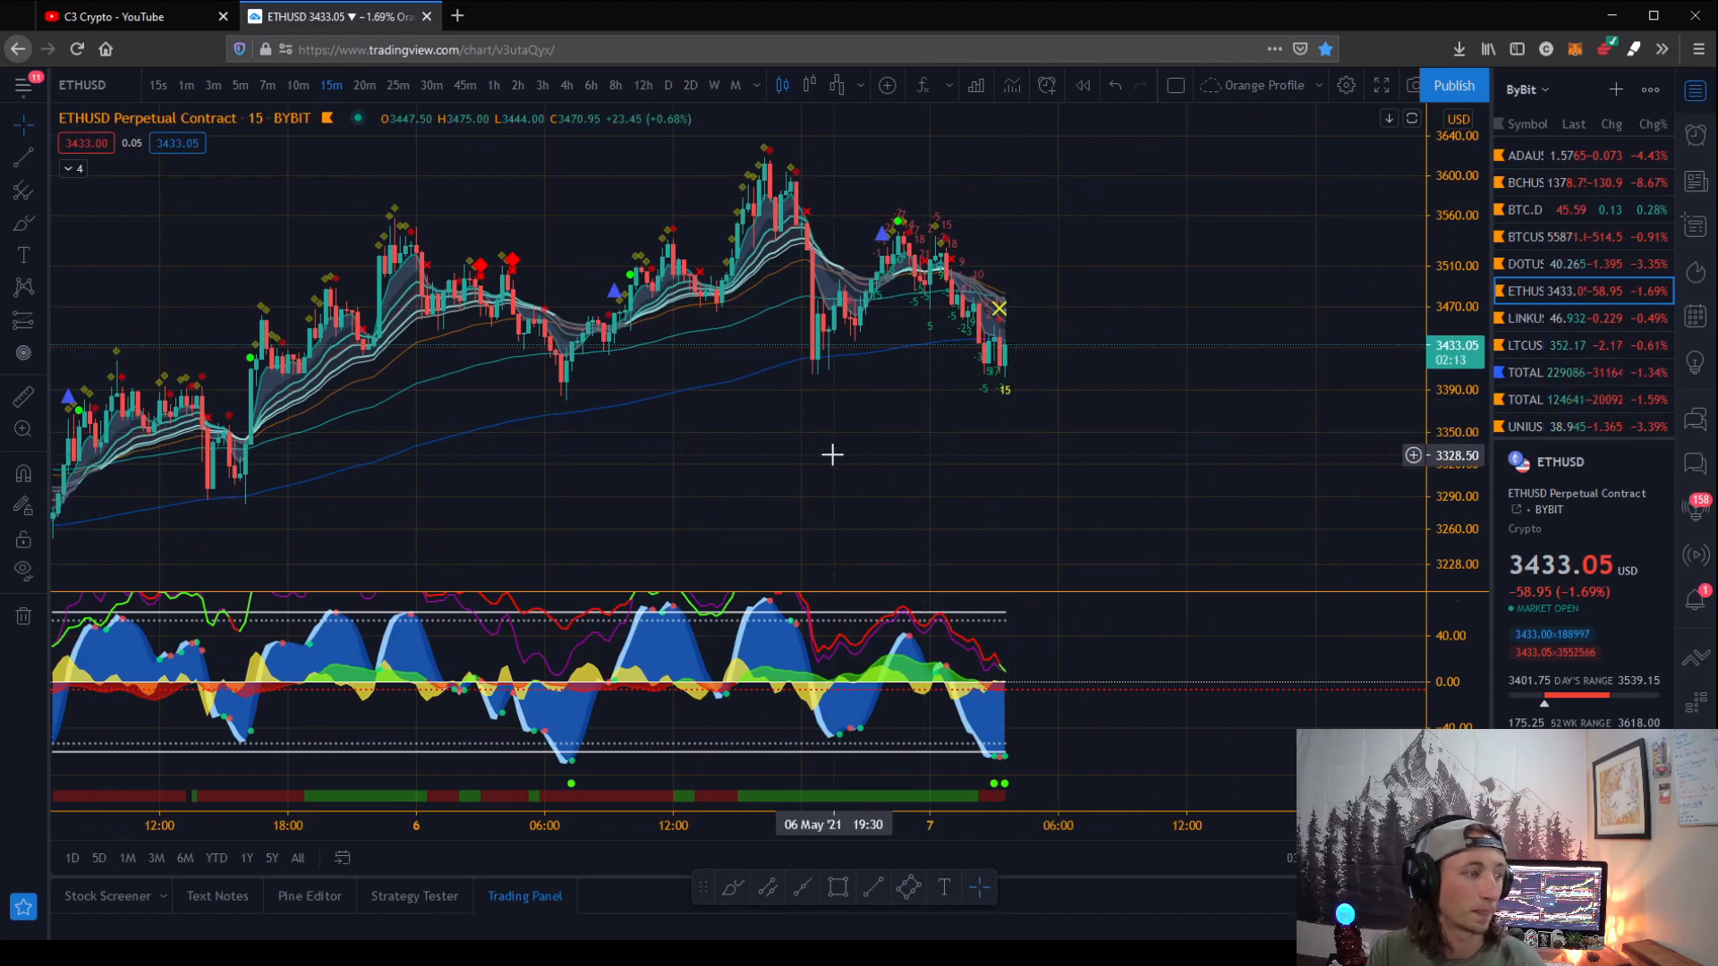
pyautogui.moveTo(696, 485)
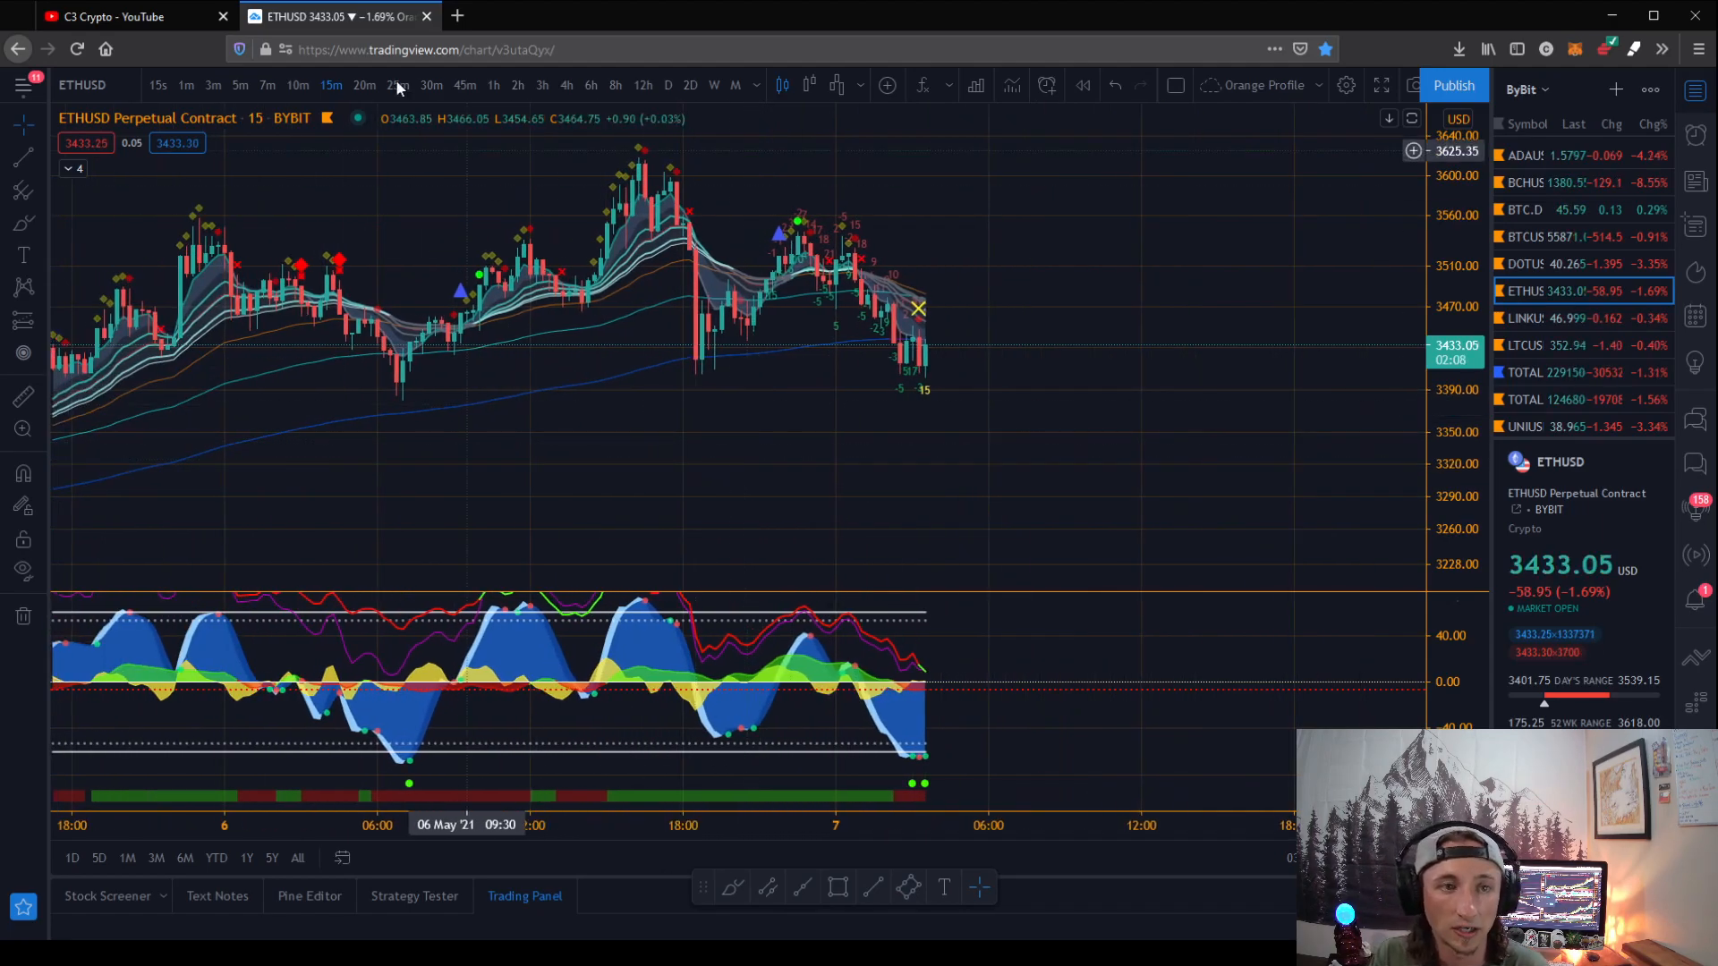
# Put the ETHUSD chart on the 4-hour timeframe and recentre the latest candles
pyautogui.click(565, 85)
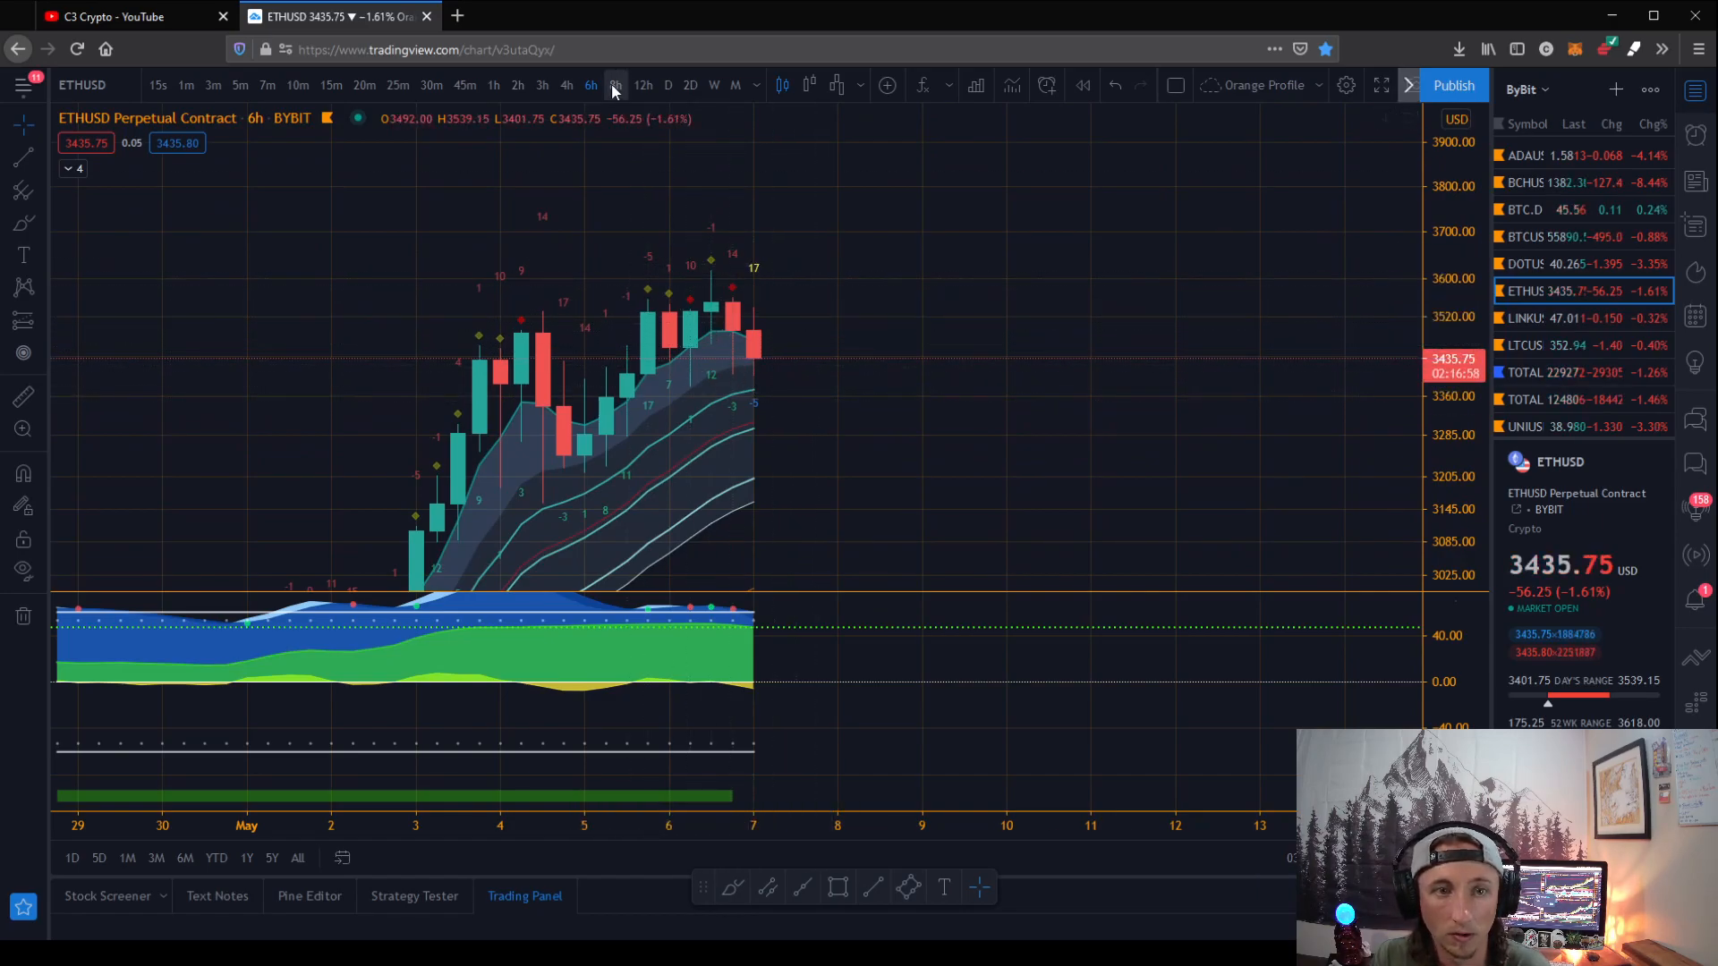
pyautogui.click(566, 85)
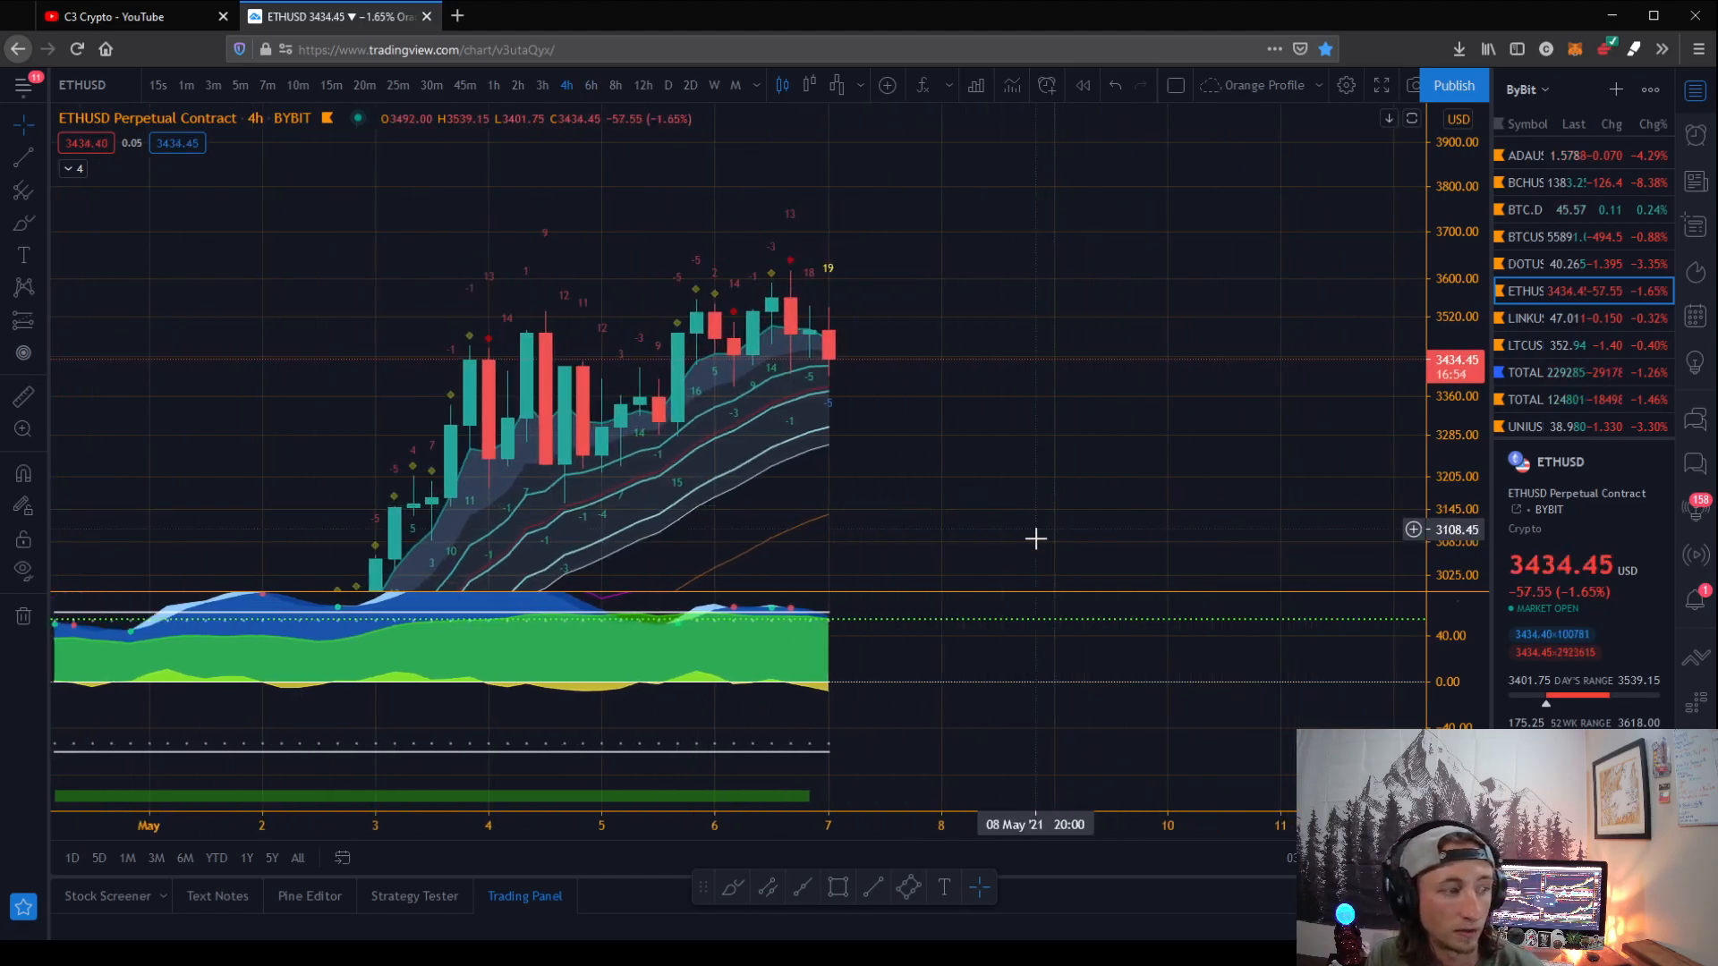
pyautogui.moveTo(1035, 538); pyautogui.dragTo(942, 430)
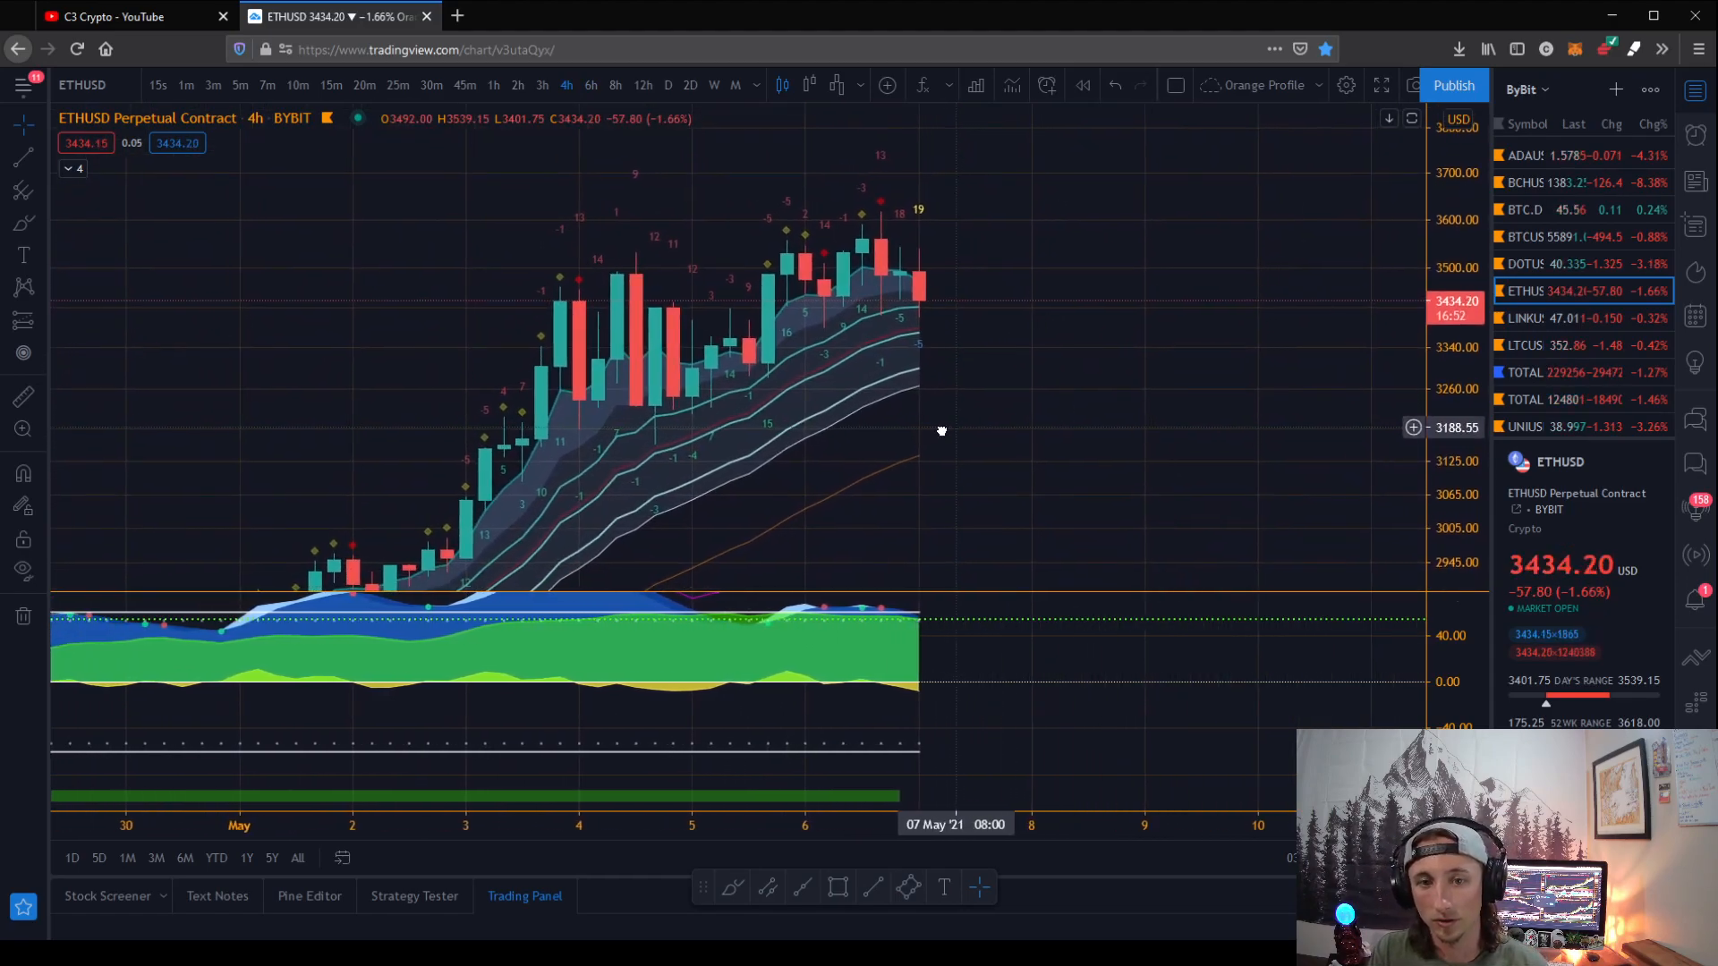
pyautogui.moveTo(940, 430); pyautogui.dragTo(868, 440)
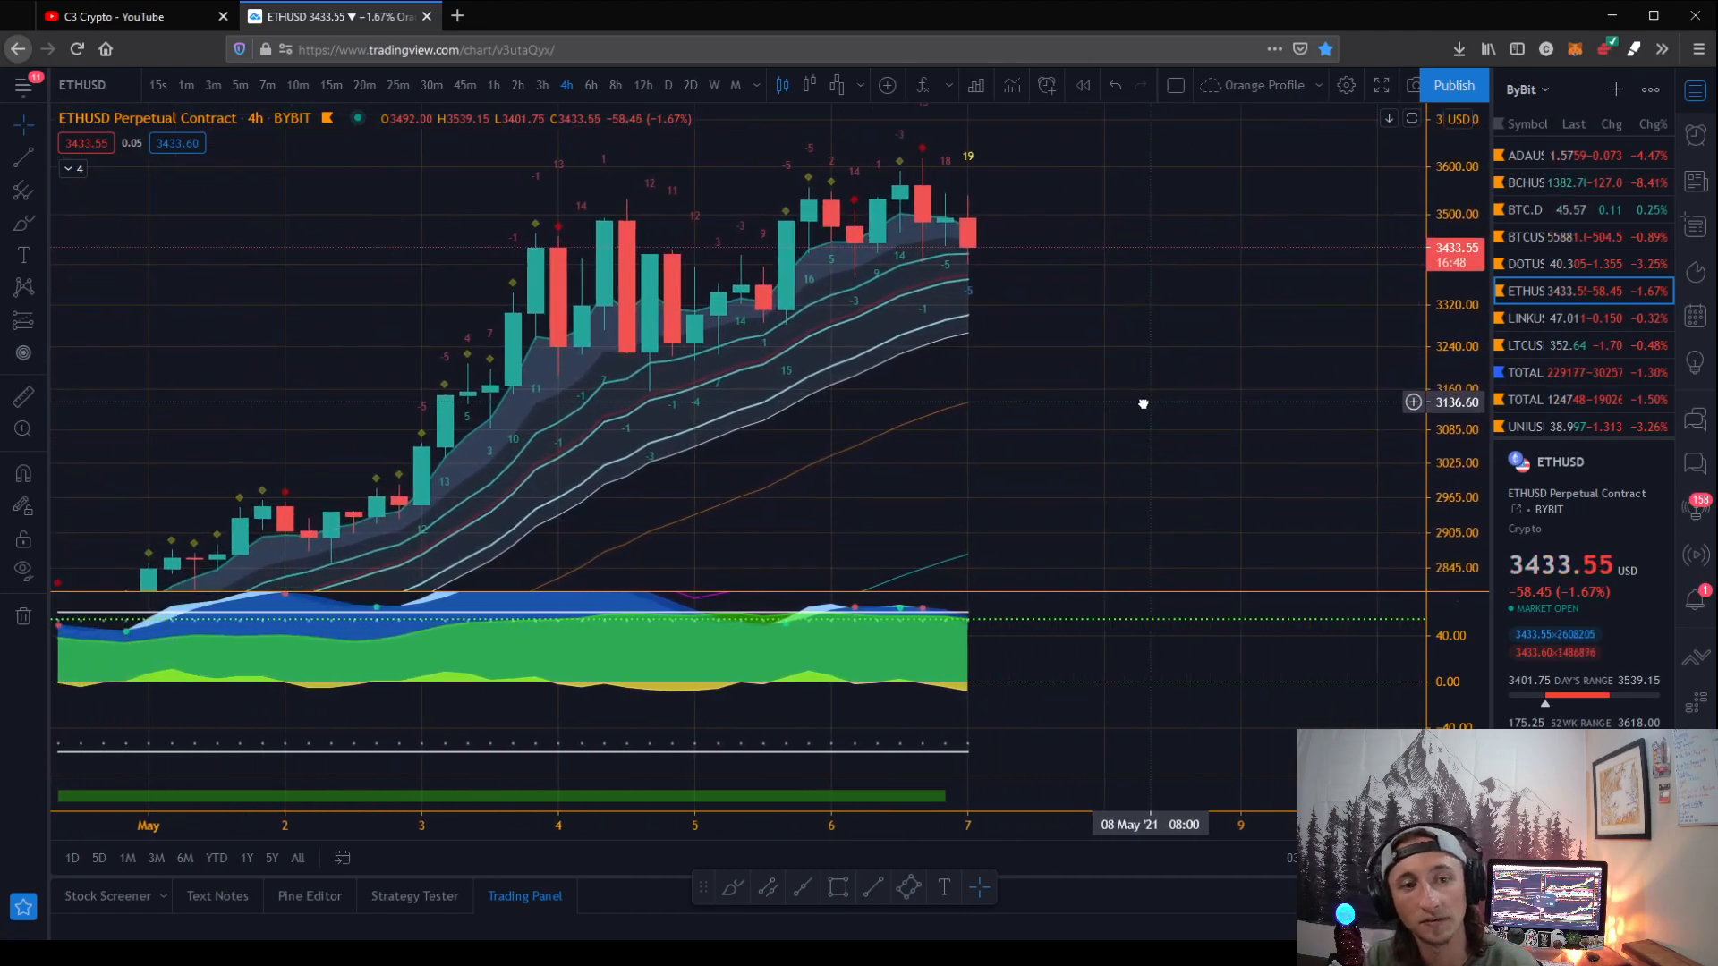
pyautogui.moveTo(1046, 441)
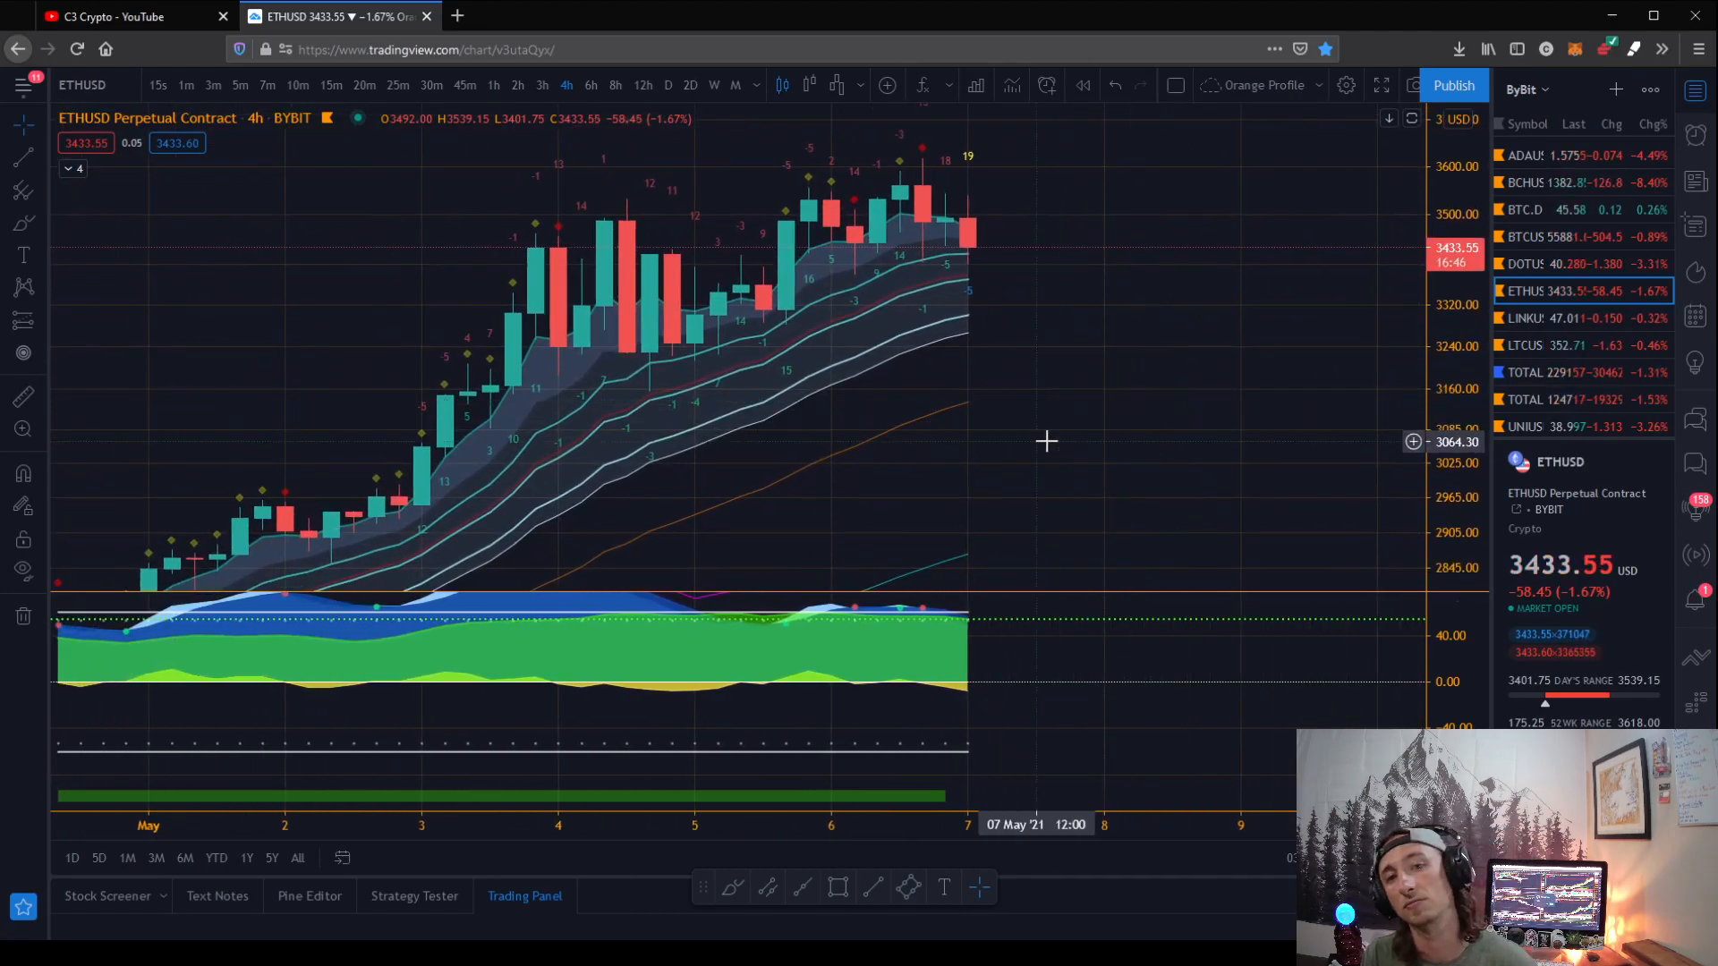
pyautogui.moveTo(1065, 370)
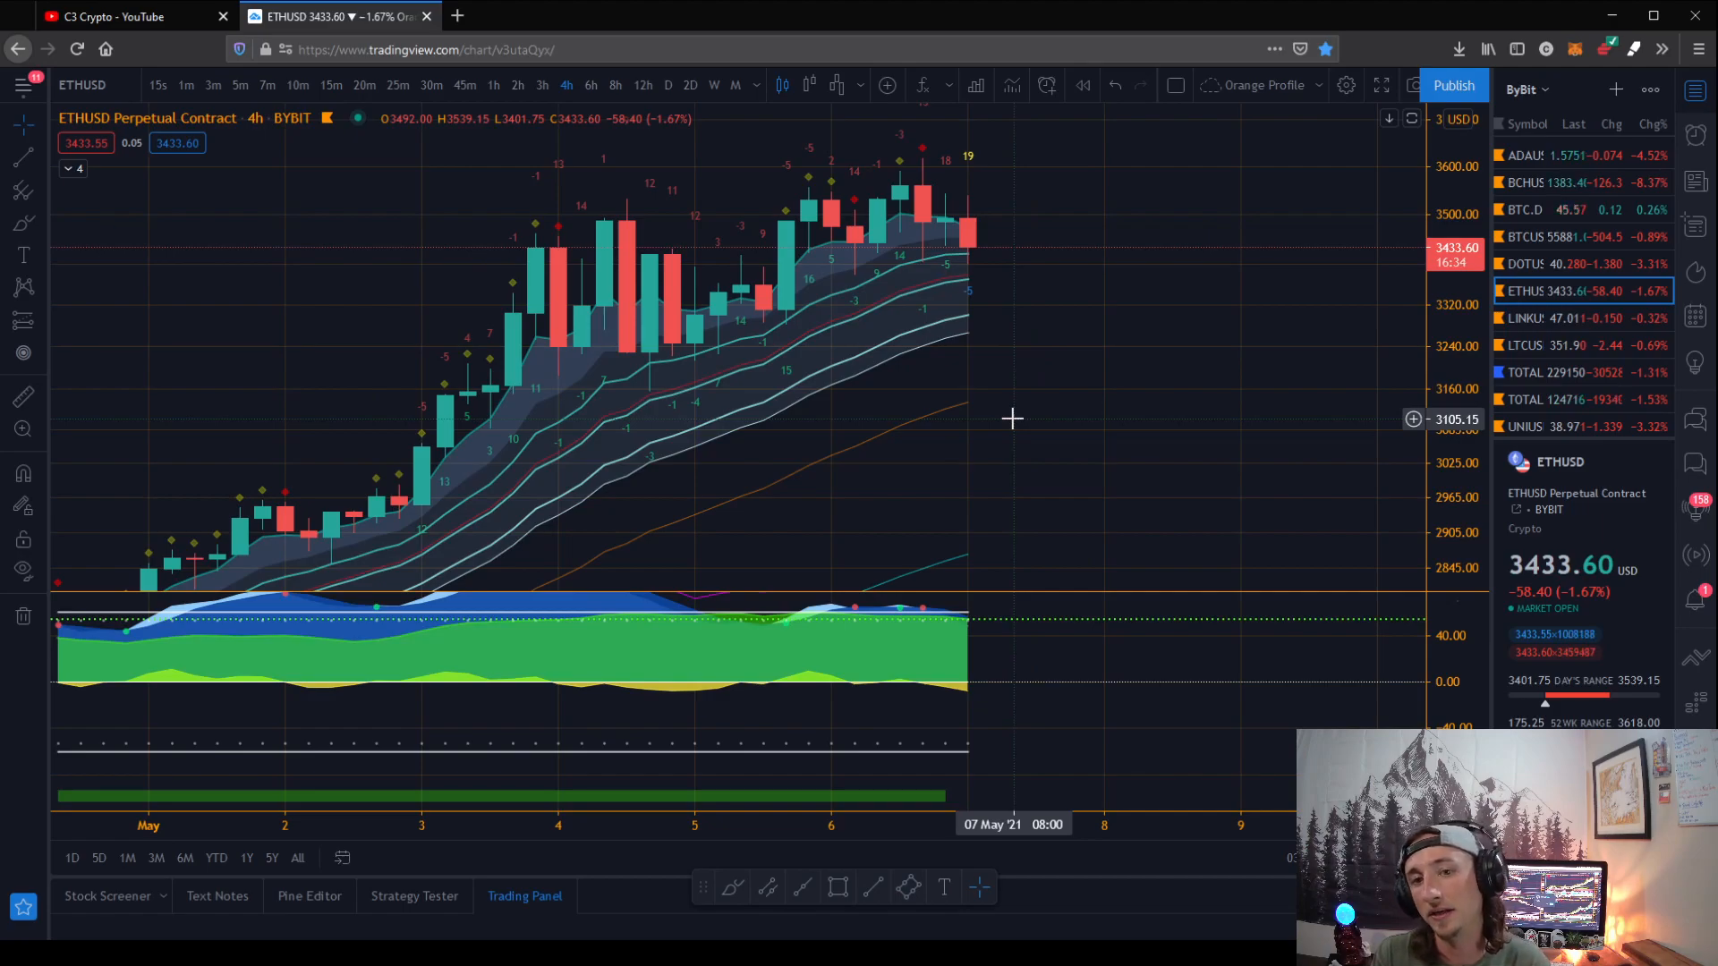
pyautogui.moveTo(1139, 289)
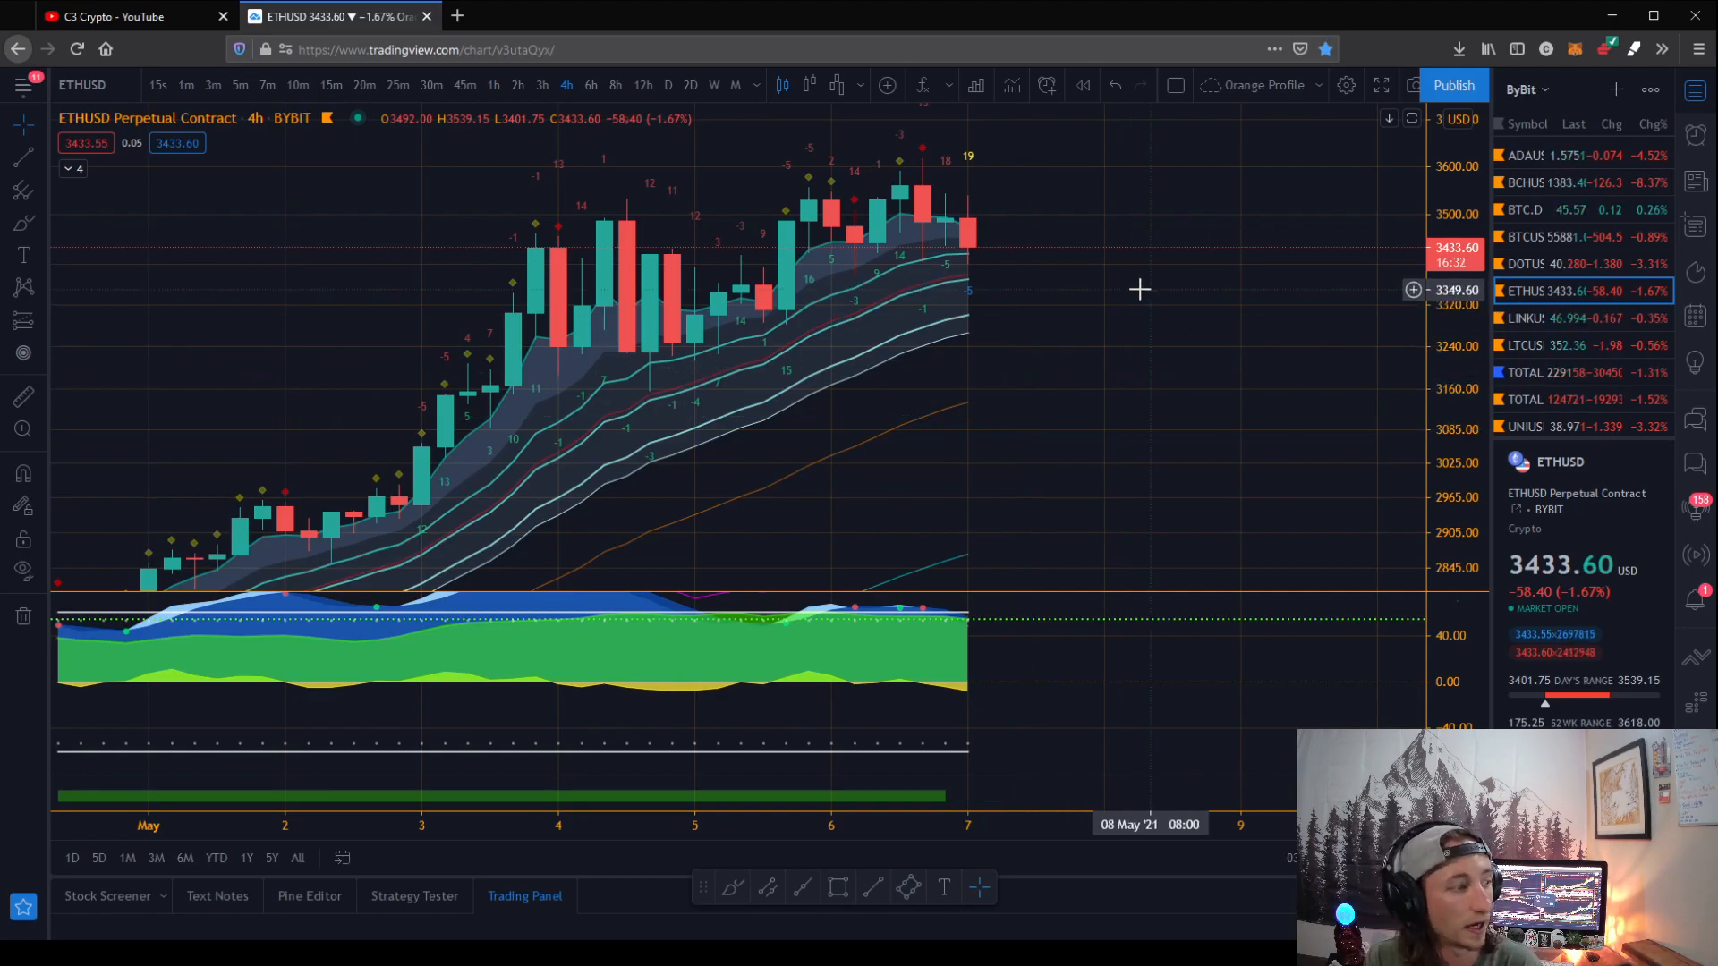
pyautogui.moveTo(1049, 431)
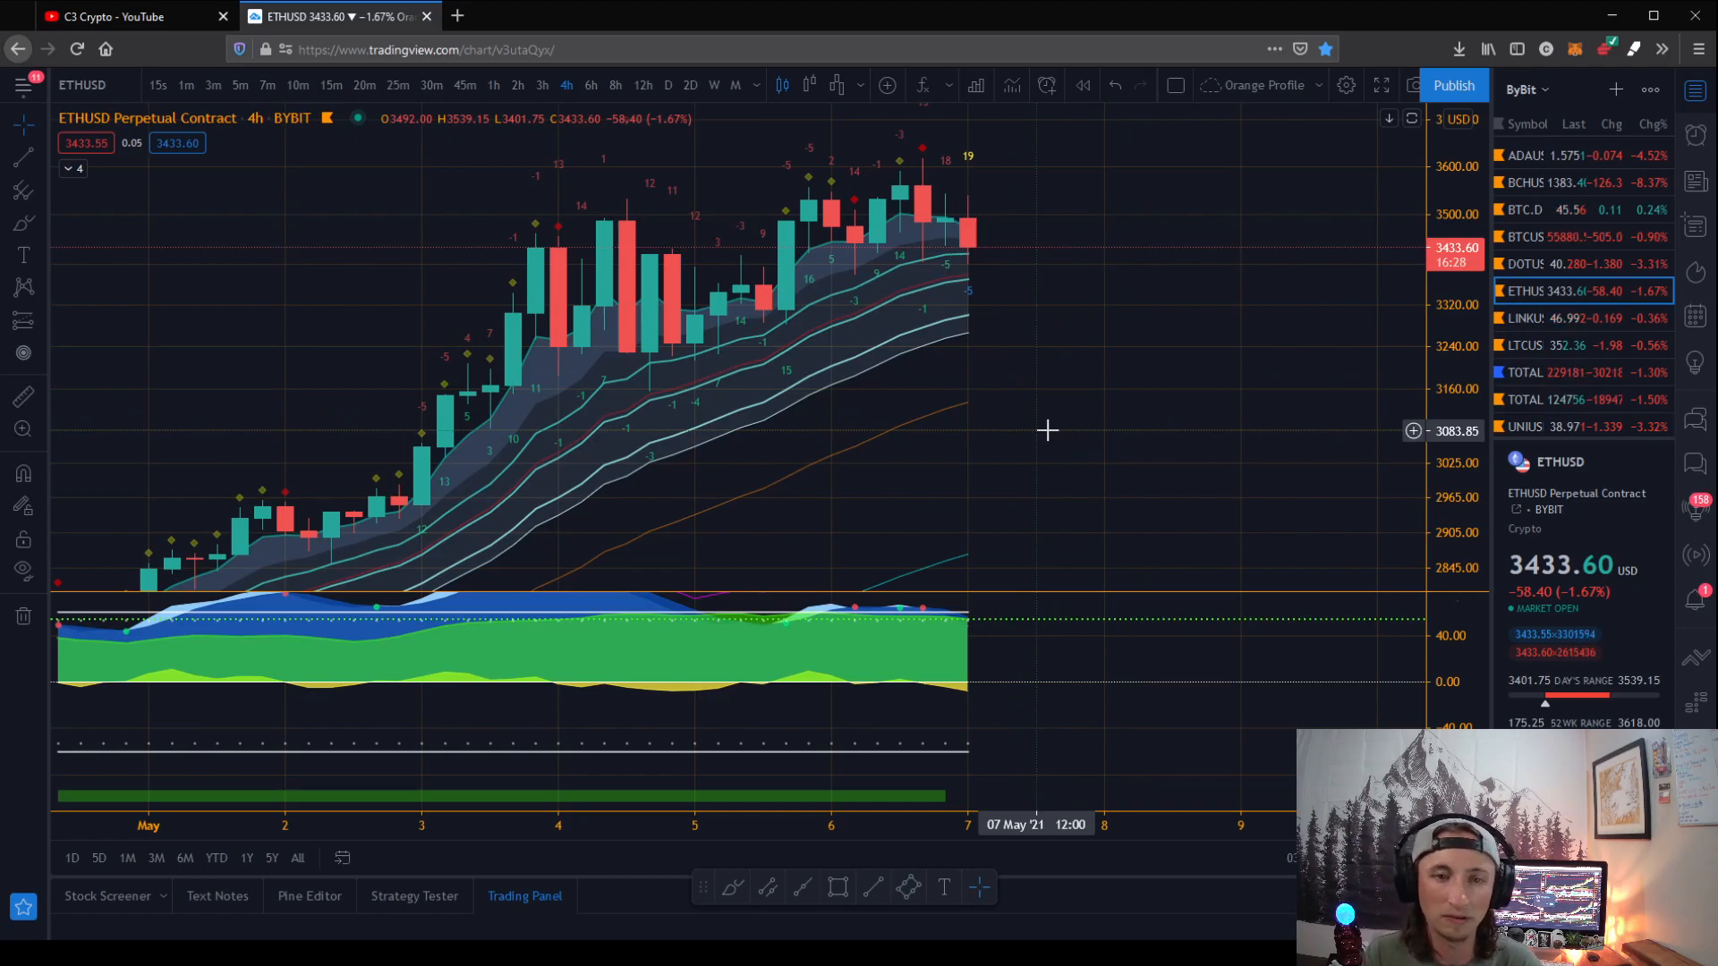
pyautogui.moveTo(1070, 398)
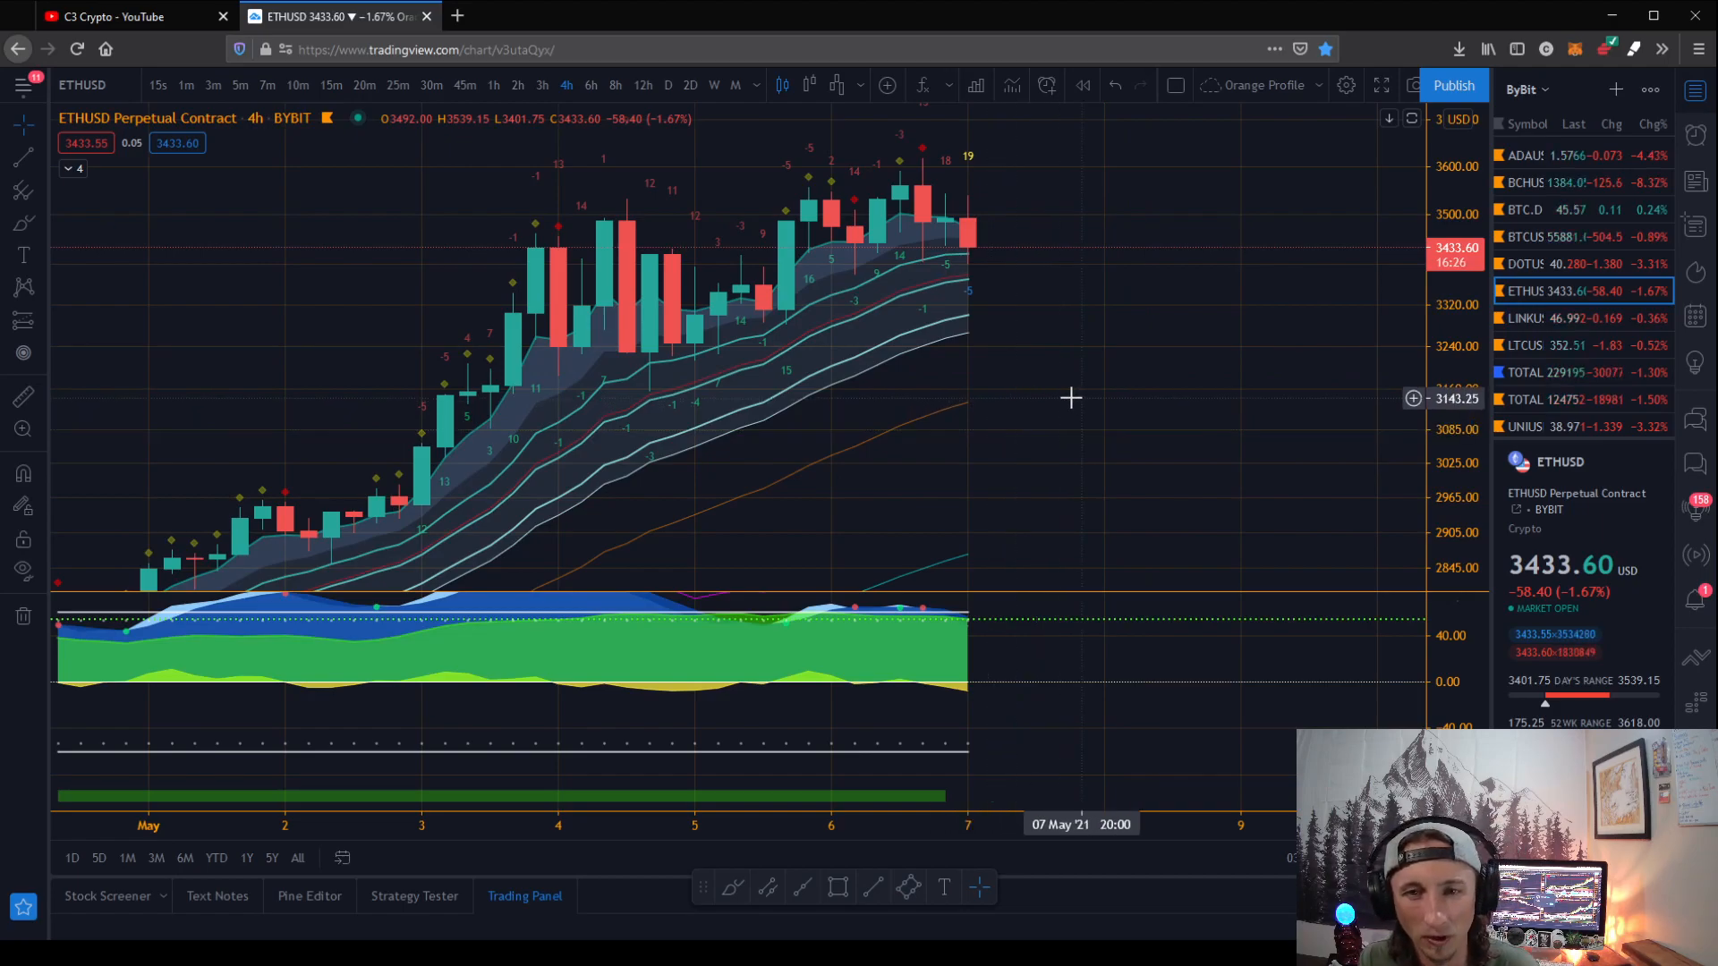